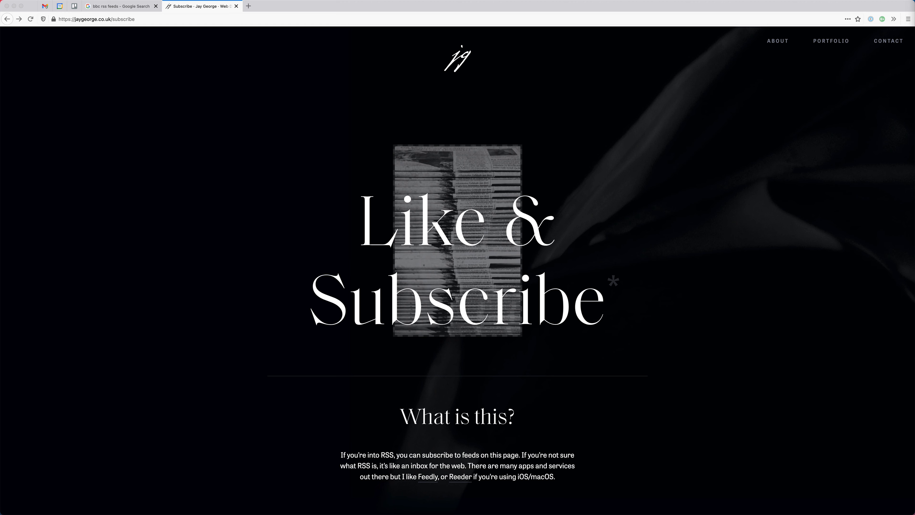
- Reach the BBC News feeds page from the 'bbc rss feeds' Google results and view its topic feeds
{"action": "left_click", "coordinate": [117, 5]}
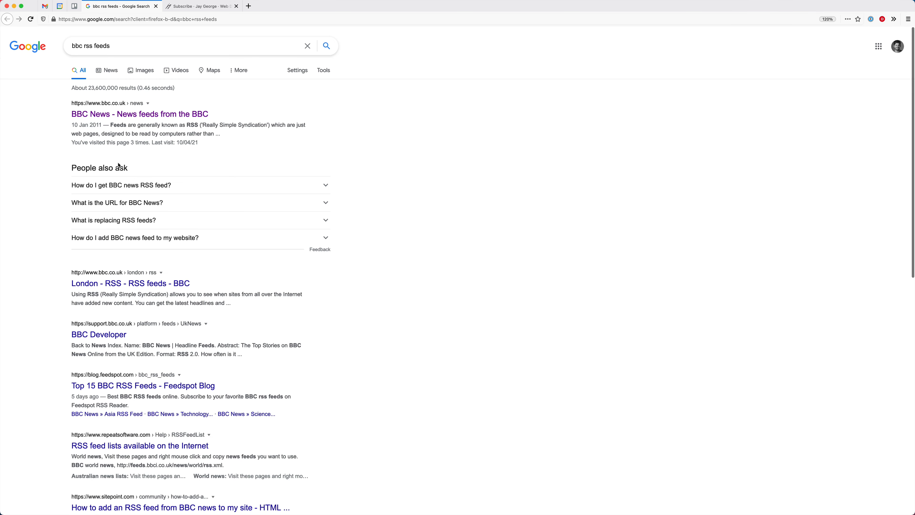
{"action": "left_click", "coordinate": [139, 114]}
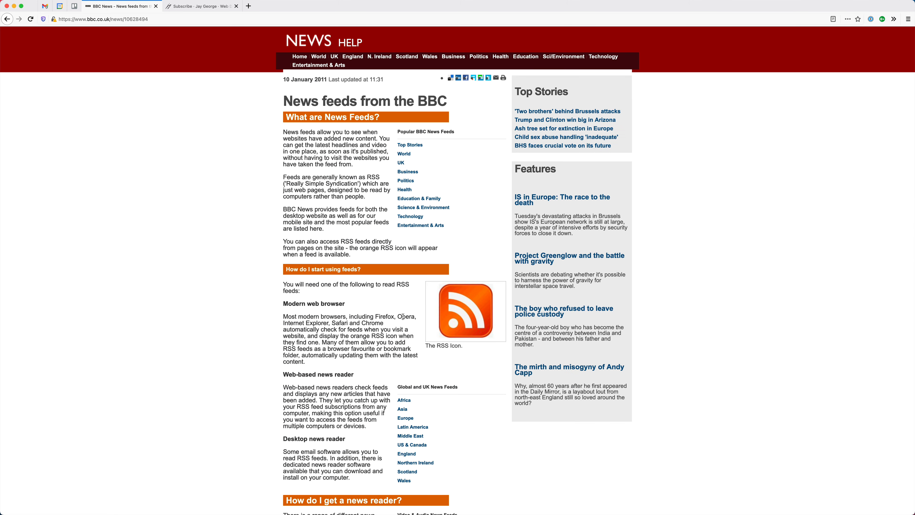
{"action": "scroll", "scroll_direction": "down", "scroll_amount": 3}
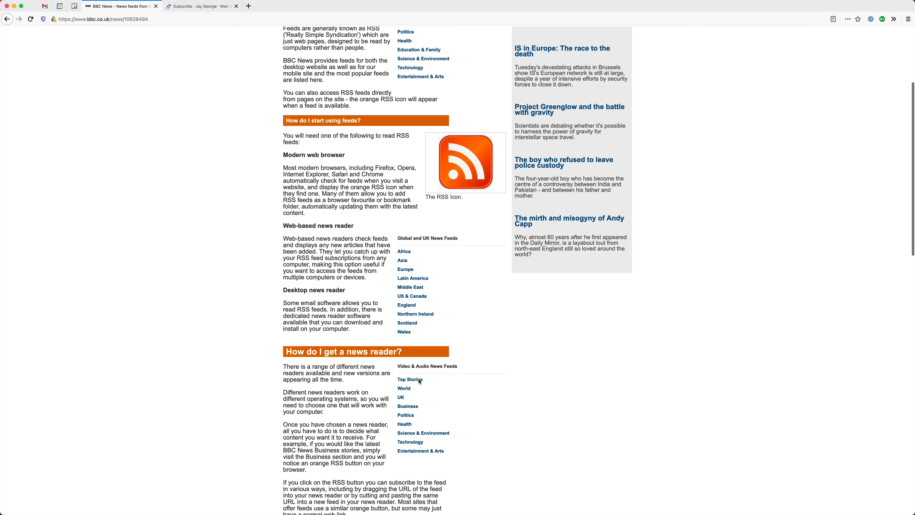
{"action": "mouse_move", "coordinate": [424, 432]}
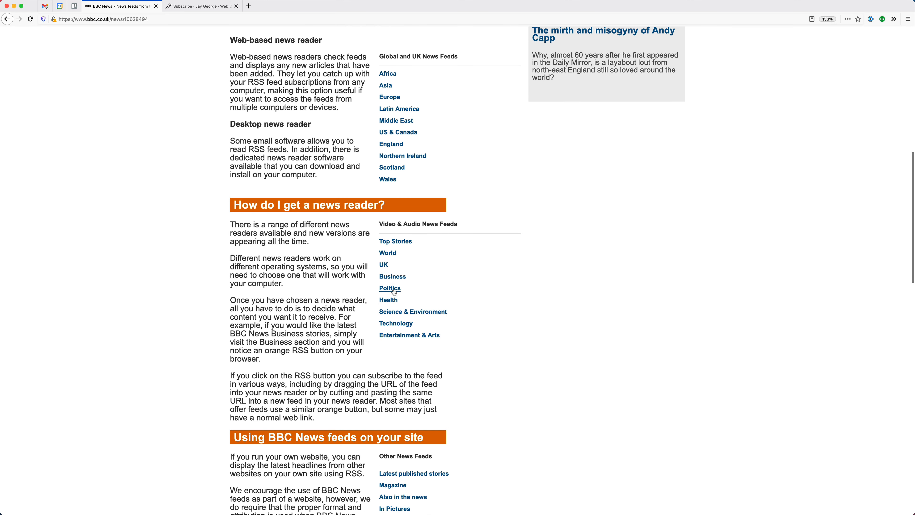
{"action": "mouse_move", "coordinate": [210, 285]}
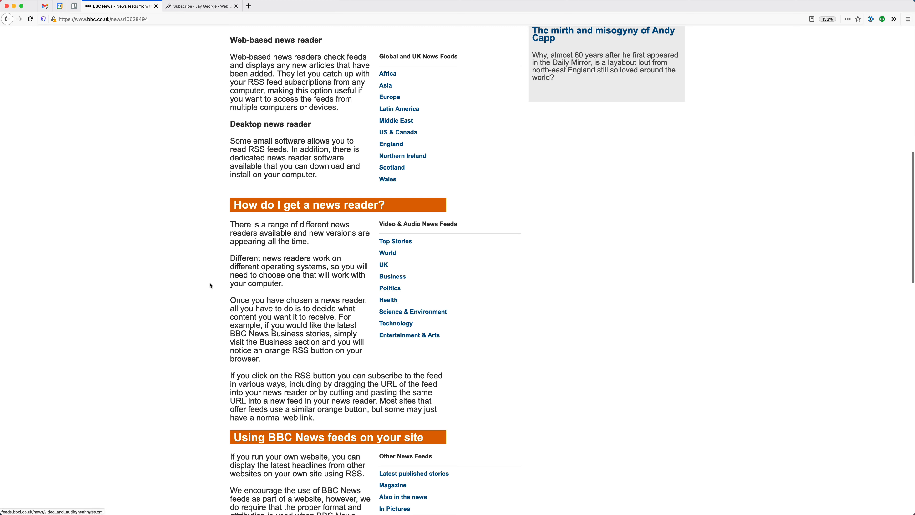
- Read Jay George's About page through Knowledge, Intrigue and About Me down to the footer
{"action": "left_click", "coordinate": [201, 6]}
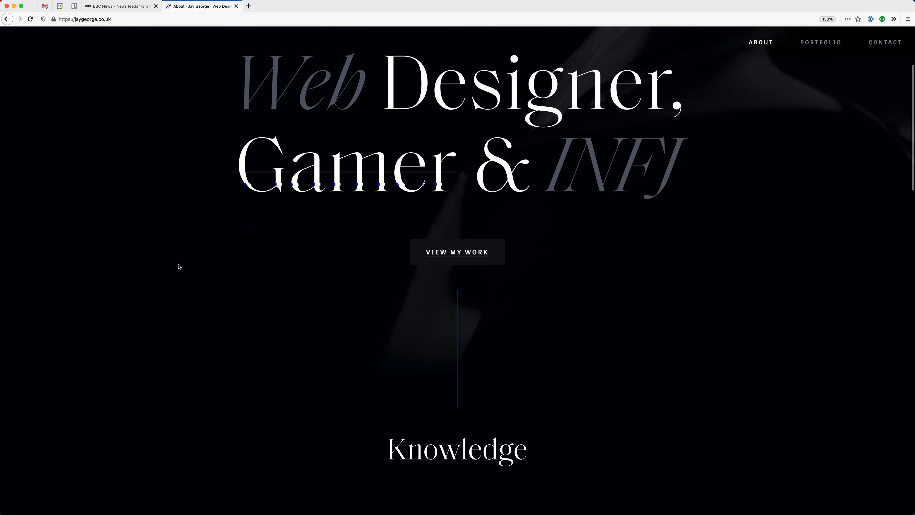
{"action": "scroll", "scroll_direction": "down", "scroll_amount": 3}
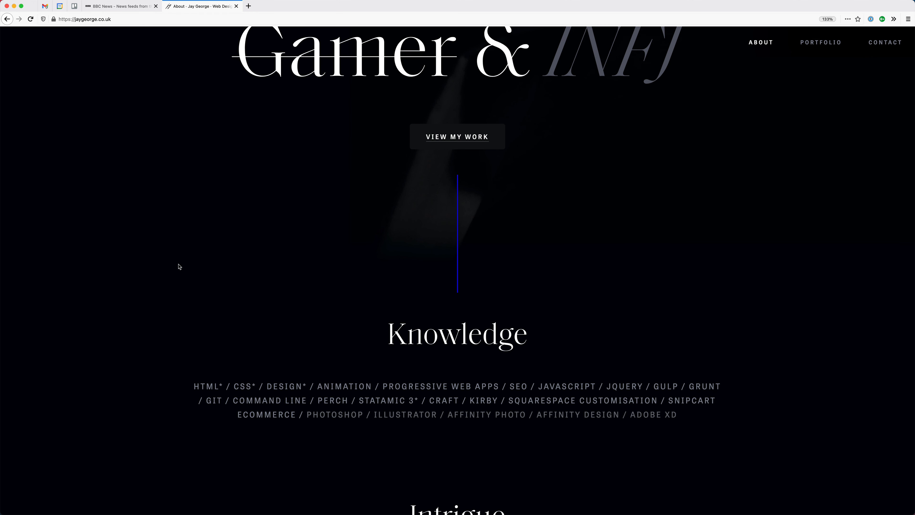
{"action": "scroll", "scroll_direction": "down", "scroll_amount": 3}
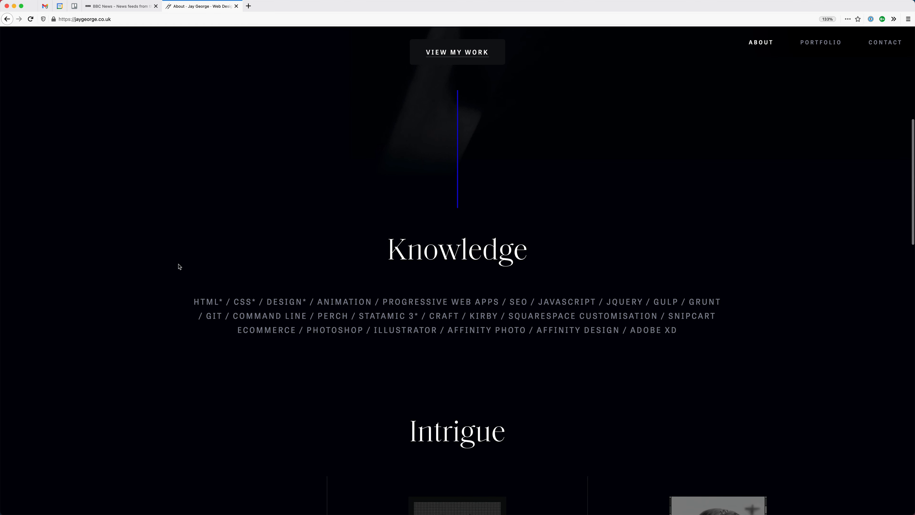
{"action": "scroll", "scroll_direction": "down", "scroll_amount": 3}
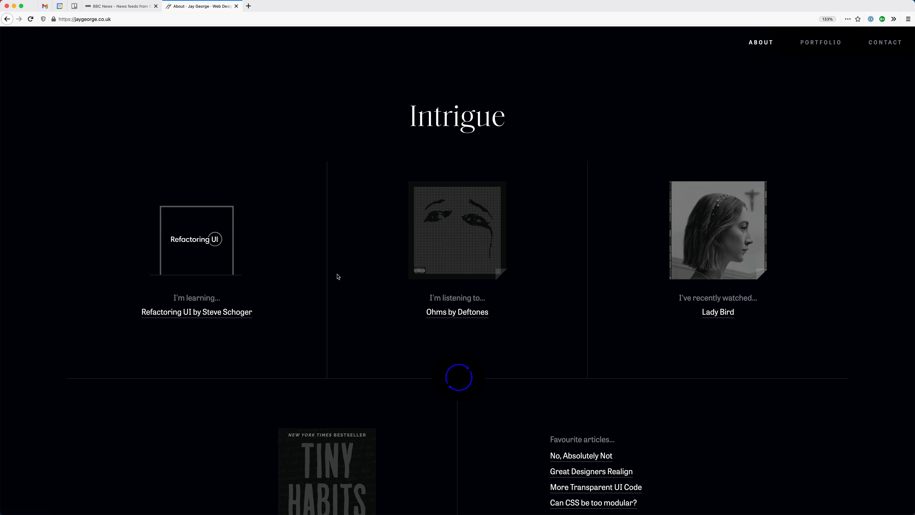
{"action": "scroll", "scroll_direction": "down", "scroll_amount": 3}
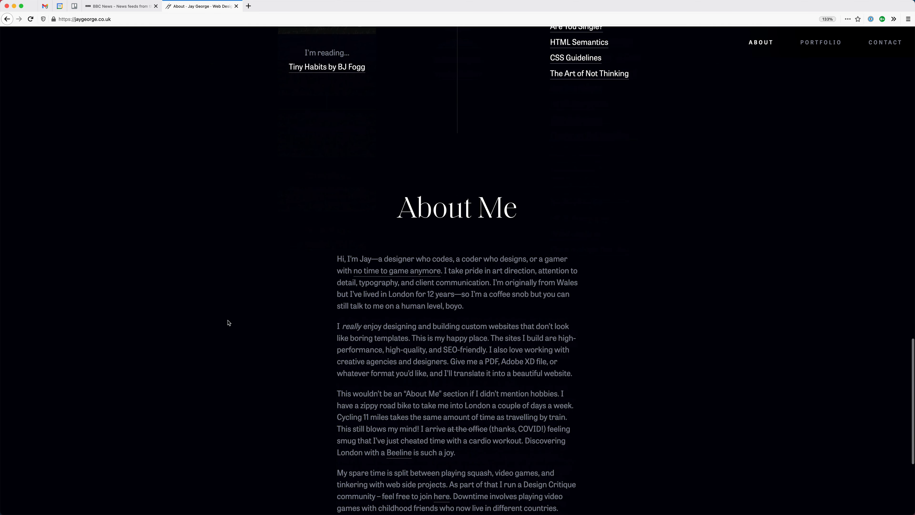
{"action": "scroll", "scroll_direction": "down", "scroll_amount": 3}
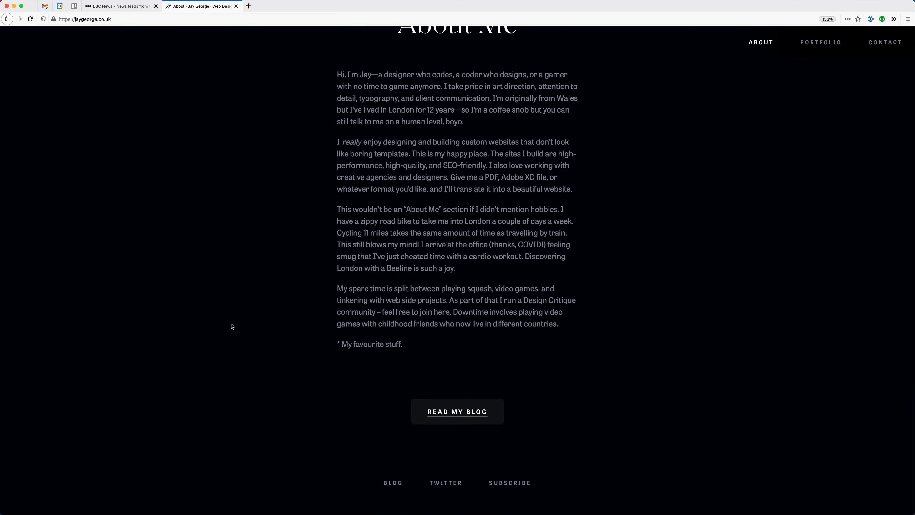
{"action": "mouse_move", "coordinate": [236, 333]}
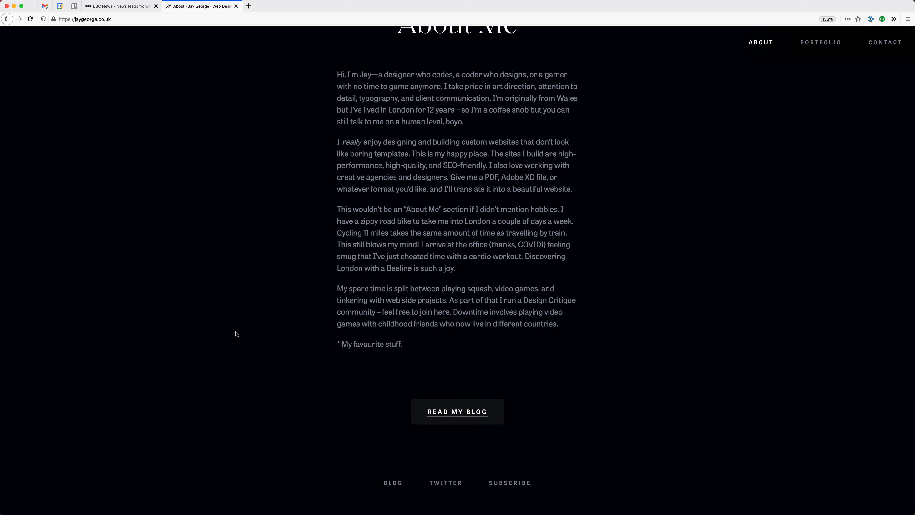
{"action": "scroll", "scroll_direction": "up", "scroll_amount": 3}
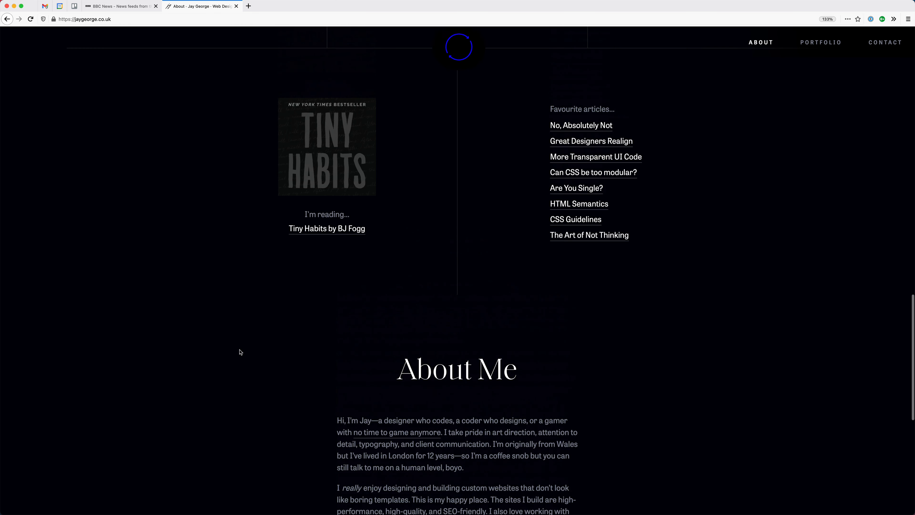
{"action": "scroll", "scroll_direction": "up", "scroll_amount": 3}
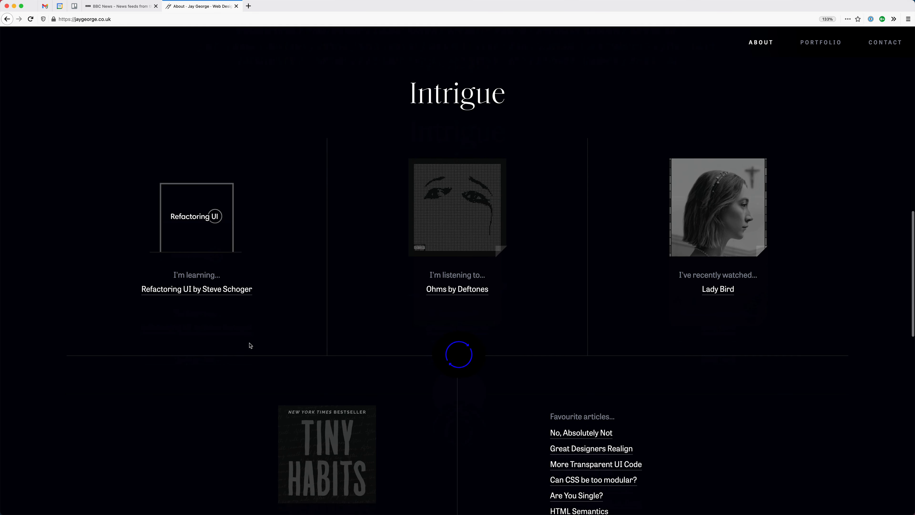
{"action": "scroll", "scroll_direction": "down", "scroll_amount": 3}
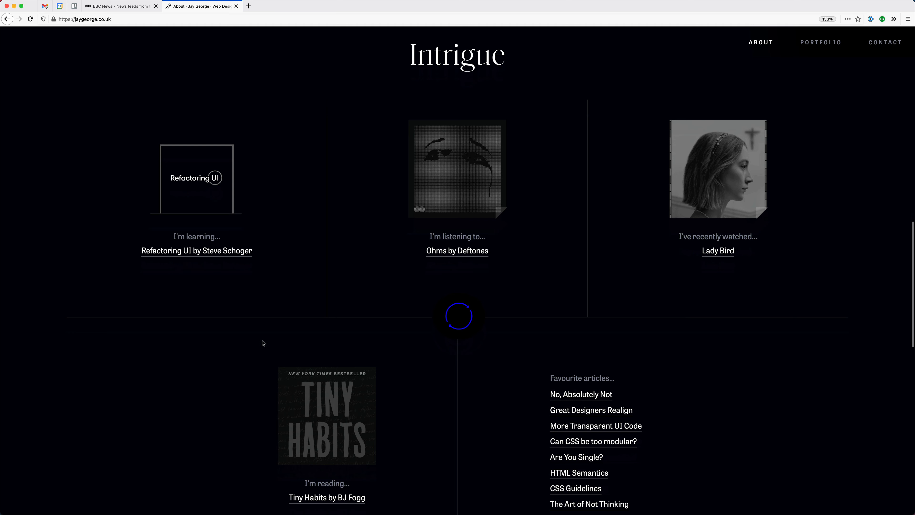
{"action": "mouse_move", "coordinate": [622, 224]}
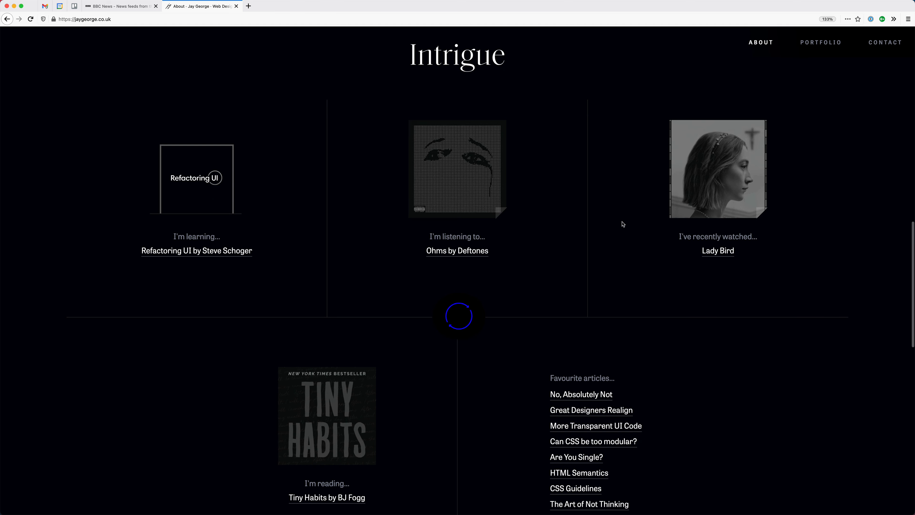
{"action": "scroll", "scroll_direction": "down", "scroll_amount": 3}
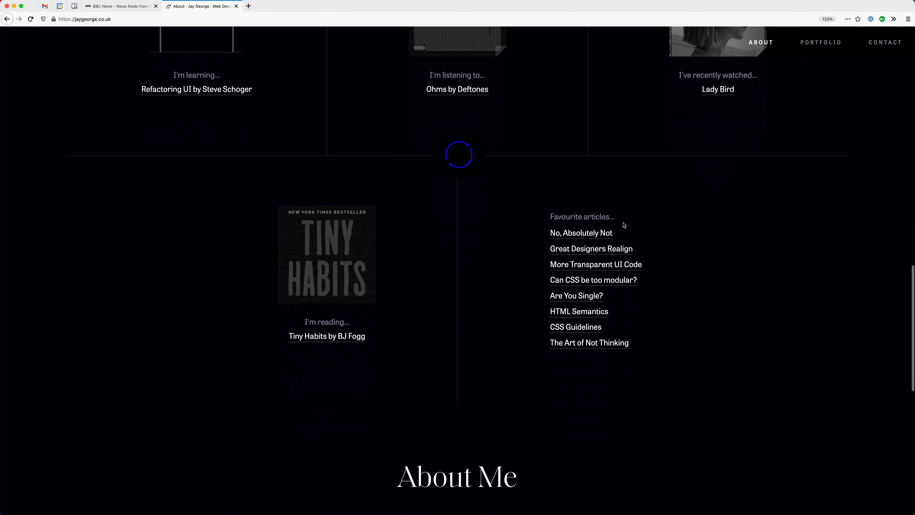
{"action": "scroll", "scroll_direction": "down", "scroll_amount": 3}
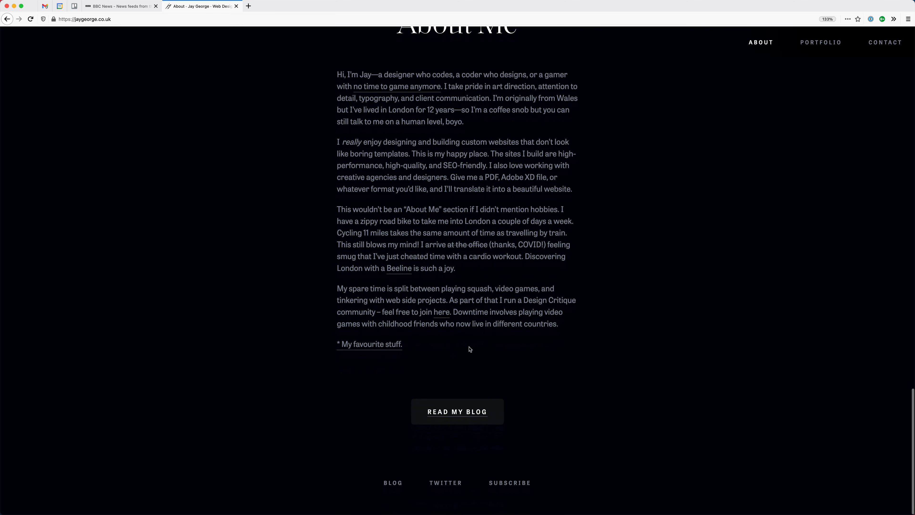
{"action": "mouse_move", "coordinate": [414, 405]}
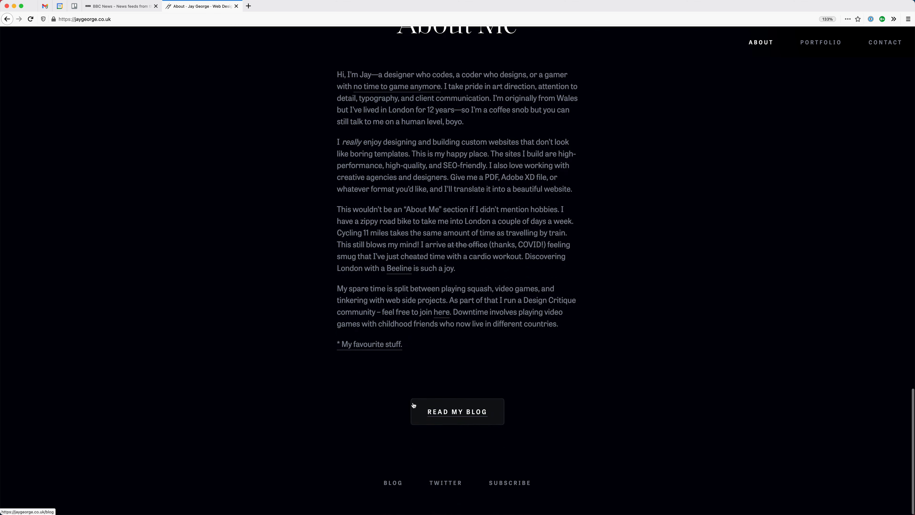
{"action": "mouse_move", "coordinate": [362, 401]}
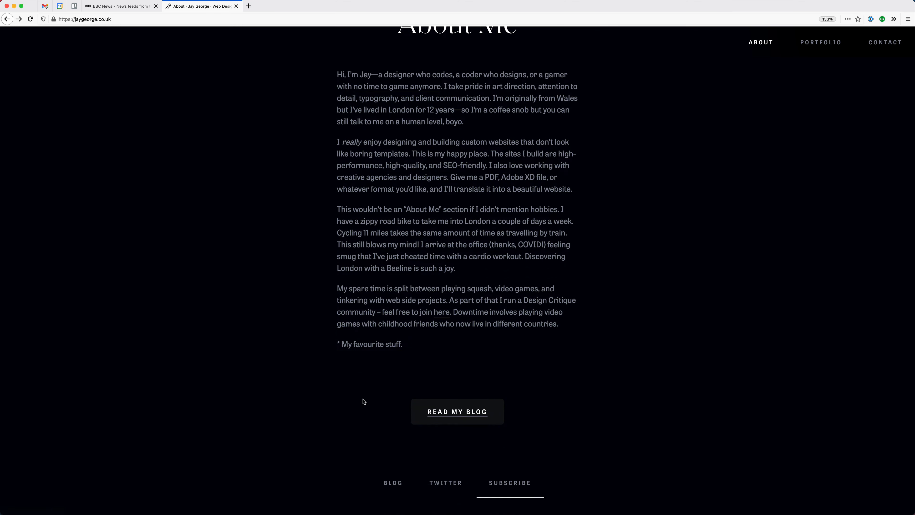
{"action": "mouse_move", "coordinate": [530, 496]}
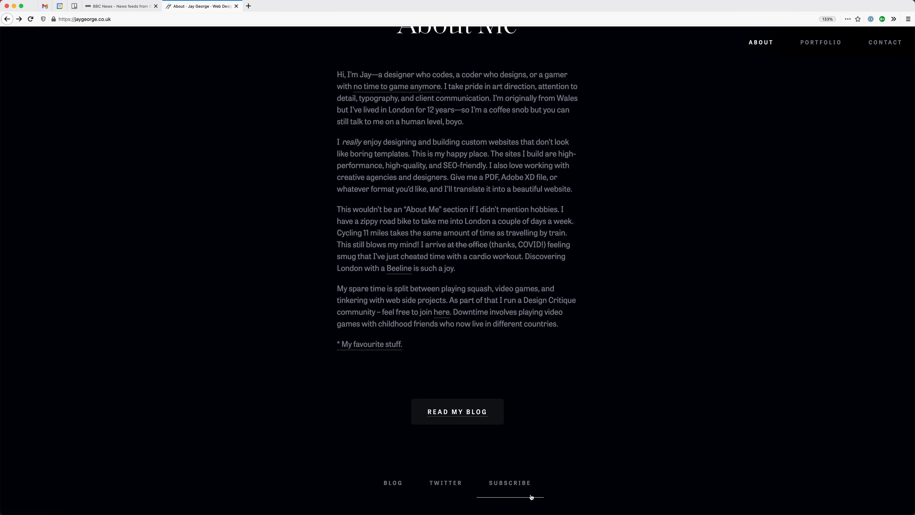
- Go to the Like & Subscribe page from the footer and view its list of RSS feed links
{"action": "left_click", "coordinate": [509, 483]}
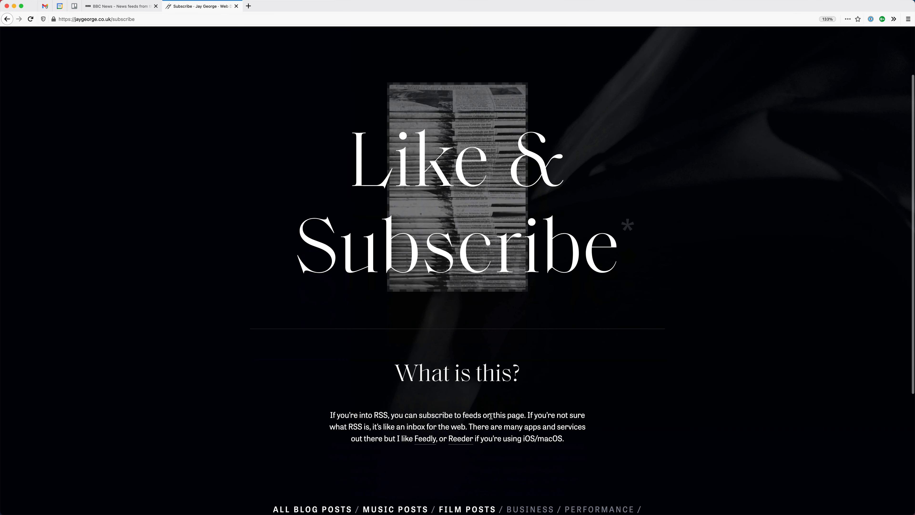
{"action": "scroll", "scroll_direction": "down", "scroll_amount": 3}
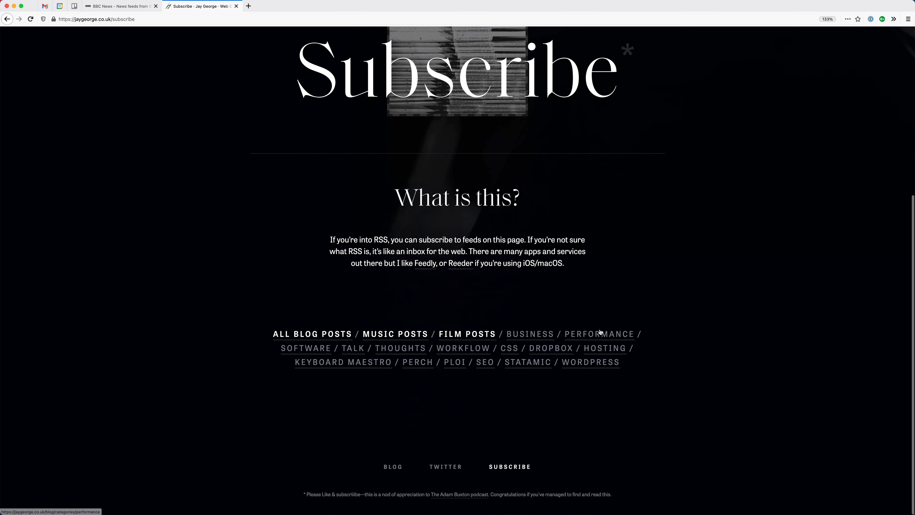
{"action": "mouse_move", "coordinate": [653, 366]}
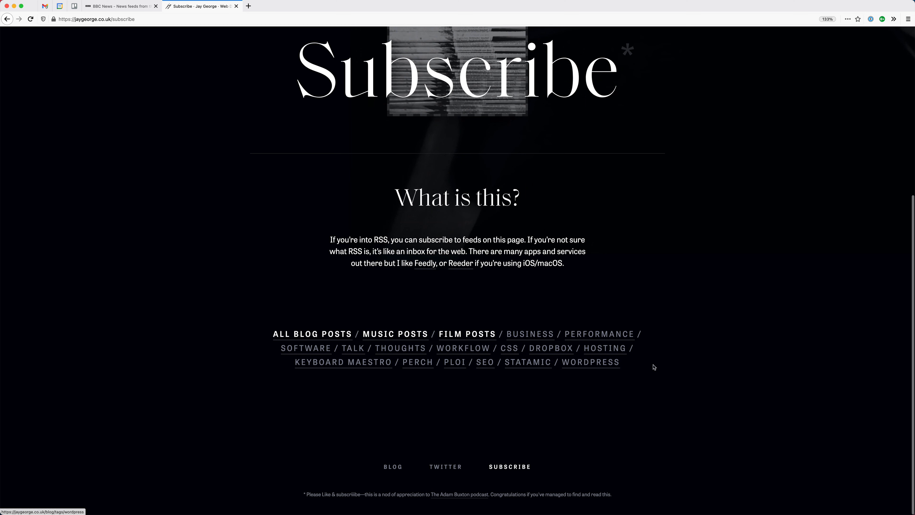
{"action": "mouse_move", "coordinate": [598, 430]}
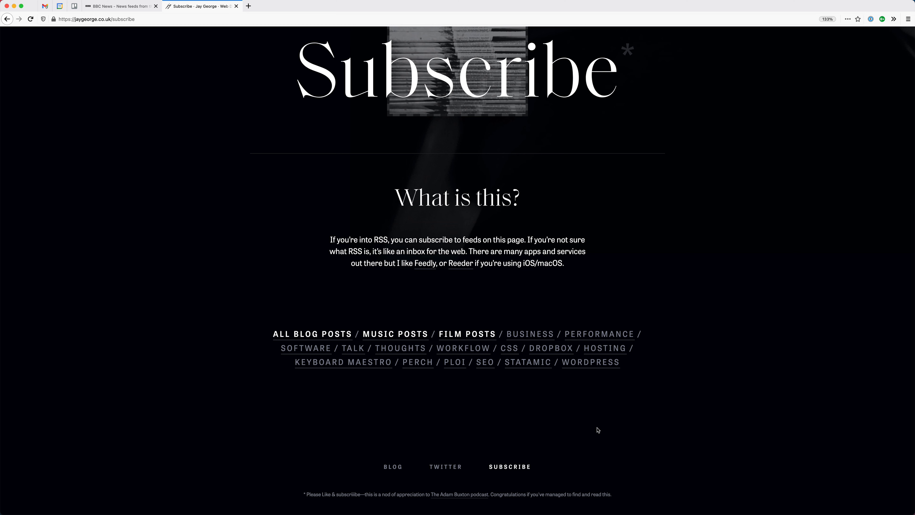
{"action": "mouse_move", "coordinate": [476, 218]}
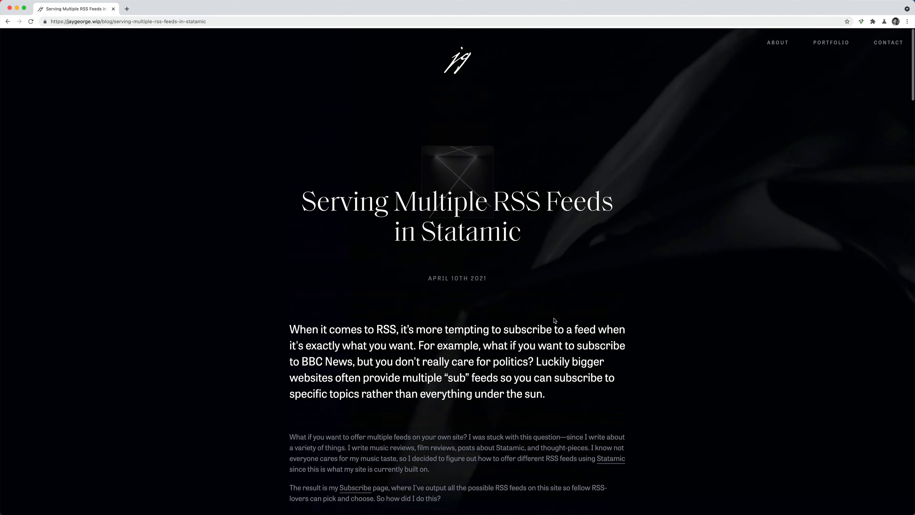
- Read the tutorial's rss front-matter examples for blog, listening and watched, including the wide code block
{"action": "scroll", "scroll_direction": "down", "scroll_amount": 3}
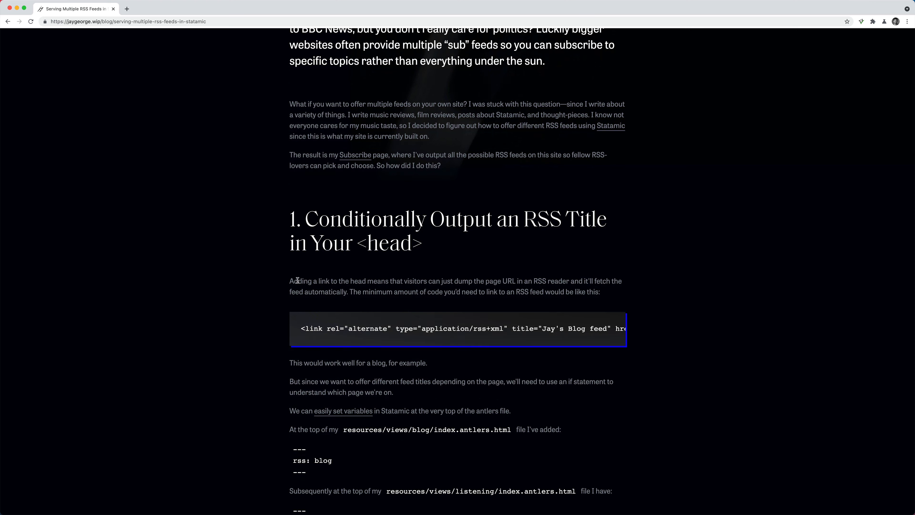
{"action": "mouse_move", "coordinate": [323, 312]}
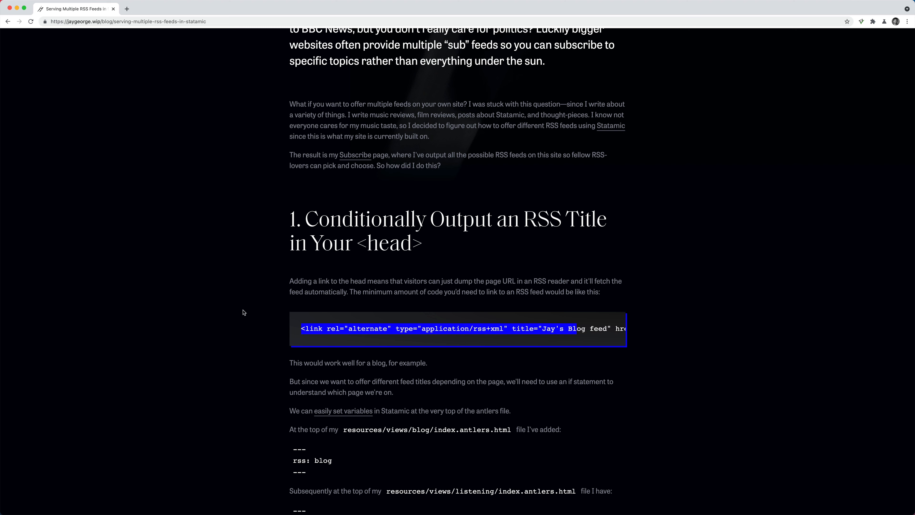
{"action": "mouse_move", "coordinate": [151, 68]}
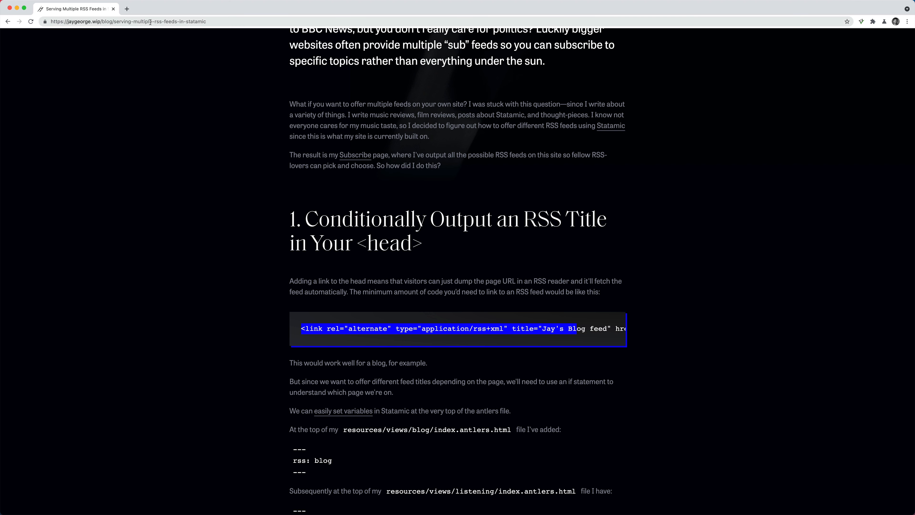
{"action": "mouse_move", "coordinate": [167, 62]}
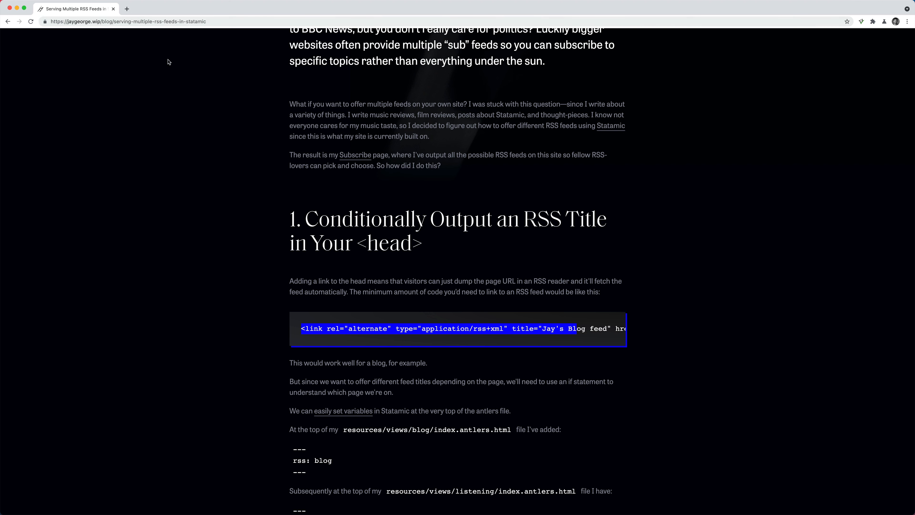
{"action": "mouse_move", "coordinate": [215, 146]}
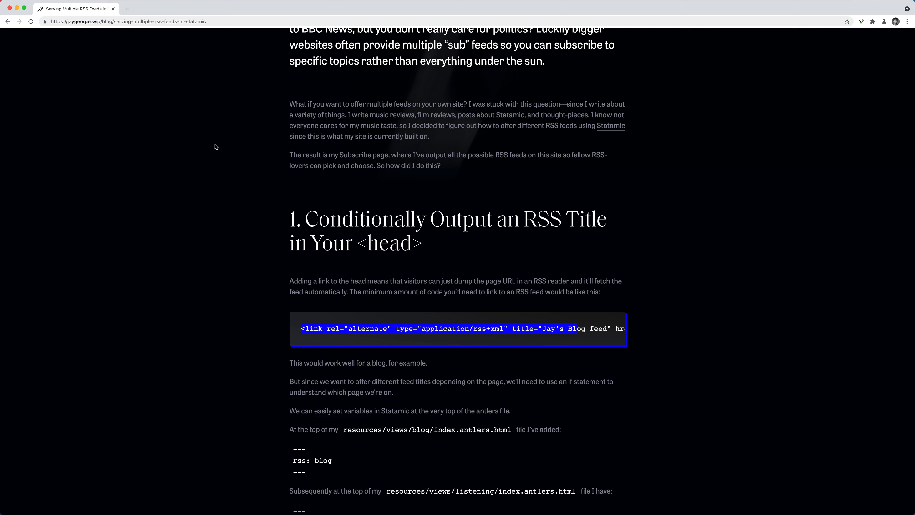
{"action": "mouse_move", "coordinate": [370, 326]}
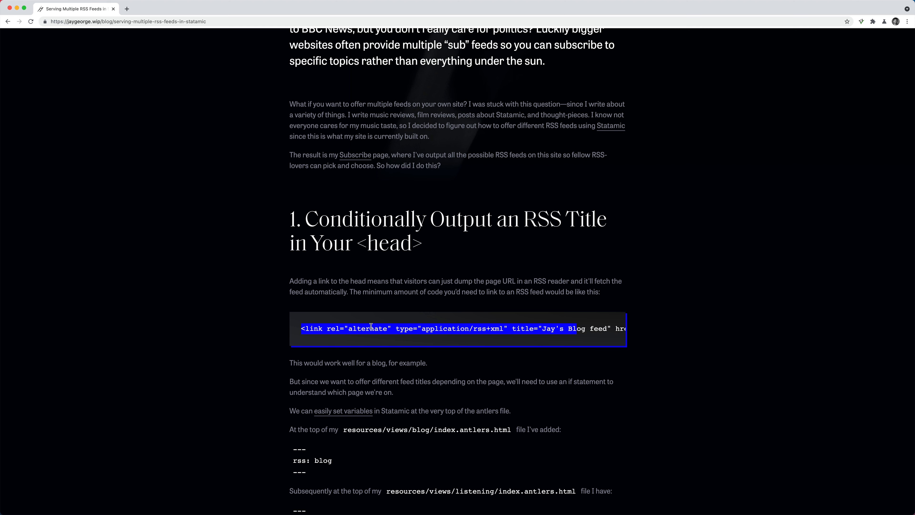
{"action": "scroll", "scroll_direction": "right", "scroll_amount": 3}
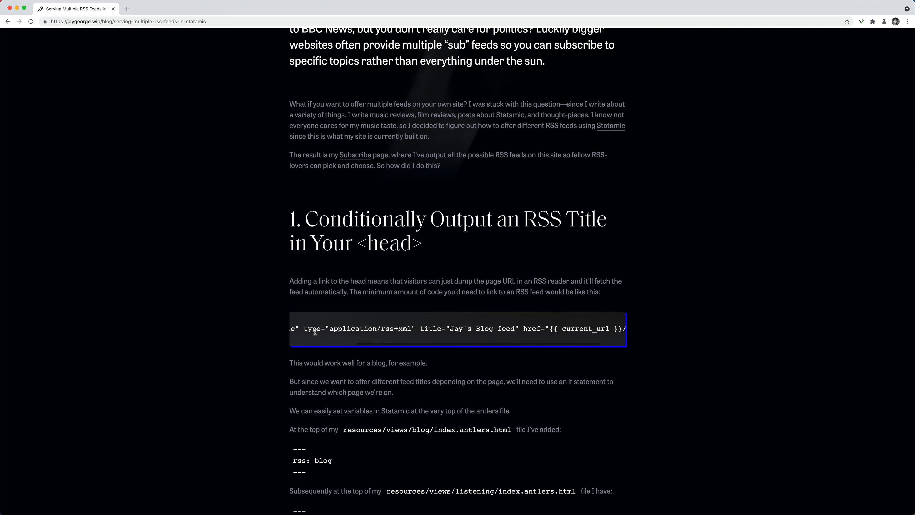
{"action": "scroll", "scroll_direction": "right", "scroll_amount": 3}
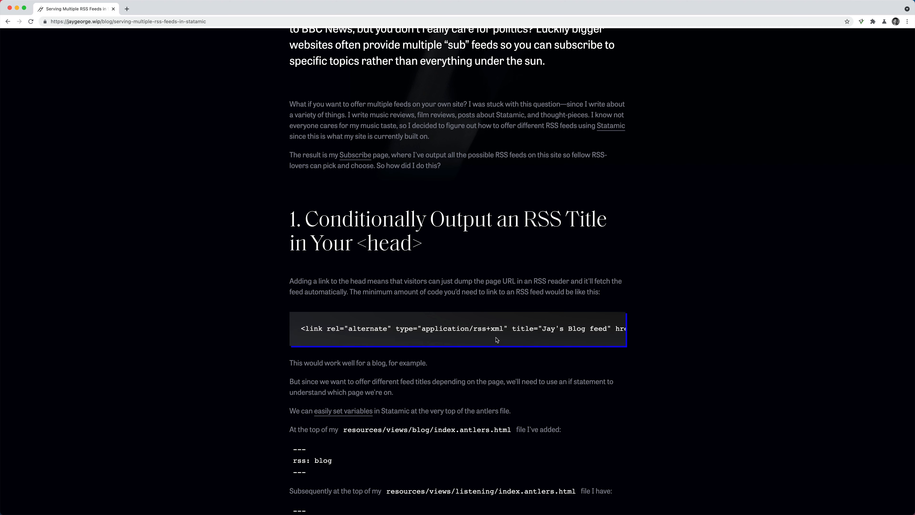
{"action": "scroll", "scroll_direction": "right", "scroll_amount": 3}
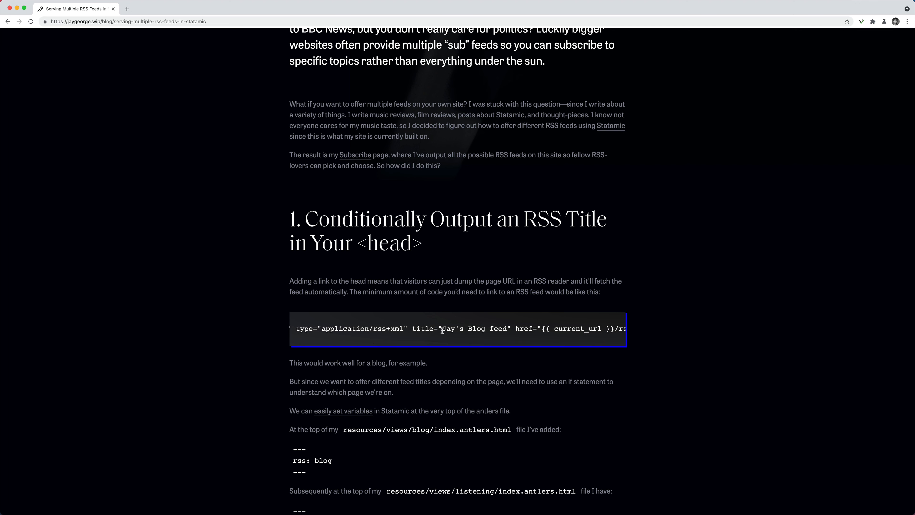
{"action": "mouse_move", "coordinate": [449, 375]}
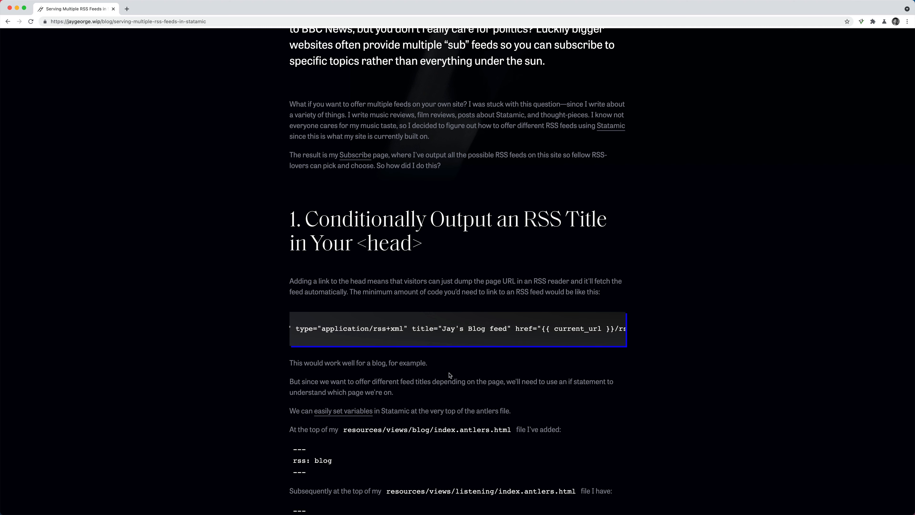
{"action": "mouse_move", "coordinate": [299, 392]}
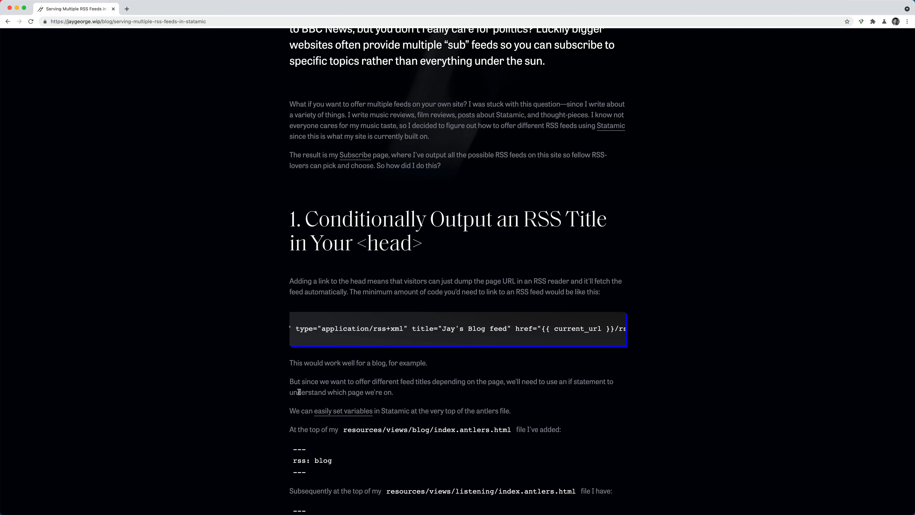
{"action": "scroll", "scroll_direction": "down", "scroll_amount": 3}
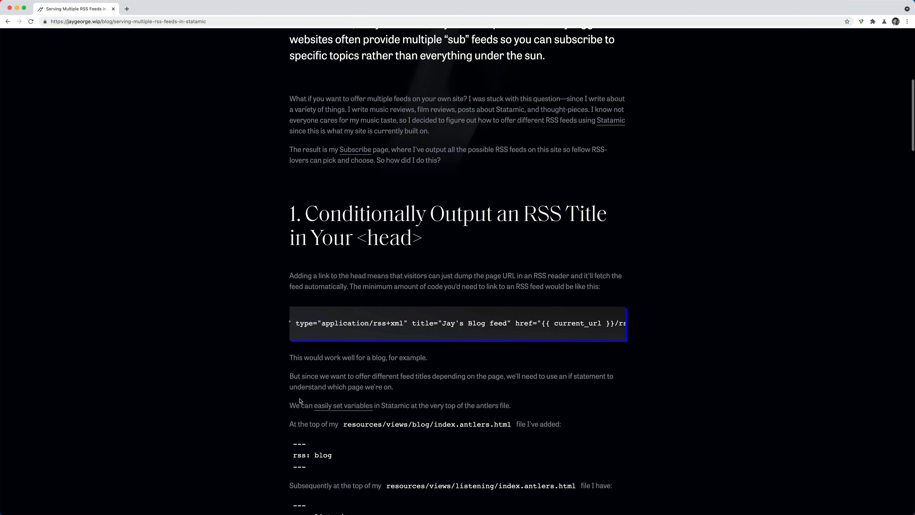
{"action": "scroll", "scroll_direction": "down", "scroll_amount": 3}
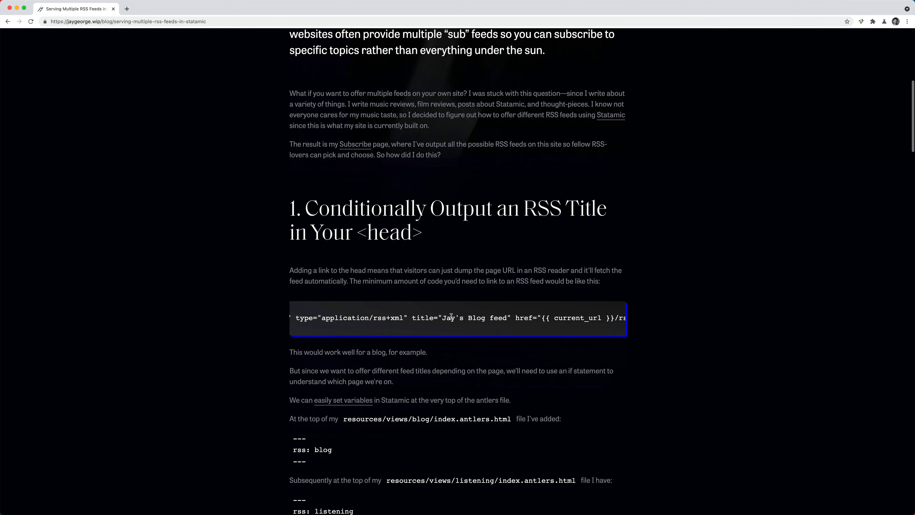
{"action": "mouse_move", "coordinate": [439, 319]}
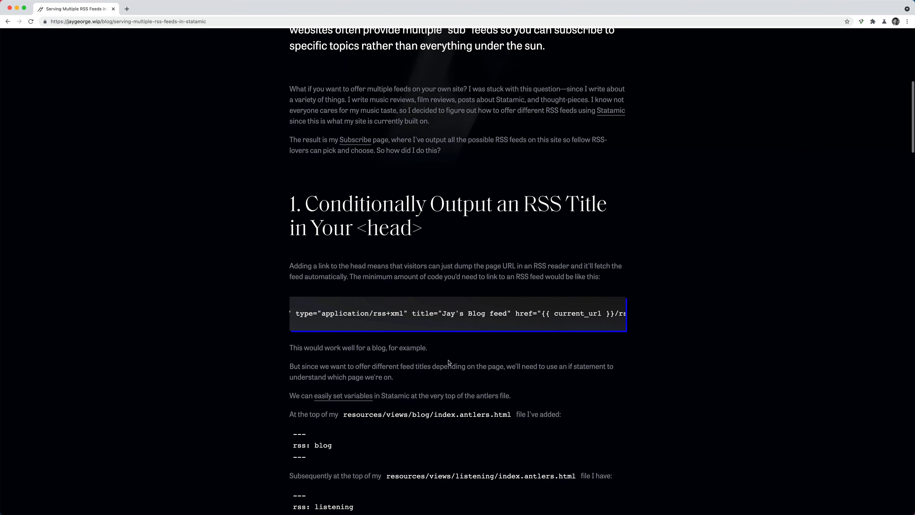
{"action": "scroll", "scroll_direction": "down", "scroll_amount": 3}
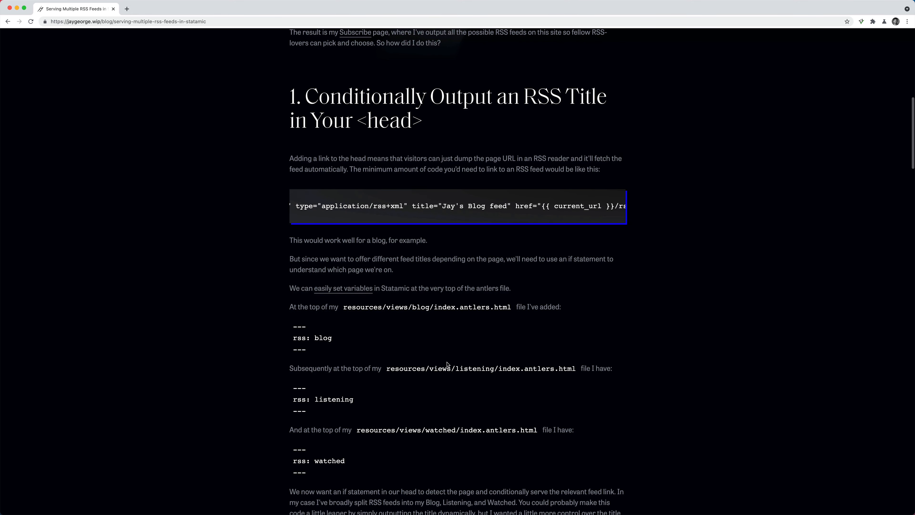
{"action": "mouse_move", "coordinate": [406, 325]}
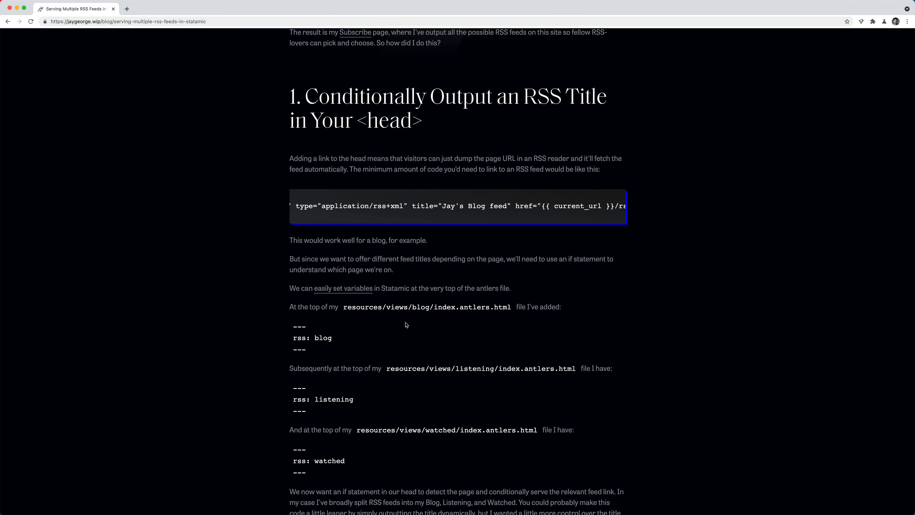
{"action": "mouse_move", "coordinate": [387, 335]}
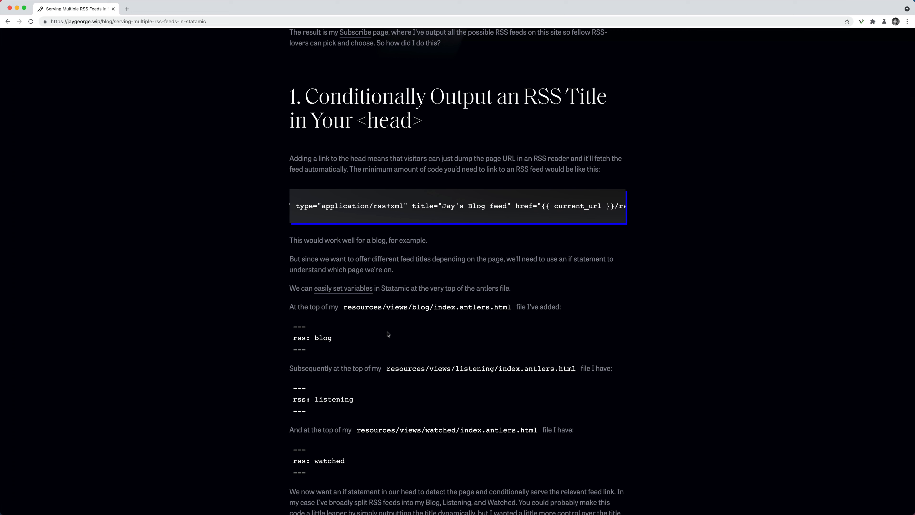
{"action": "mouse_move", "coordinate": [319, 331]}
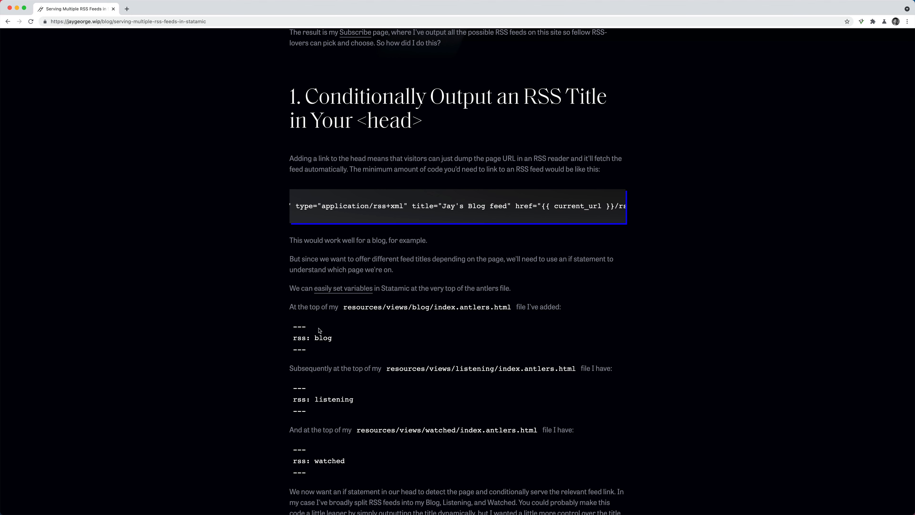
- Bring up the Statamic Variables documentation from the 'easily set variables' link in a new tab
{"action": "left_click", "coordinate": [343, 288]}
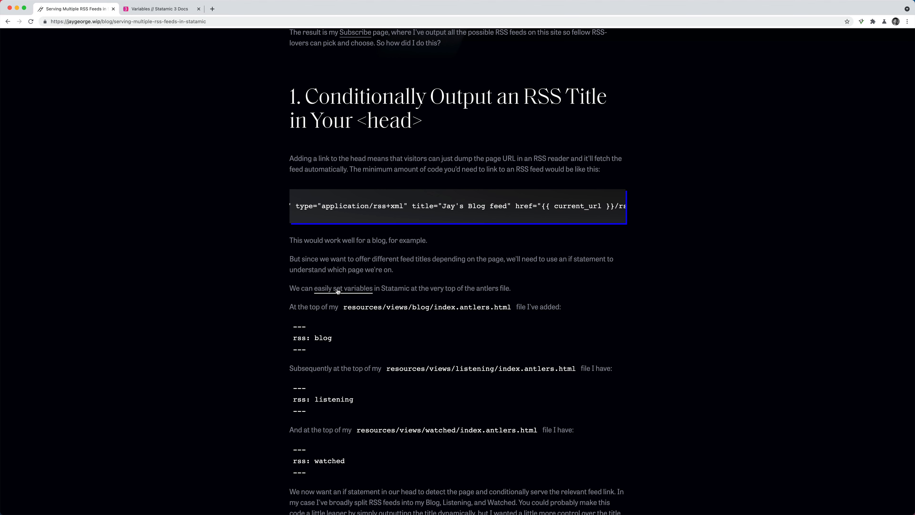
{"action": "left_click", "coordinate": [158, 9]}
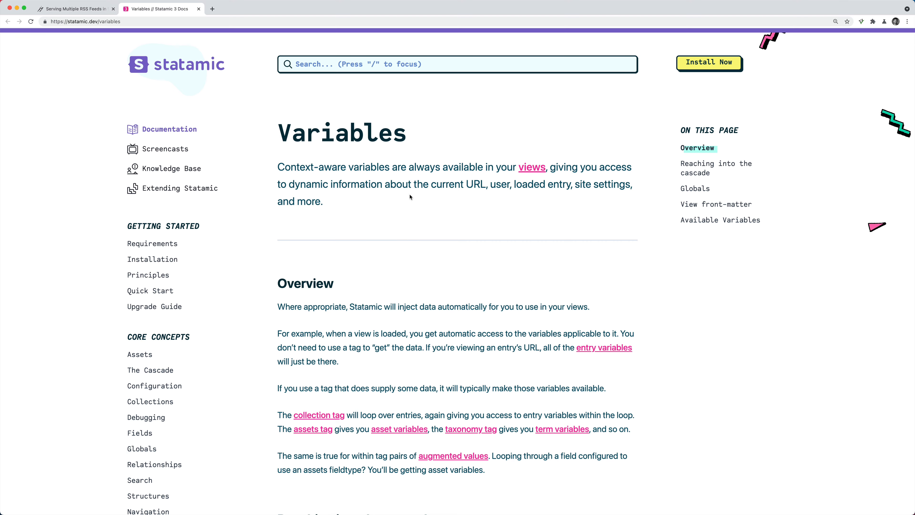
{"action": "mouse_move", "coordinate": [329, 299]}
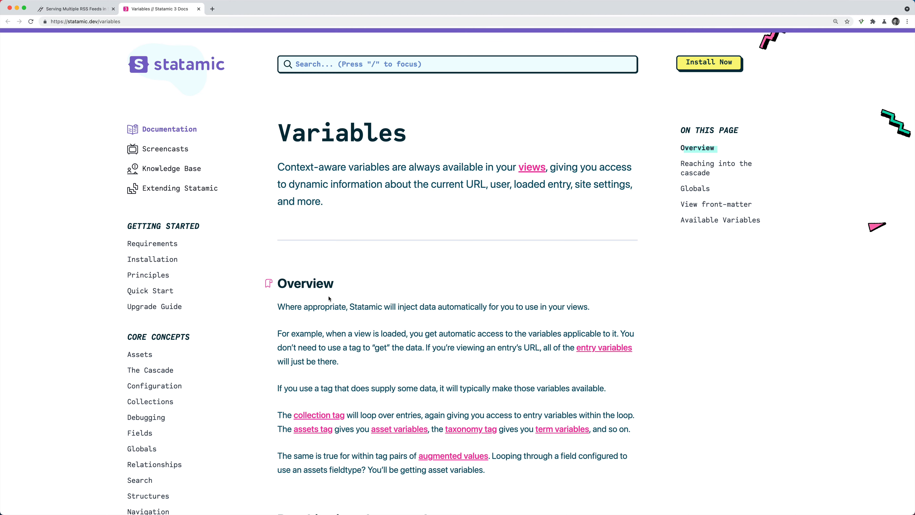
{"action": "scroll", "scroll_direction": "down", "scroll_amount": 3}
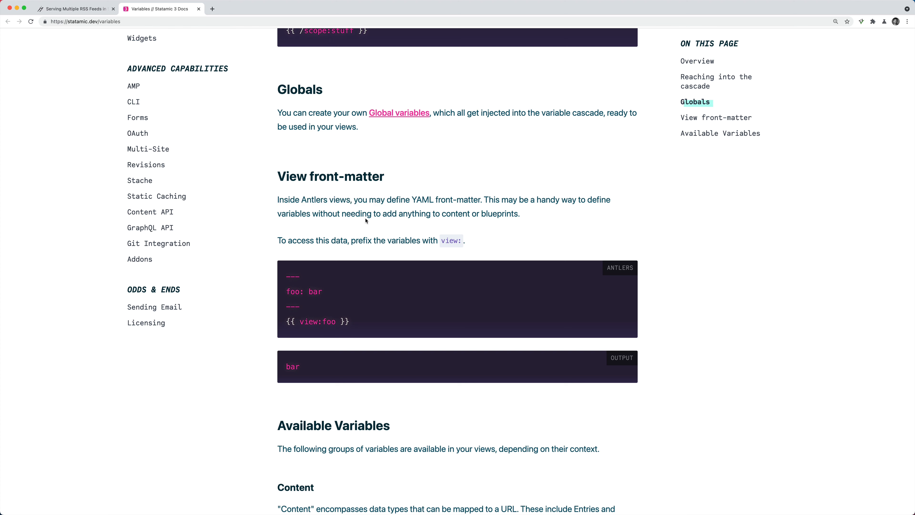
{"action": "mouse_move", "coordinate": [299, 285]}
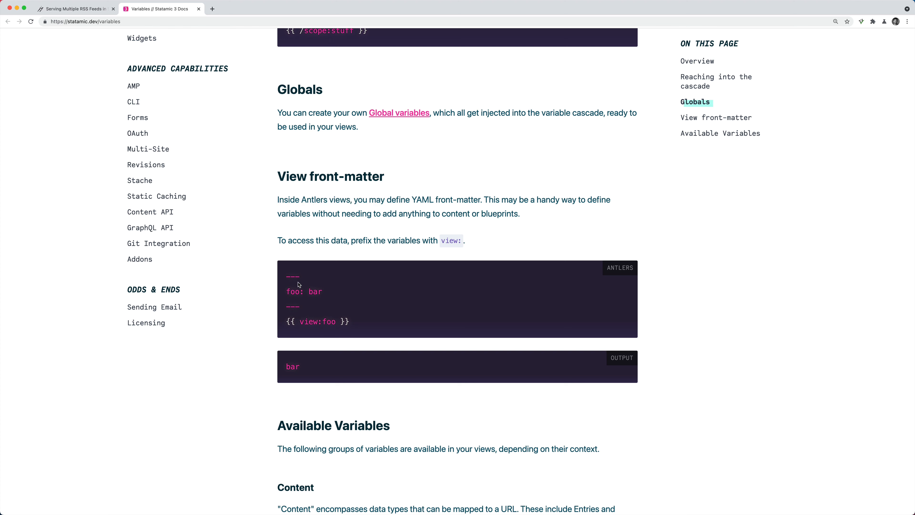
{"action": "mouse_move", "coordinate": [286, 280]}
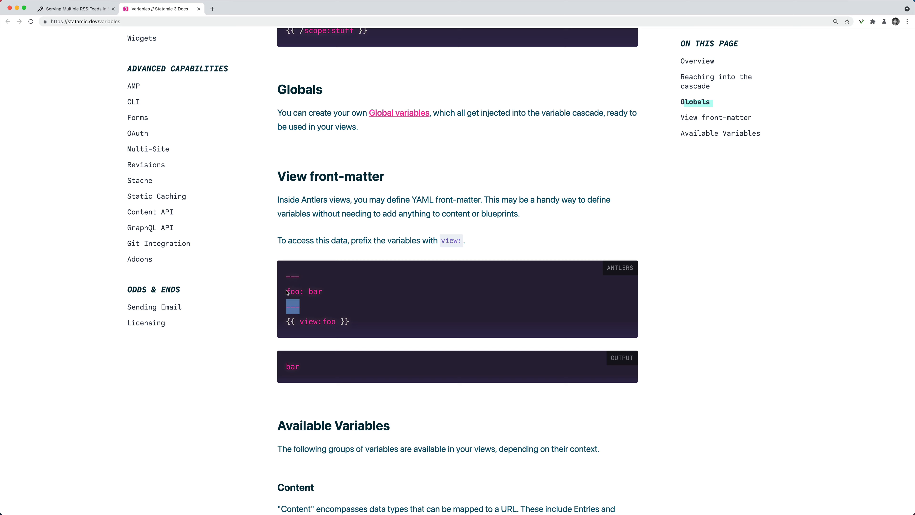
{"action": "left_click", "coordinate": [73, 9]}
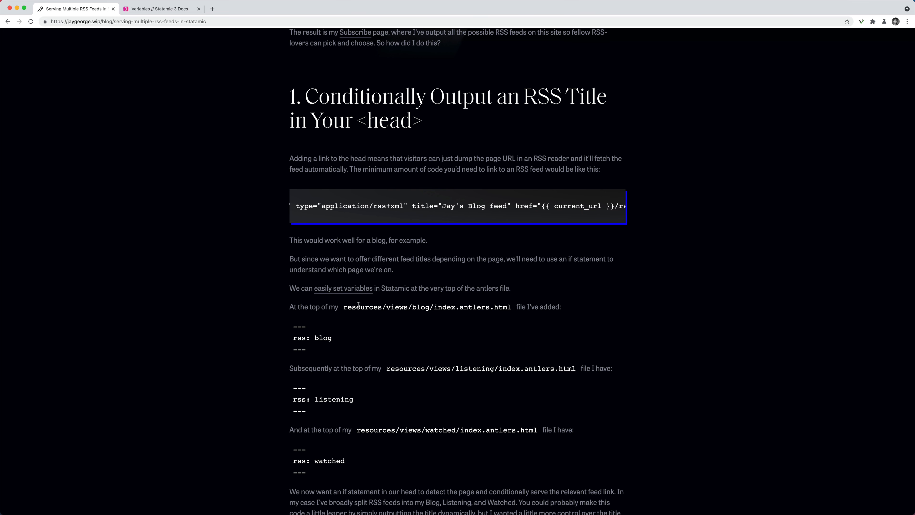
{"action": "mouse_move", "coordinate": [434, 307]}
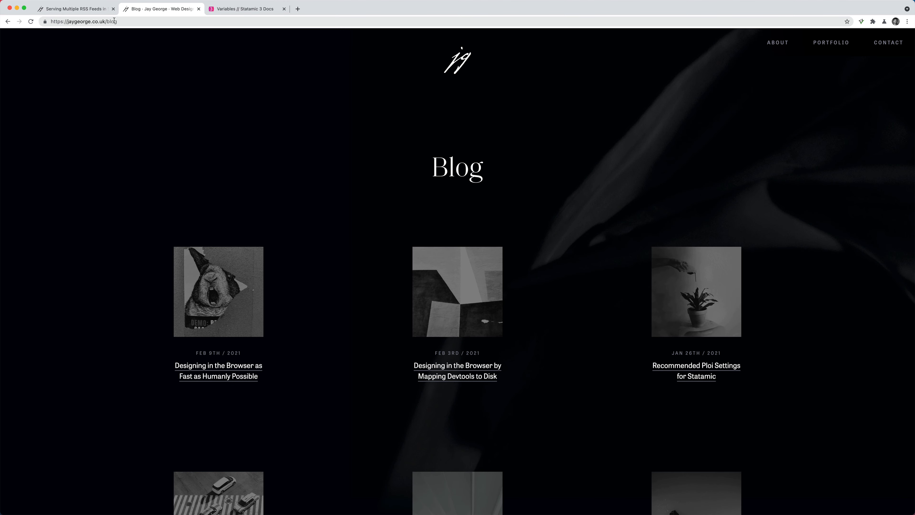
{"action": "mouse_move", "coordinate": [358, 320]}
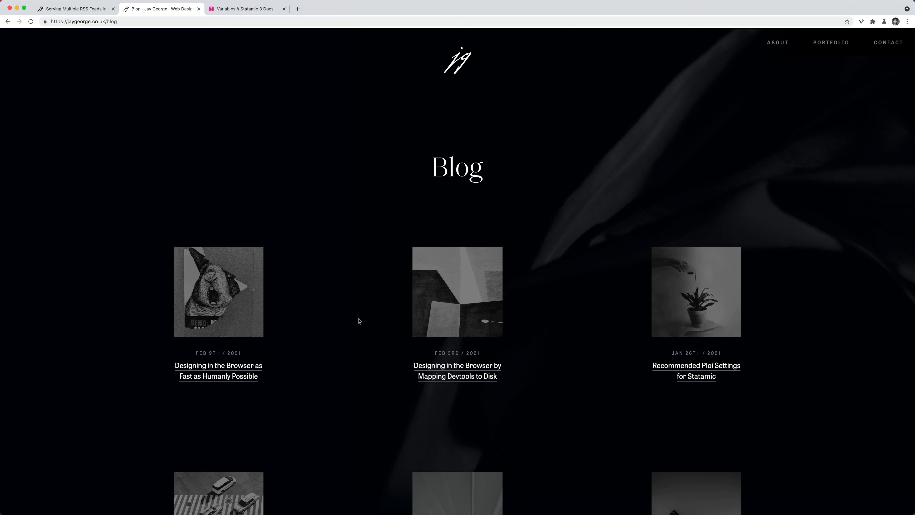
- Return to the RSS feeds tutorial and select the word 'rss' in the blog front-matter example
{"action": "left_click", "coordinate": [70, 8]}
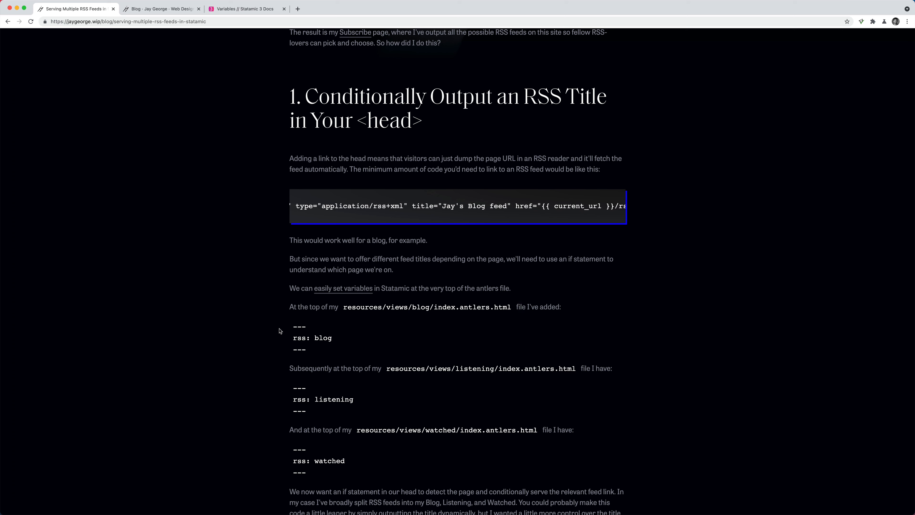
{"action": "mouse_move", "coordinate": [292, 341]}
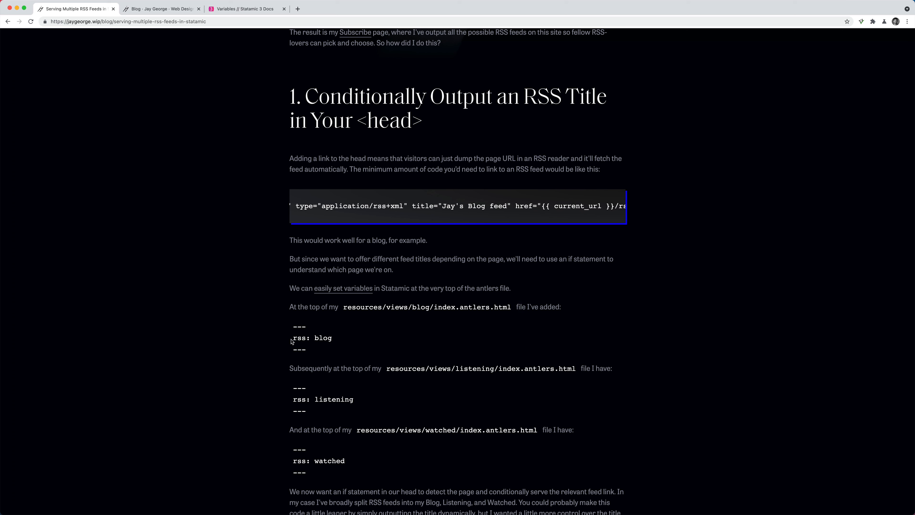
{"action": "double_click", "coordinate": [312, 337]}
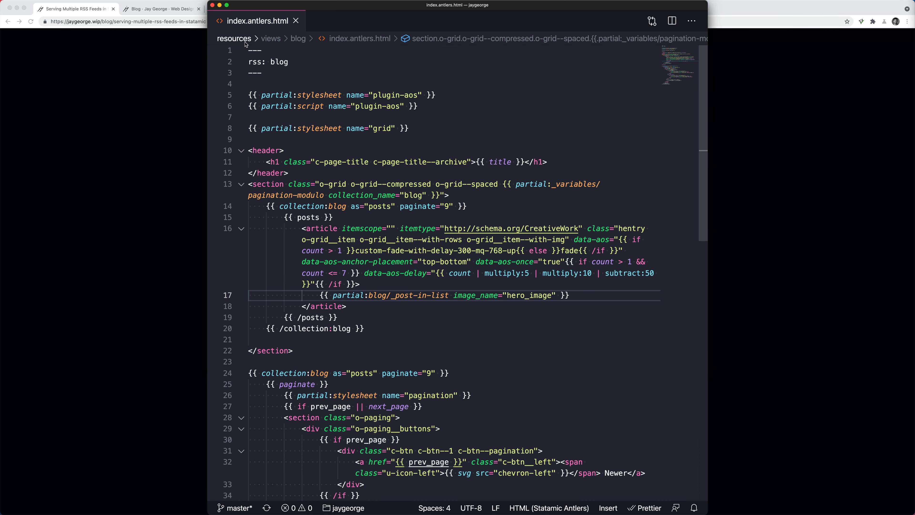
{"action": "left_click", "coordinate": [251, 62]}
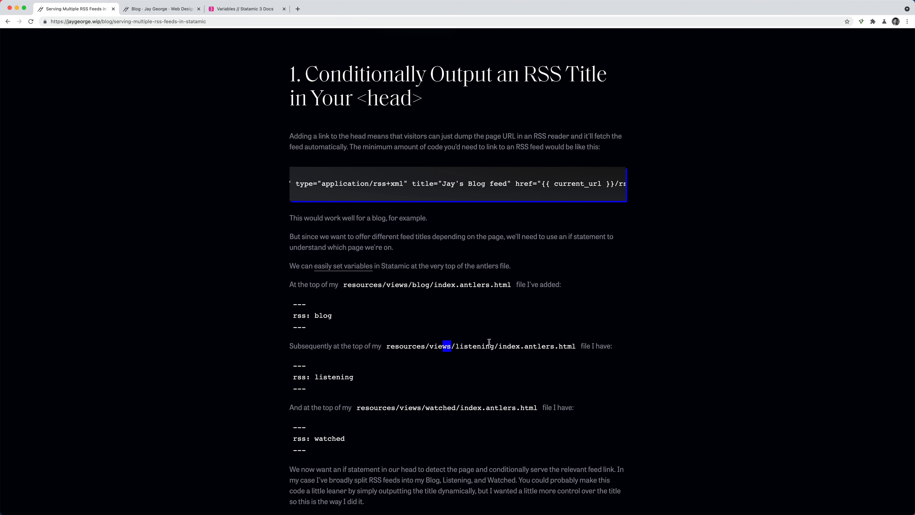
- Show the live site's About page at its Intrigue section, then return to the tutorial
{"action": "left_click", "coordinate": [160, 9]}
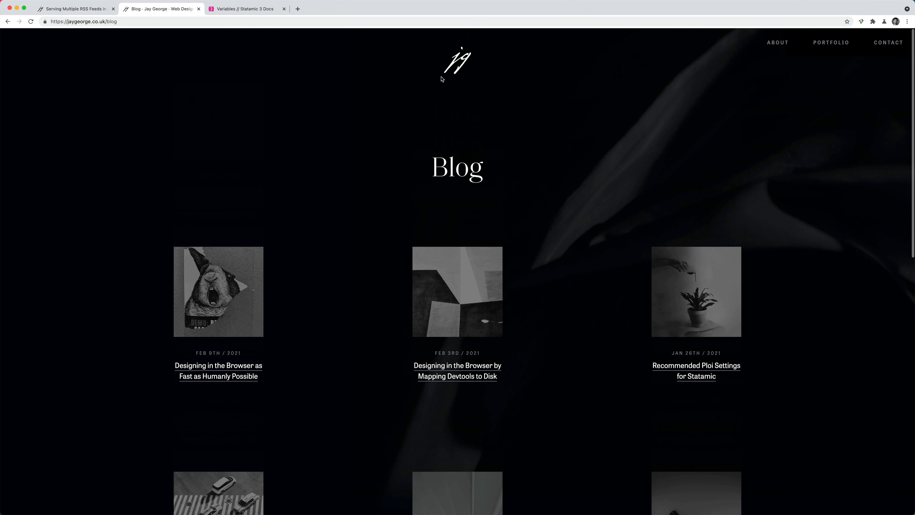
{"action": "left_click", "coordinate": [777, 42]}
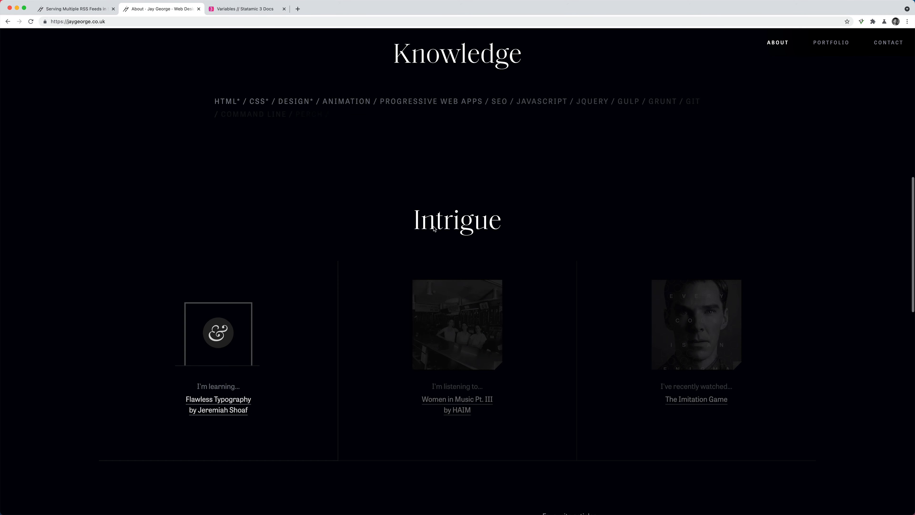
{"action": "scroll", "scroll_direction": "down", "scroll_amount": 3}
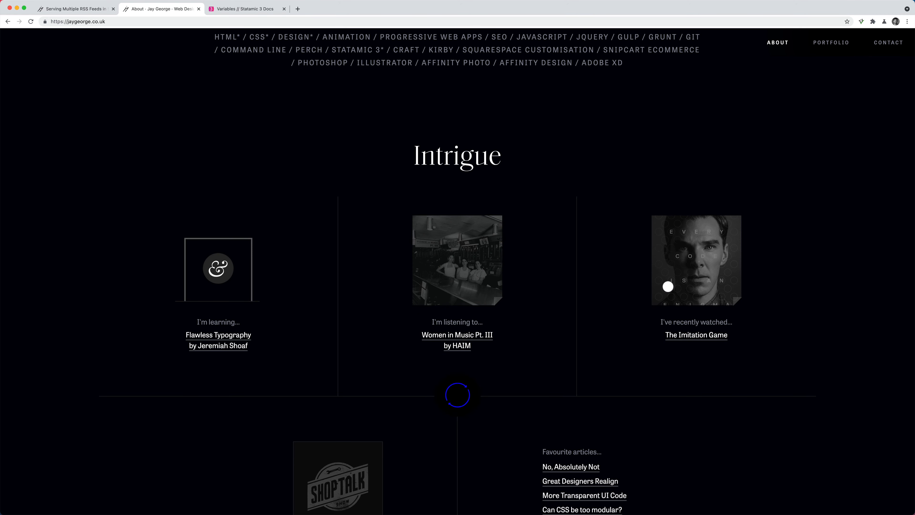
{"action": "left_click", "coordinate": [70, 8]}
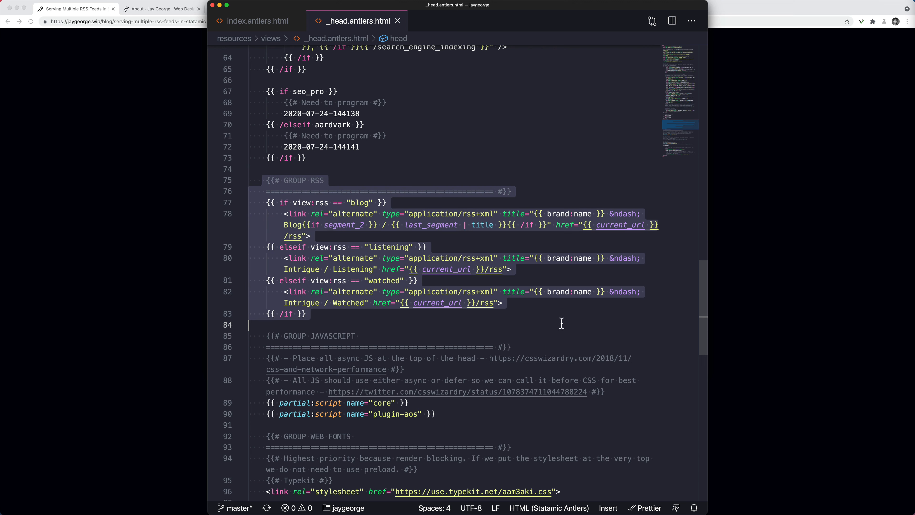
- Review the GROUP RSS if/elseif block in the _head.antlers.html partial
{"action": "left_click", "coordinate": [364, 202]}
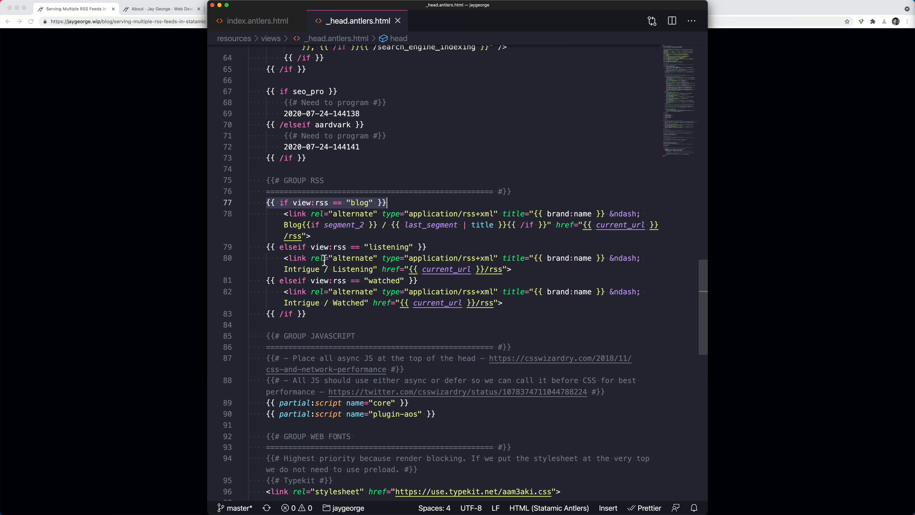
{"action": "mouse_move", "coordinate": [496, 303]}
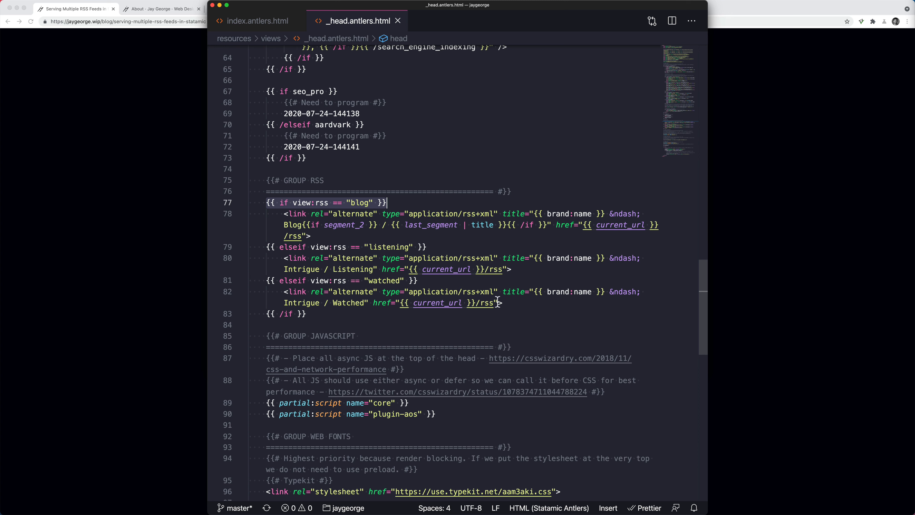
{"action": "left_click", "coordinate": [586, 213]}
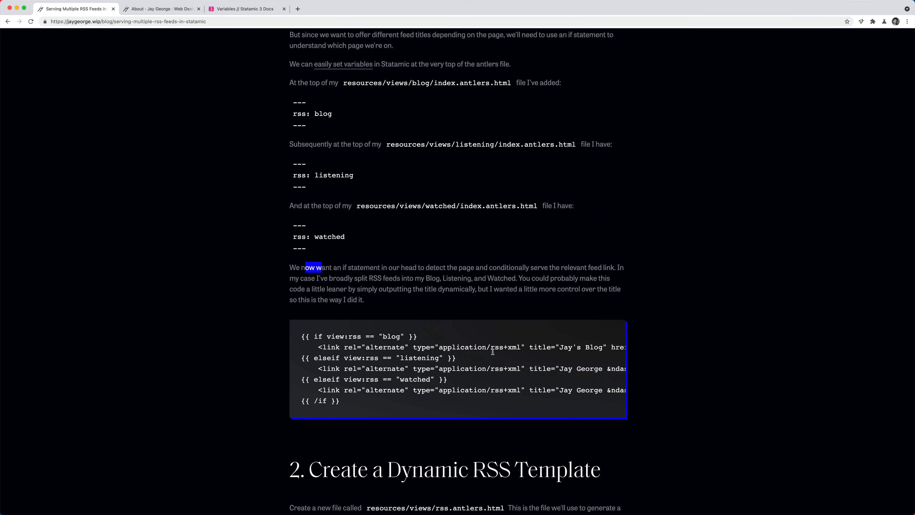
- Read tutorial sections 1 and 2 from the static RSS example to the segments-based feed template
{"action": "scroll", "scroll_direction": "right", "scroll_amount": 3}
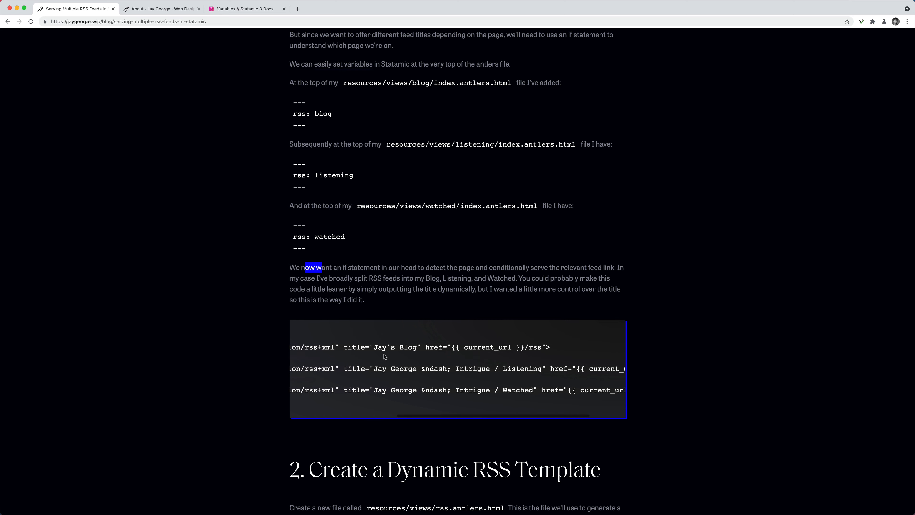
{"action": "mouse_move", "coordinate": [489, 369]}
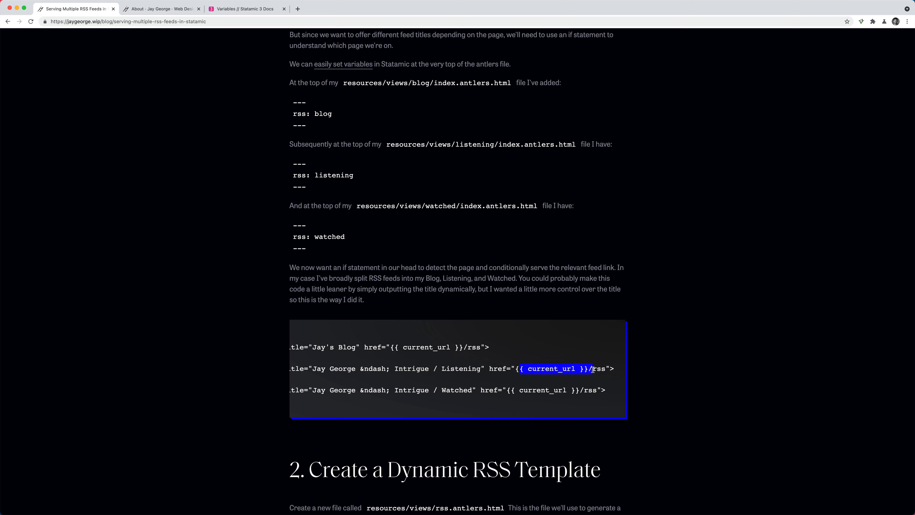
{"action": "mouse_move", "coordinate": [432, 376]}
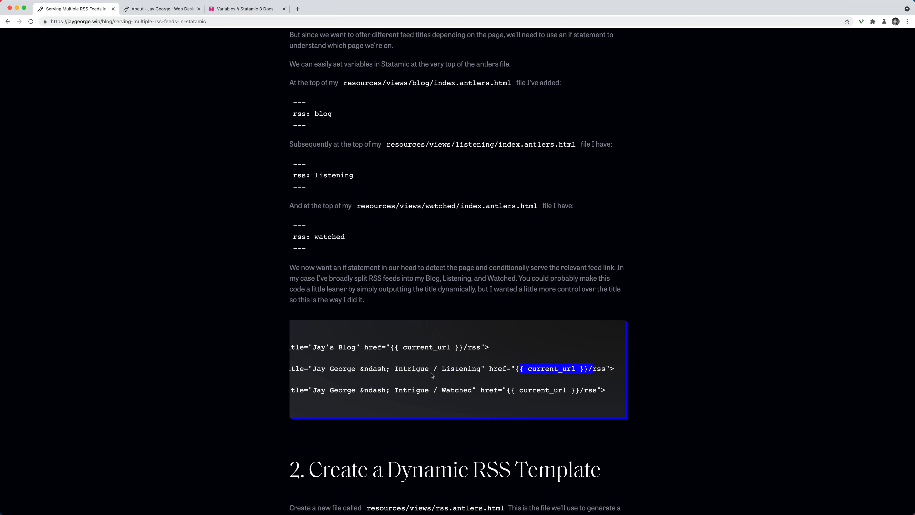
{"action": "scroll", "scroll_direction": "left", "scroll_amount": 3}
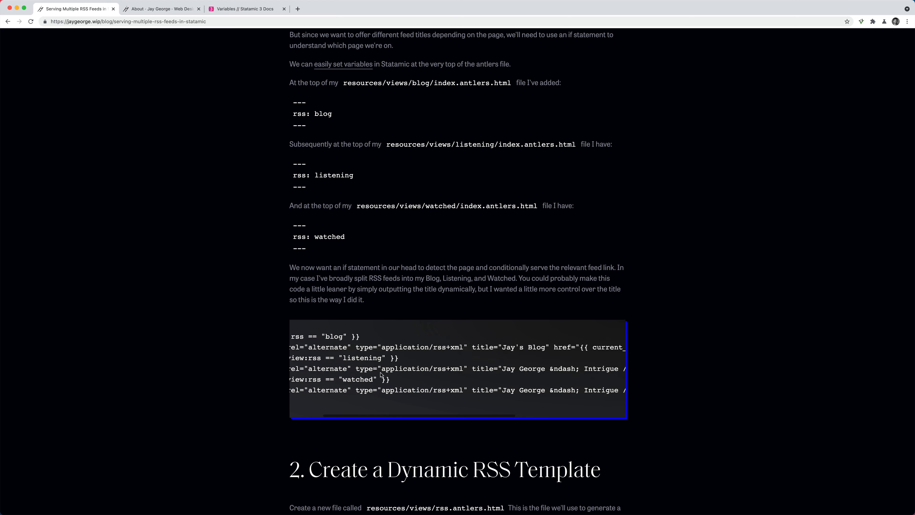
{"action": "scroll", "scroll_direction": "up", "scroll_amount": 3}
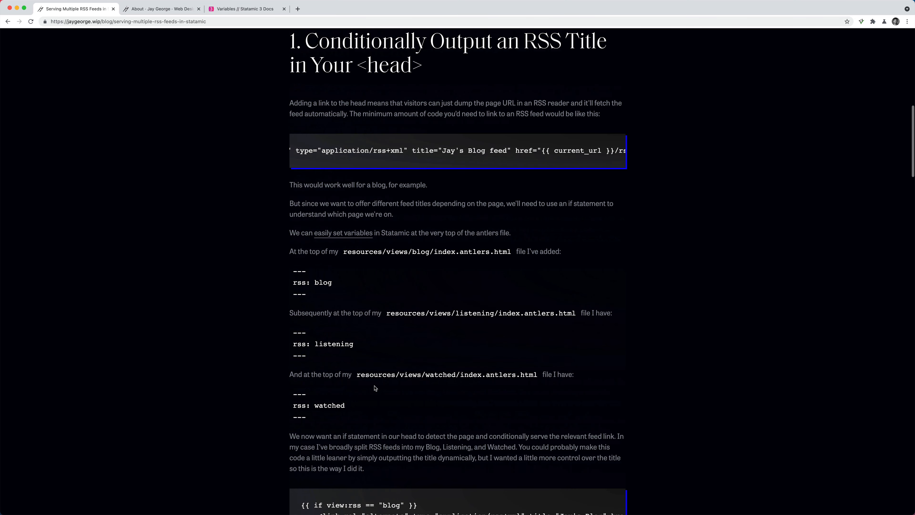
{"action": "scroll", "scroll_direction": "down", "scroll_amount": 3}
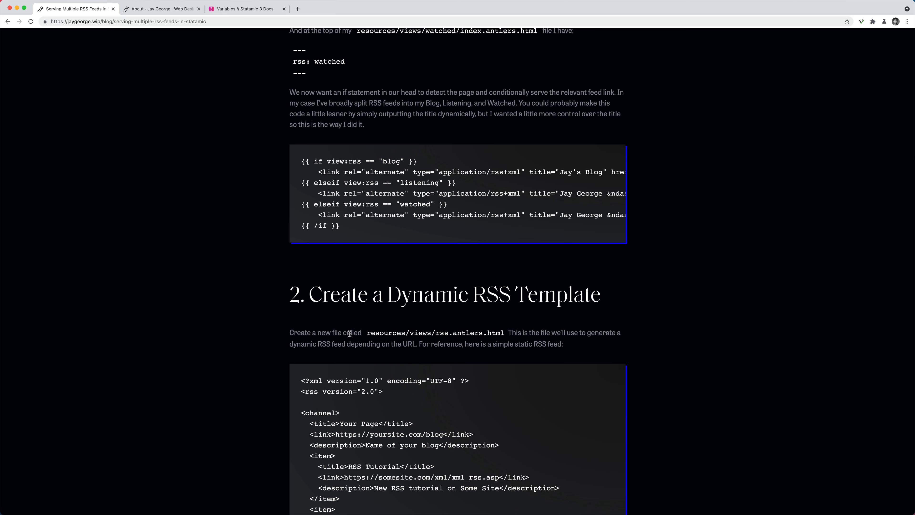
{"action": "scroll", "scroll_direction": "down", "scroll_amount": 3}
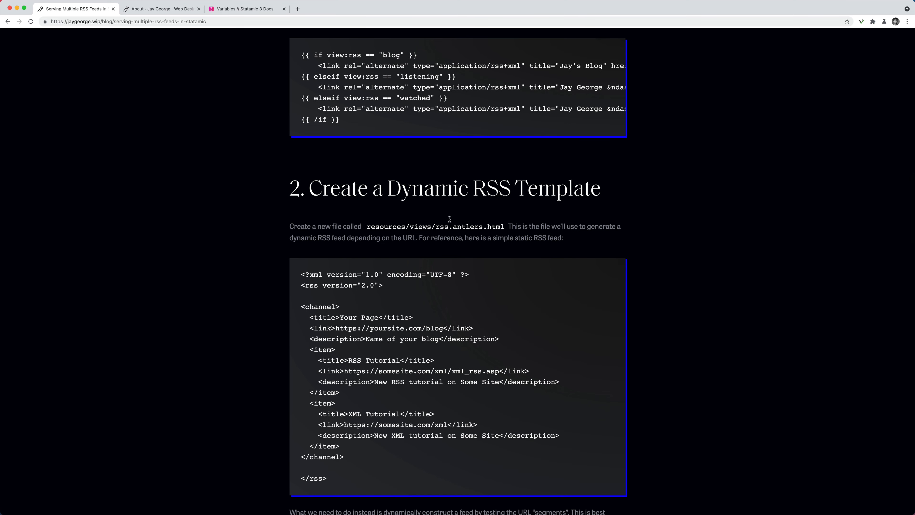
{"action": "mouse_move", "coordinate": [338, 315]}
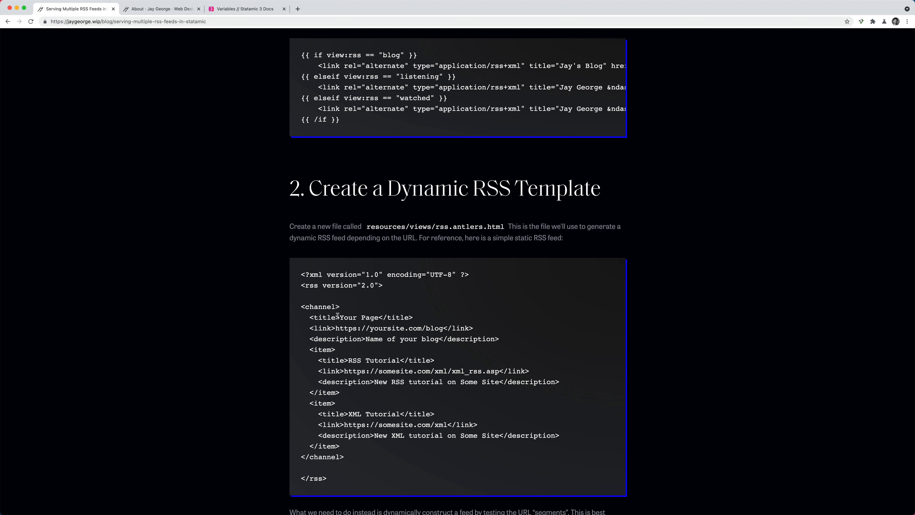
{"action": "mouse_move", "coordinate": [346, 423]}
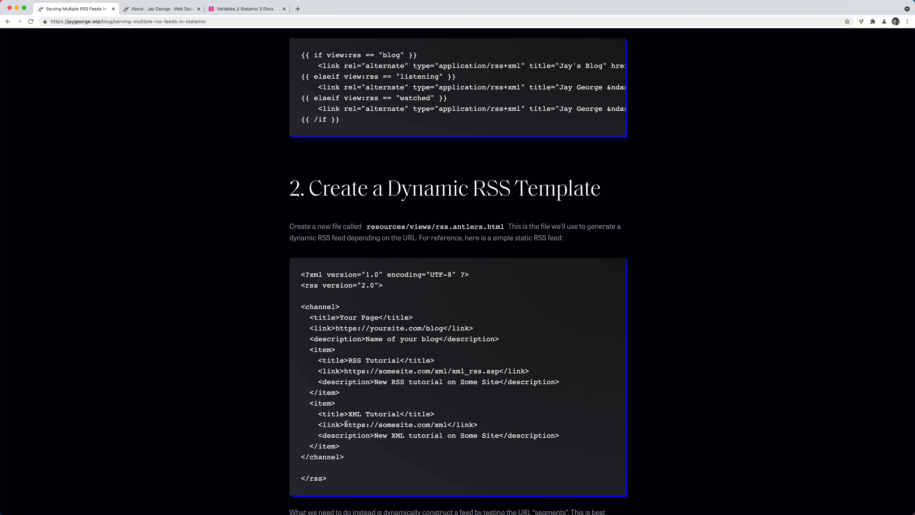
{"action": "scroll", "scroll_direction": "down", "scroll_amount": 3}
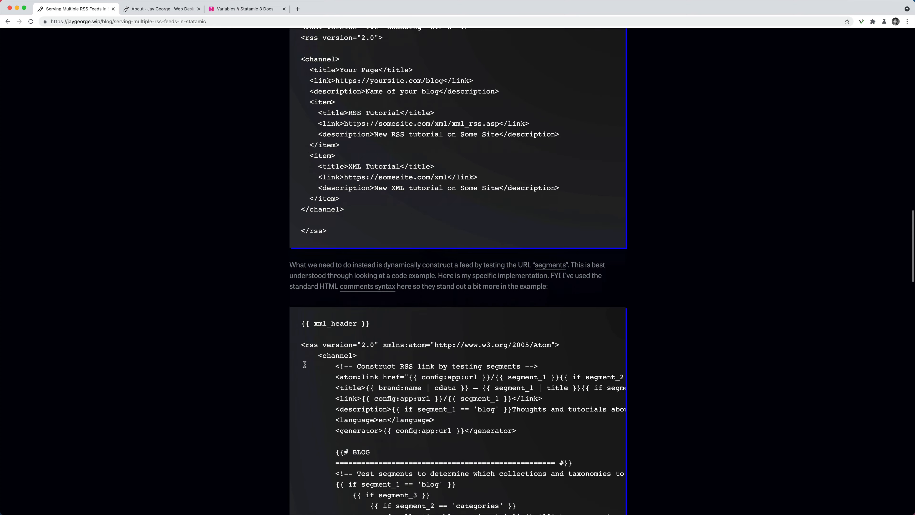
{"action": "scroll", "scroll_direction": "down", "scroll_amount": 3}
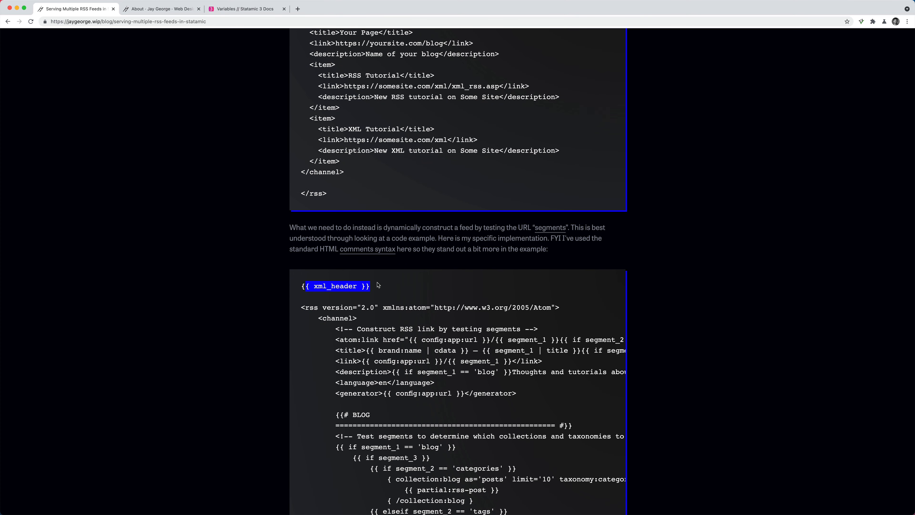
{"action": "mouse_move", "coordinate": [327, 283]}
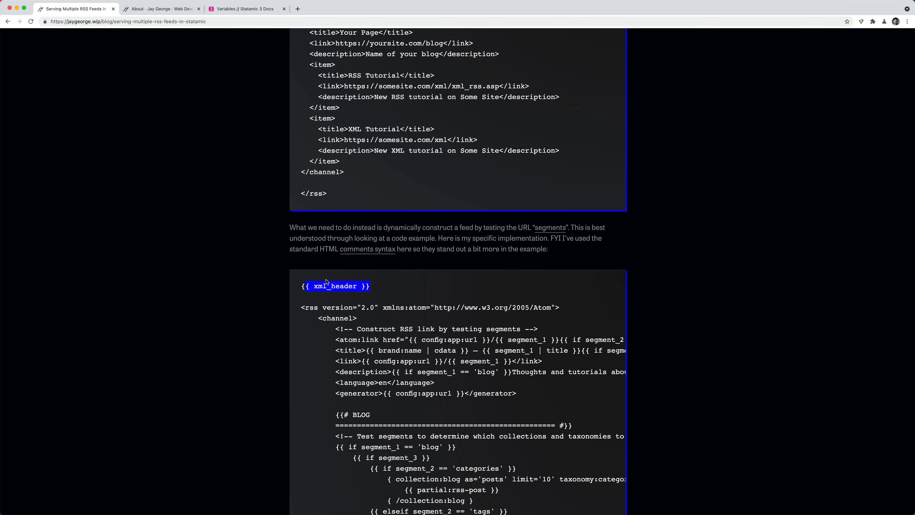
{"action": "scroll", "scroll_direction": "down", "scroll_amount": 3}
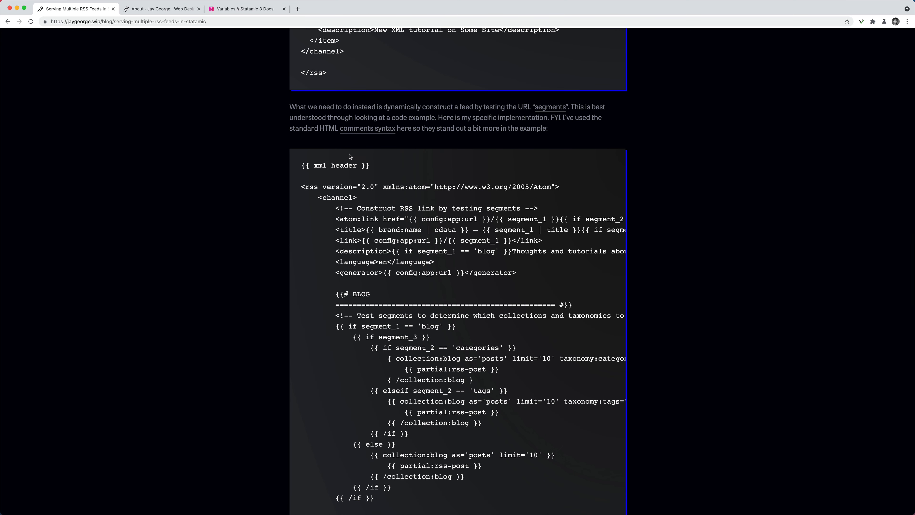
{"action": "mouse_move", "coordinate": [449, 262]}
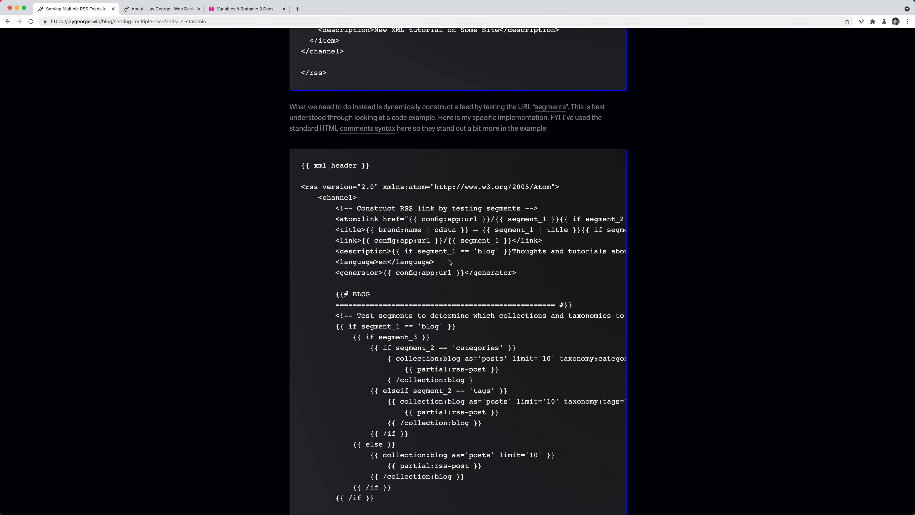
{"action": "mouse_move", "coordinate": [425, 226]}
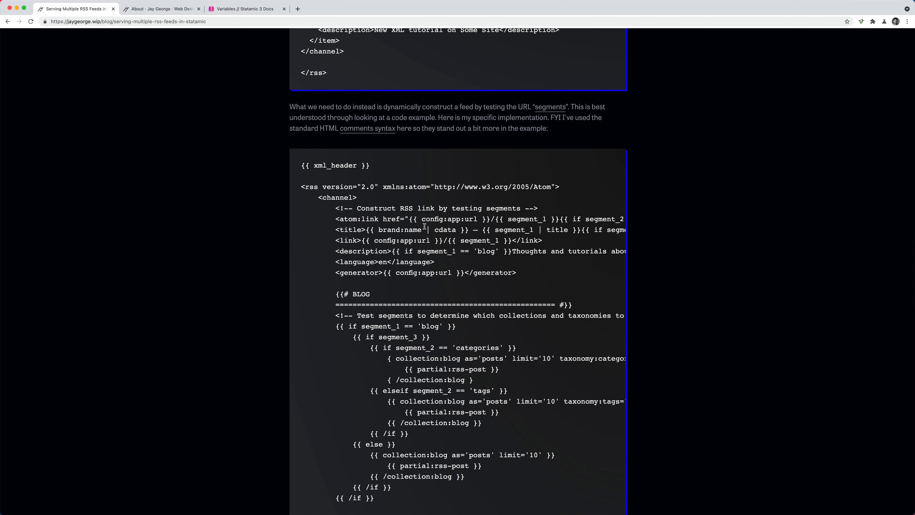
{"action": "mouse_move", "coordinate": [354, 244]}
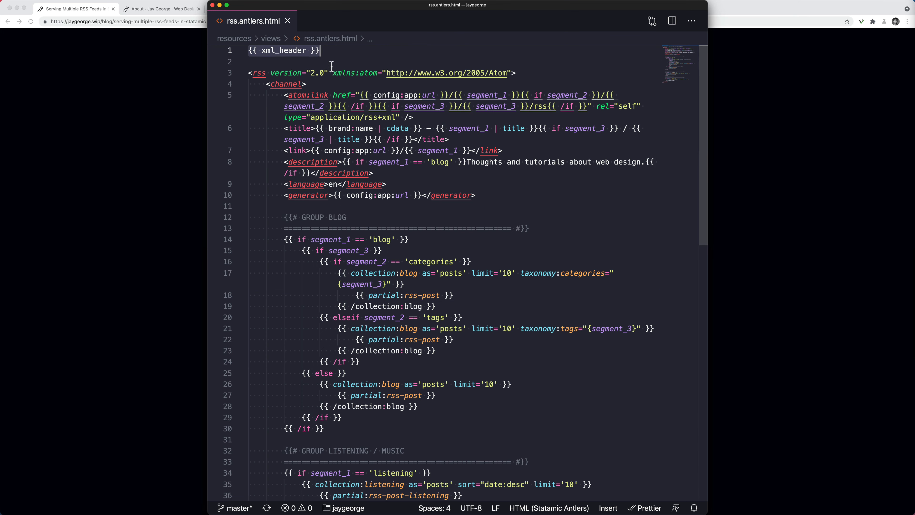
{"action": "mouse_move", "coordinate": [473, 132]}
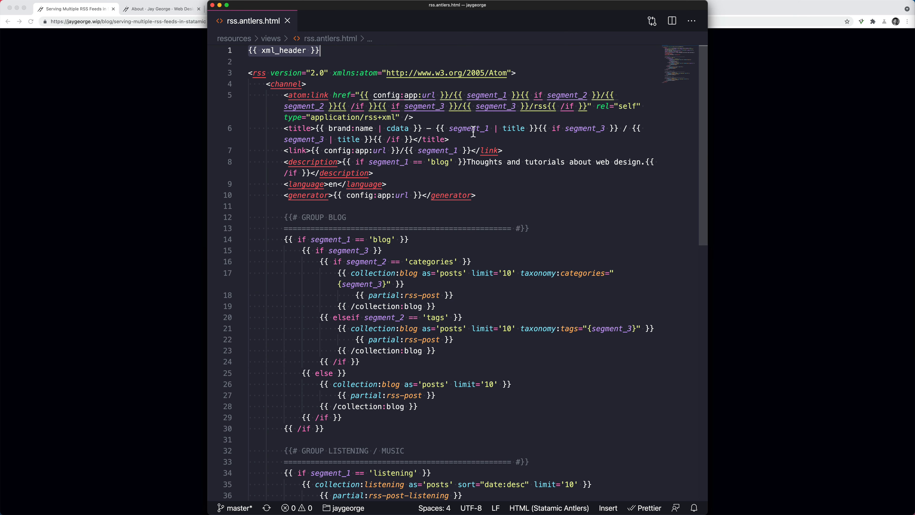
{"action": "mouse_move", "coordinate": [434, 141]}
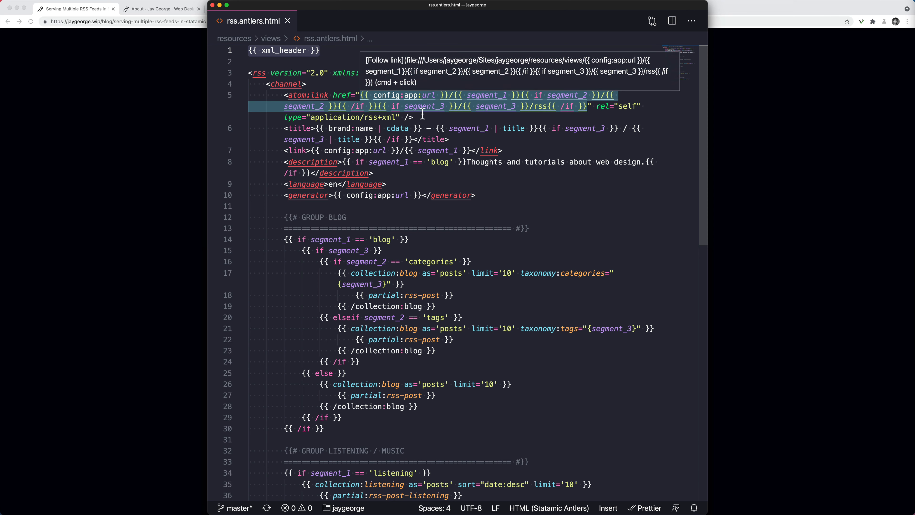
- Return to the Chrome tutorial after reviewing rss.antlers.html
{"action": "left_click", "coordinate": [75, 9]}
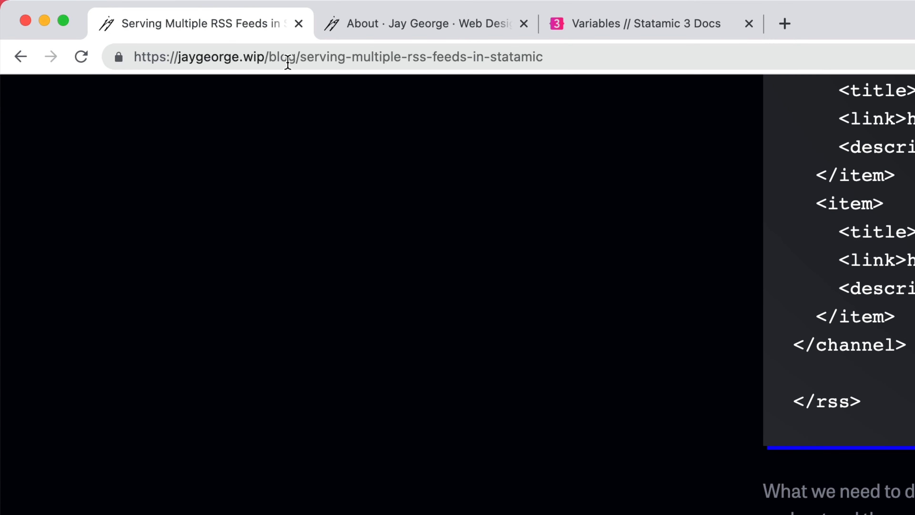
- Select the slug 'serving-multiple-rss-feeds-in-statamic' in the address to point out URL segments
{"action": "double_click", "coordinate": [282, 57]}
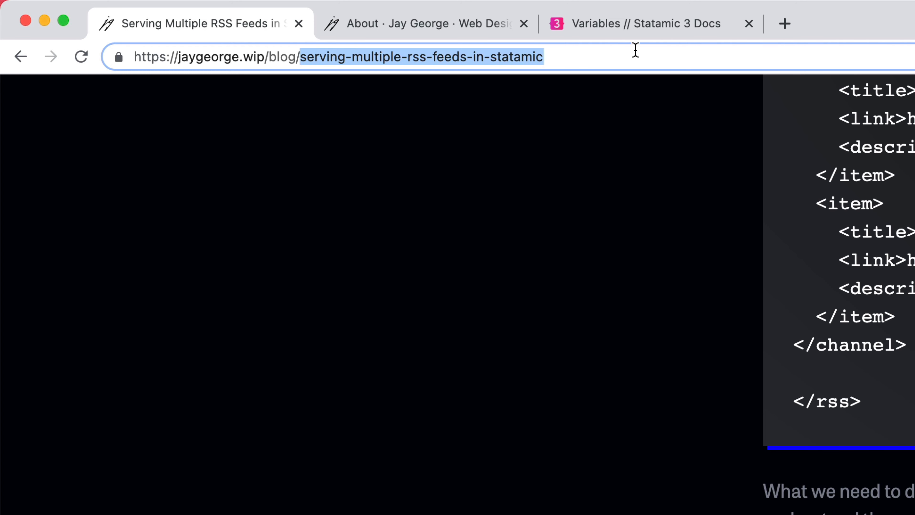
{"action": "mouse_move", "coordinate": [575, 69]}
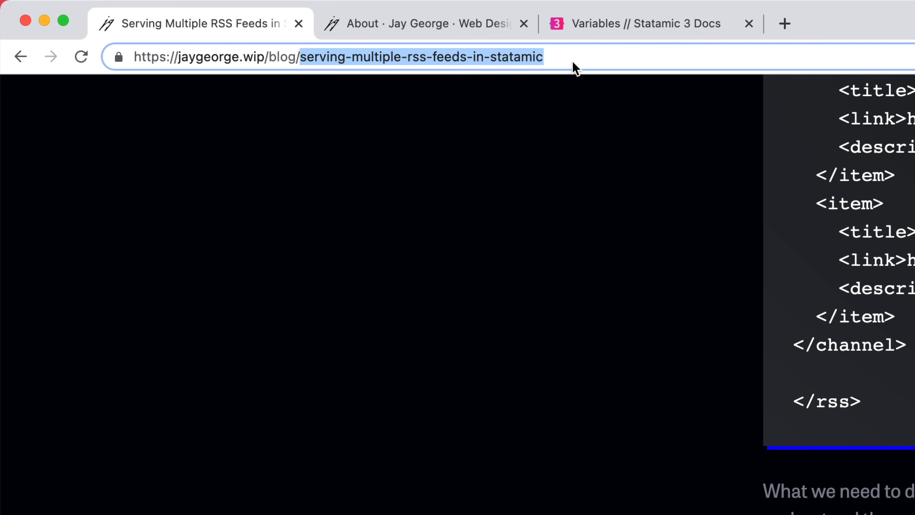
{"action": "mouse_move", "coordinate": [287, 57]}
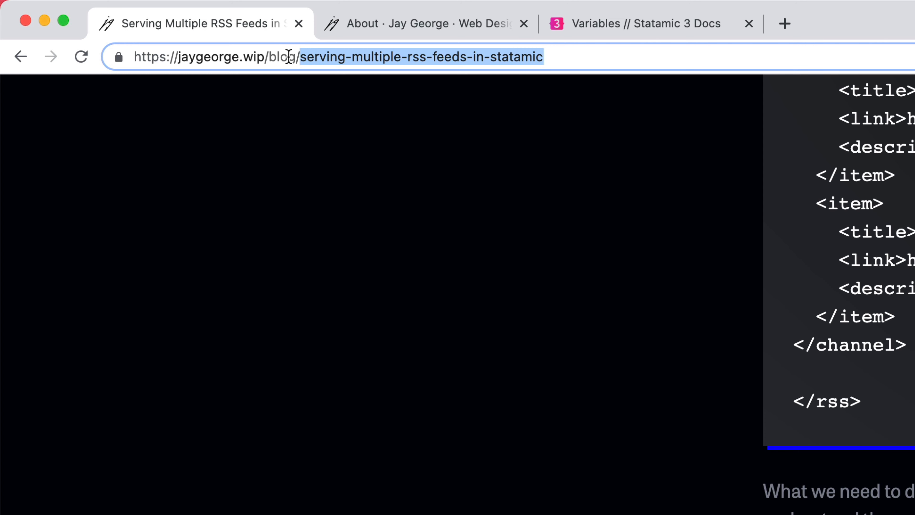
{"action": "mouse_move", "coordinate": [694, 66]}
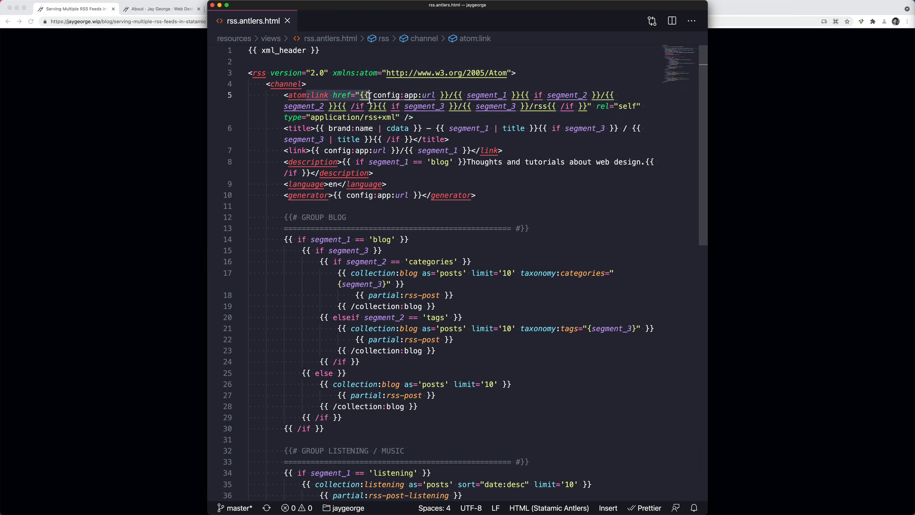
{"action": "mouse_move", "coordinate": [476, 95]}
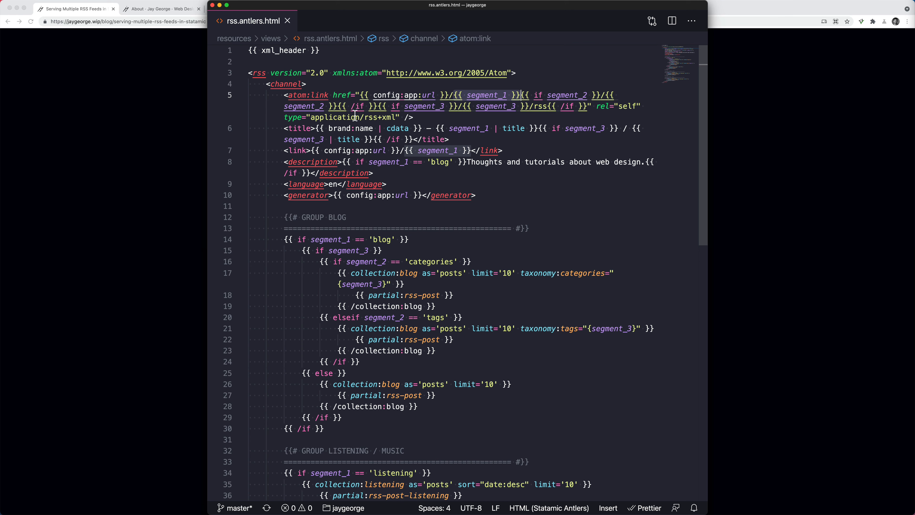
{"action": "mouse_move", "coordinate": [467, 106]}
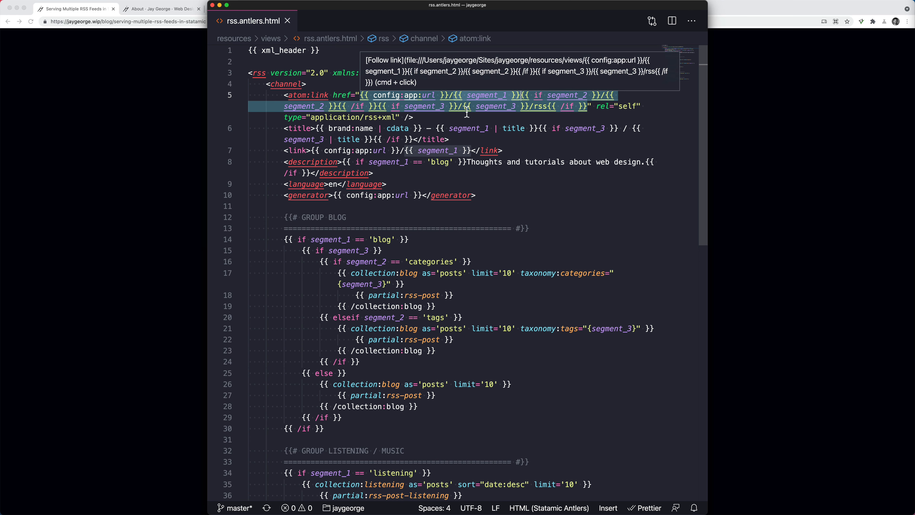
{"action": "mouse_move", "coordinate": [528, 113]}
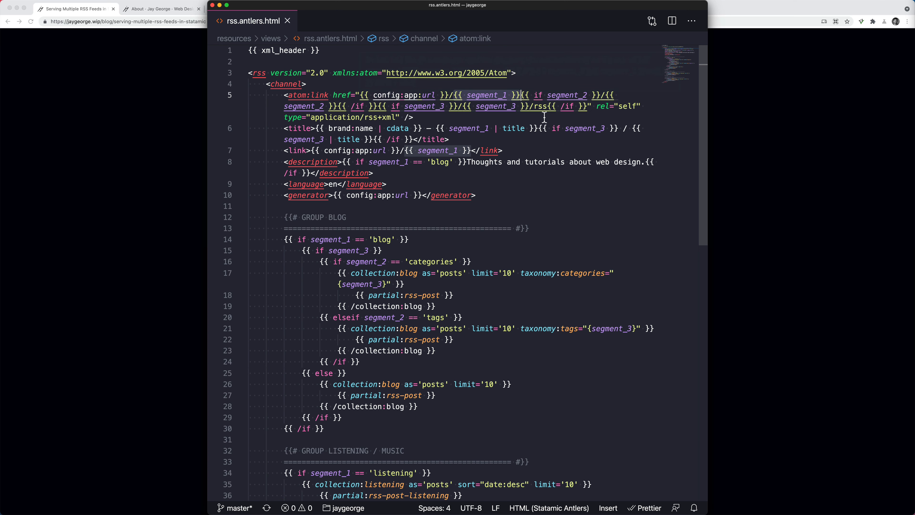
- Highlight the segment-based feed title and description lines in the channel header
{"action": "left_click", "coordinate": [379, 128]}
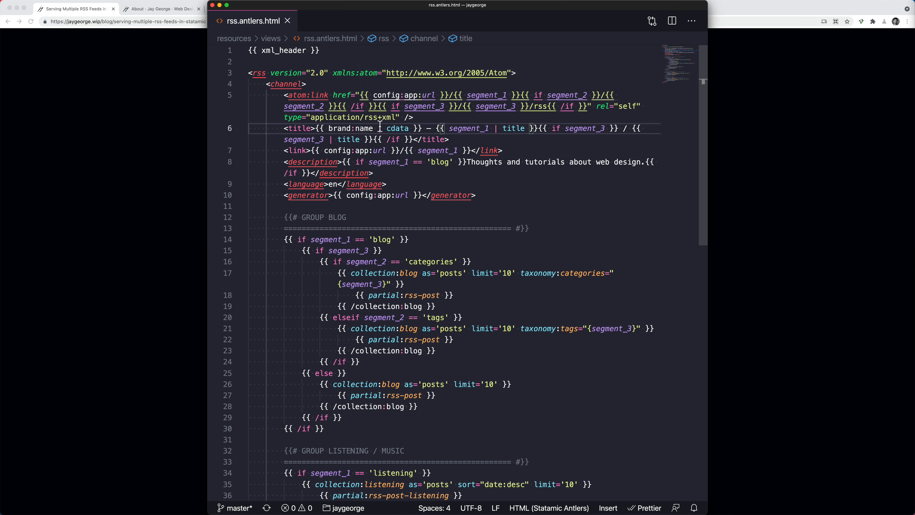
{"action": "mouse_move", "coordinate": [471, 137]}
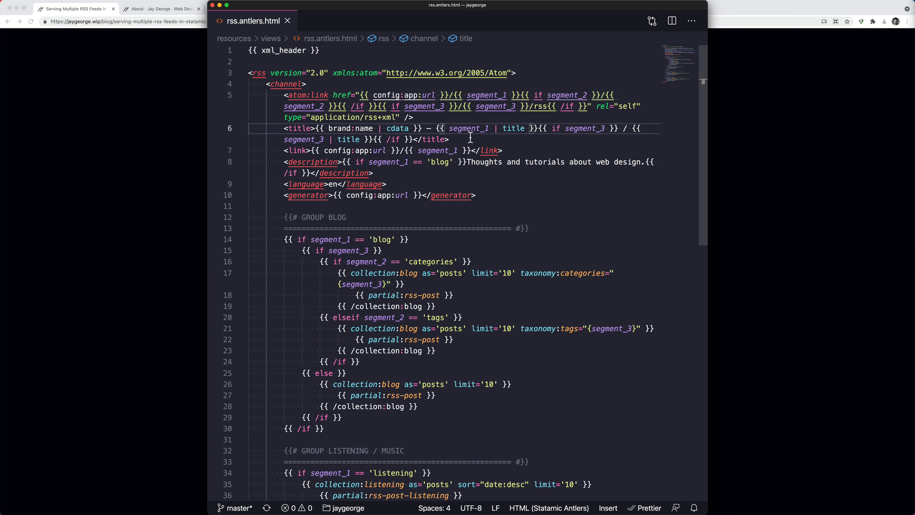
{"action": "mouse_move", "coordinate": [630, 128]}
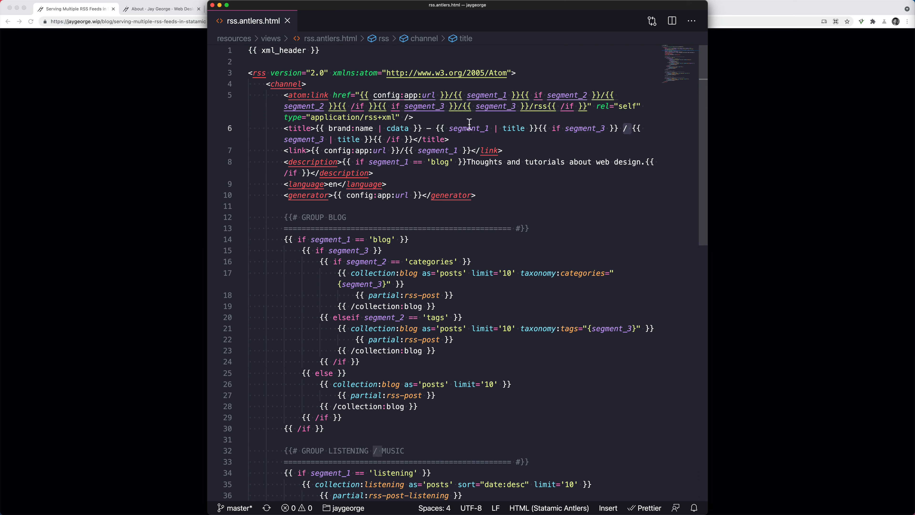
{"action": "mouse_move", "coordinate": [366, 167]}
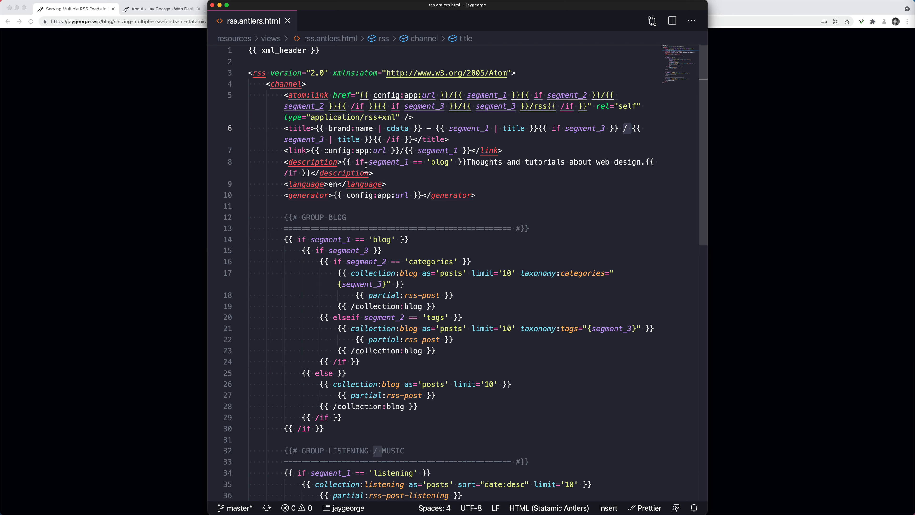
{"action": "left_click", "coordinate": [374, 173]}
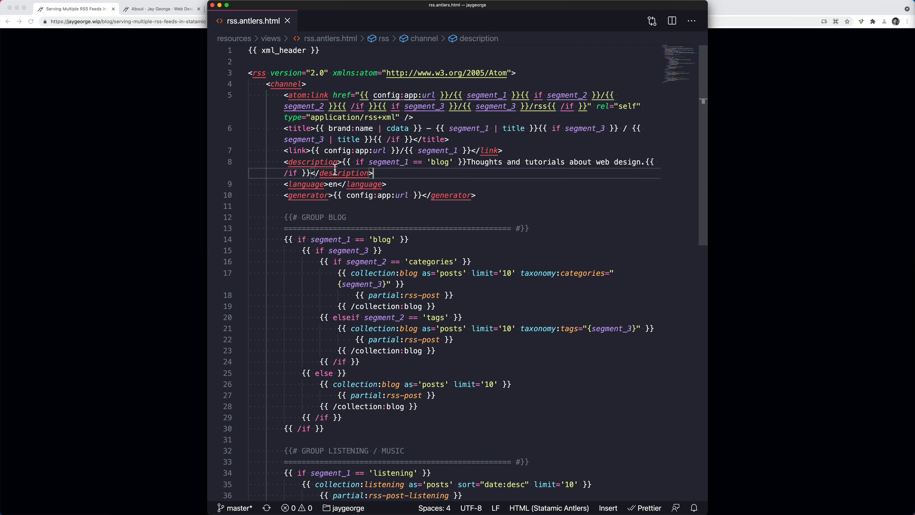
{"action": "mouse_move", "coordinate": [434, 162]}
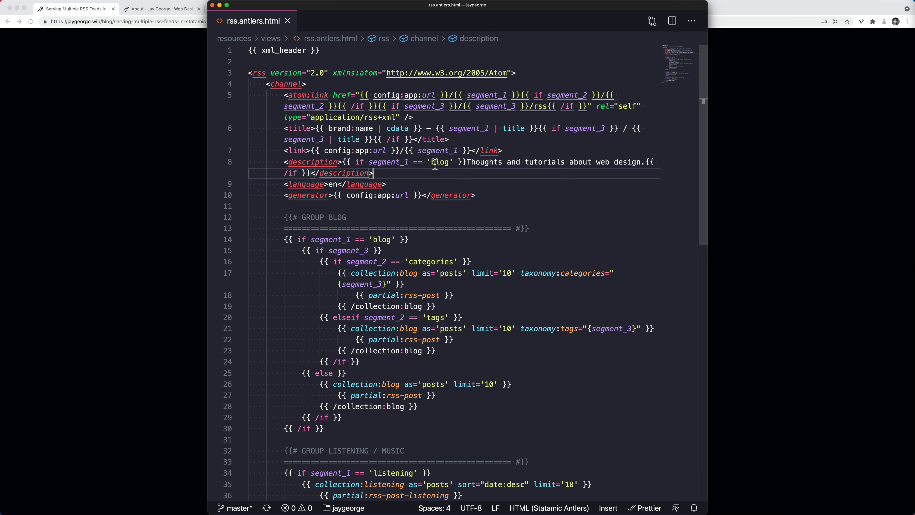
{"action": "mouse_move", "coordinate": [487, 164]}
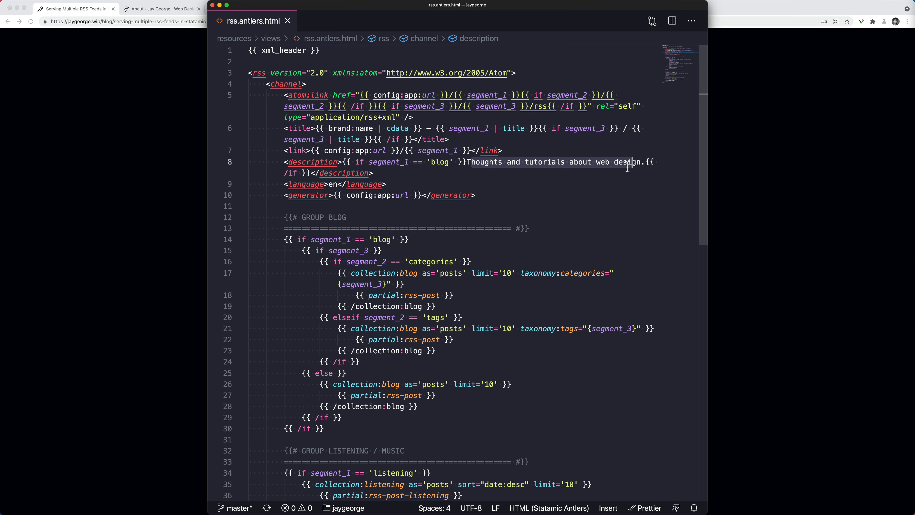
{"action": "scroll", "scroll_direction": "down", "scroll_amount": 3}
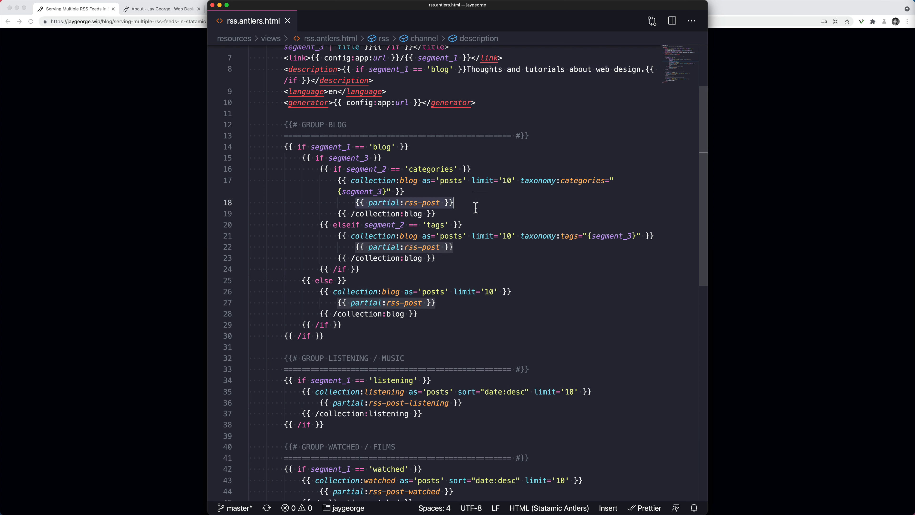
{"action": "left_click", "coordinate": [455, 246]}
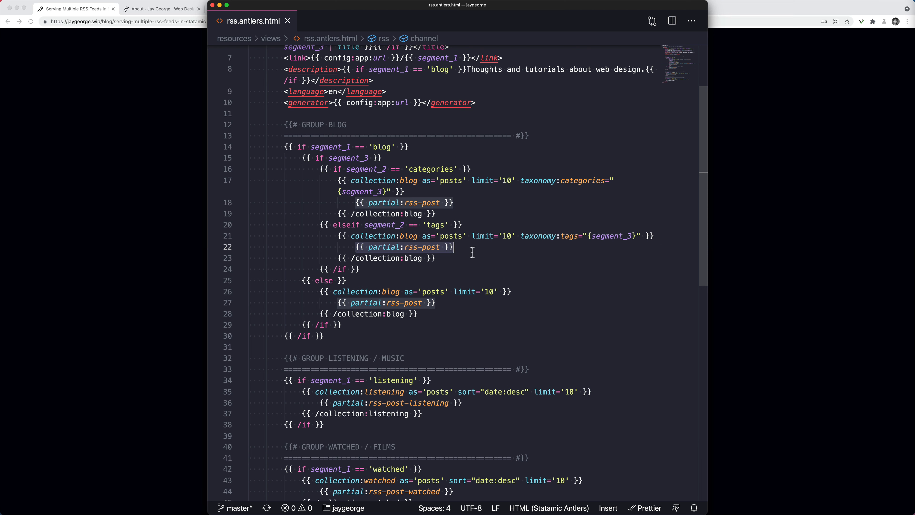
{"action": "mouse_move", "coordinate": [392, 275]}
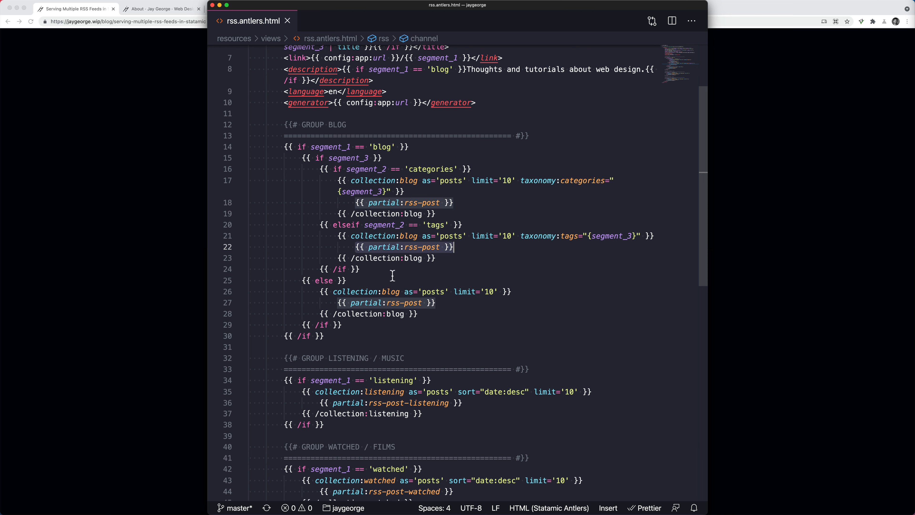
{"action": "left_click", "coordinate": [368, 146]}
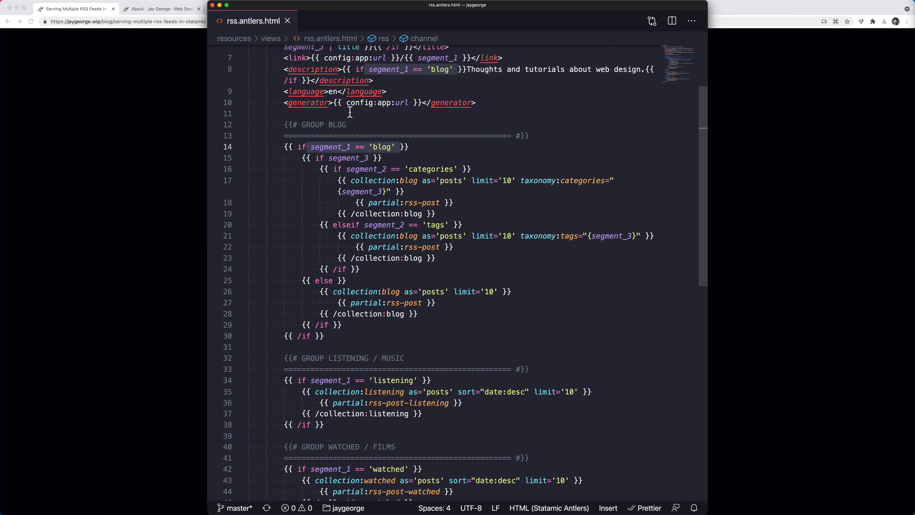
{"action": "left_click", "coordinate": [382, 158]}
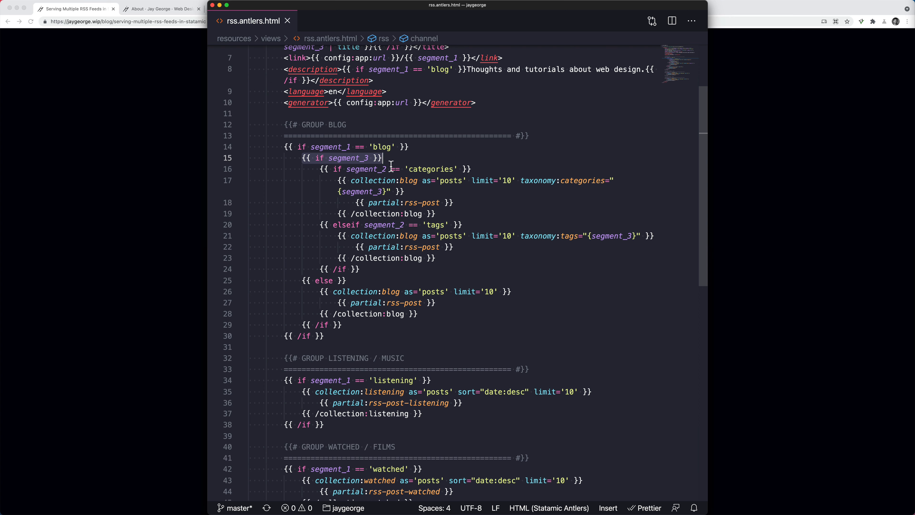
{"action": "left_click", "coordinate": [330, 157]}
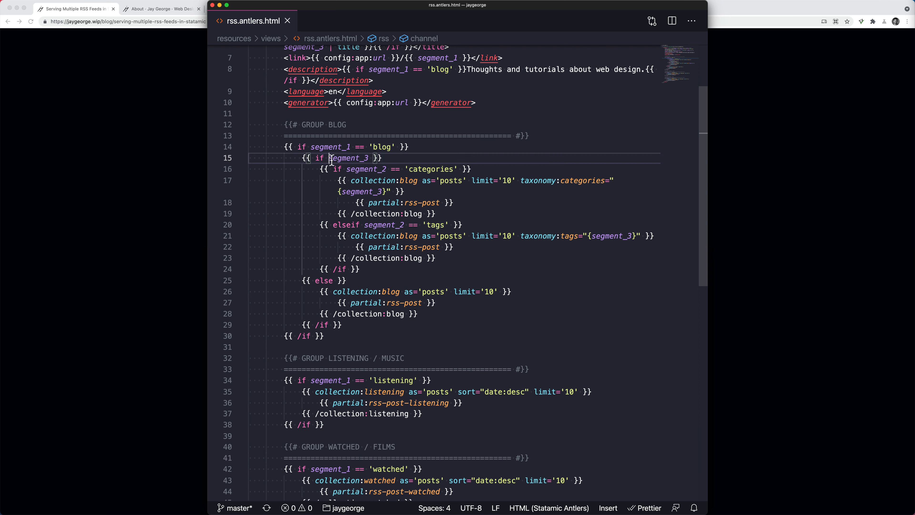
{"action": "double_click", "coordinate": [346, 158]}
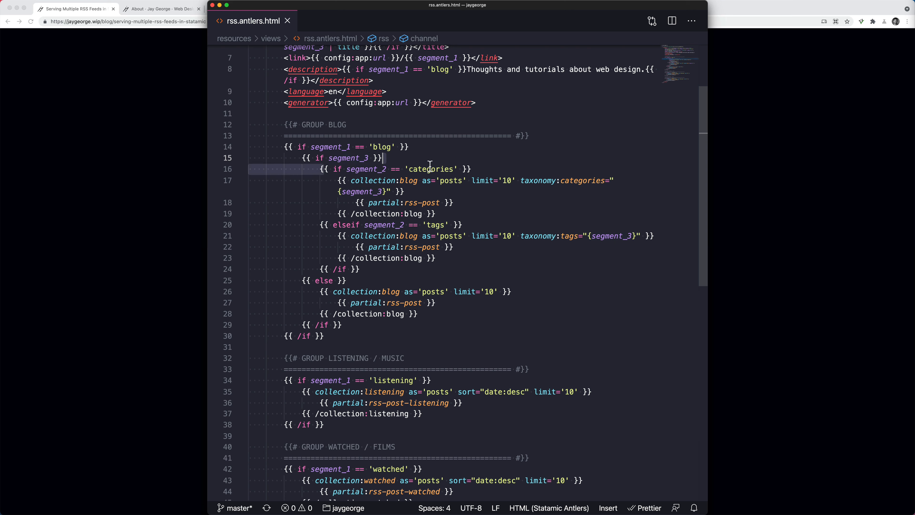
{"action": "left_click", "coordinate": [446, 179]}
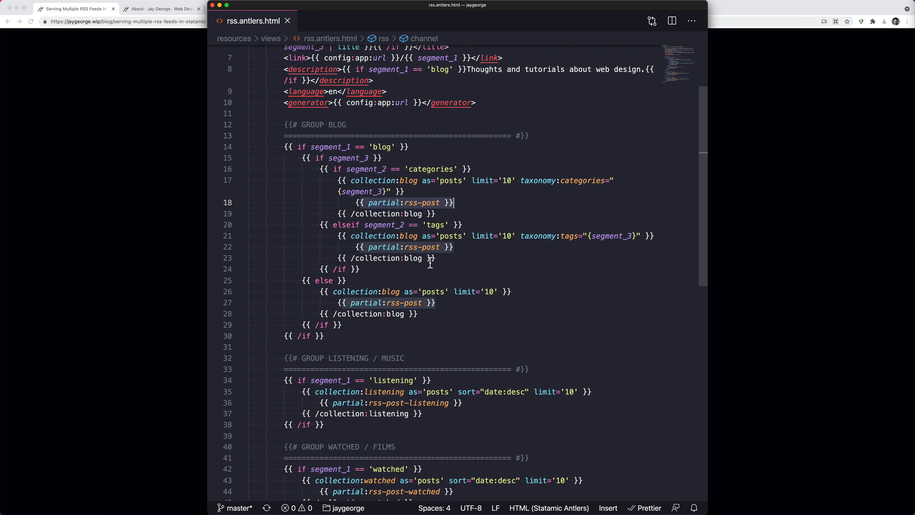
{"action": "mouse_move", "coordinate": [406, 270]}
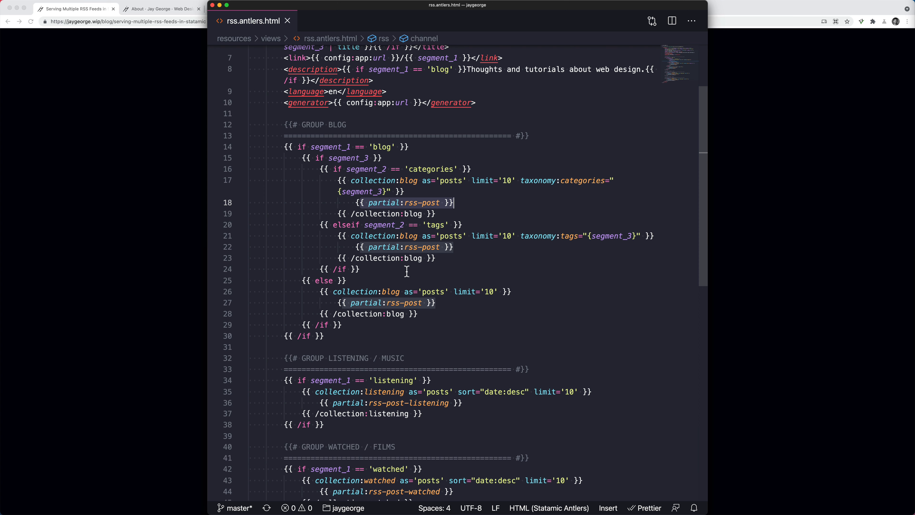
{"action": "left_click", "coordinate": [348, 291]}
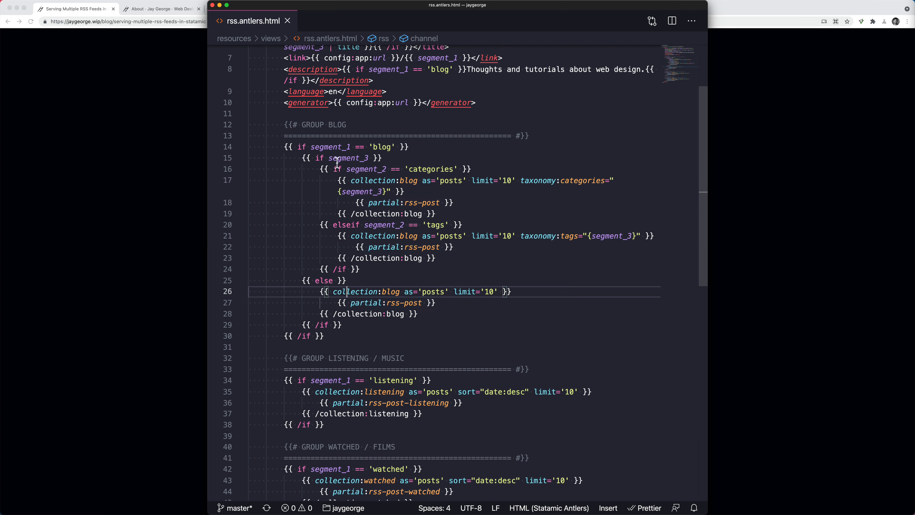
{"action": "mouse_move", "coordinate": [380, 276]}
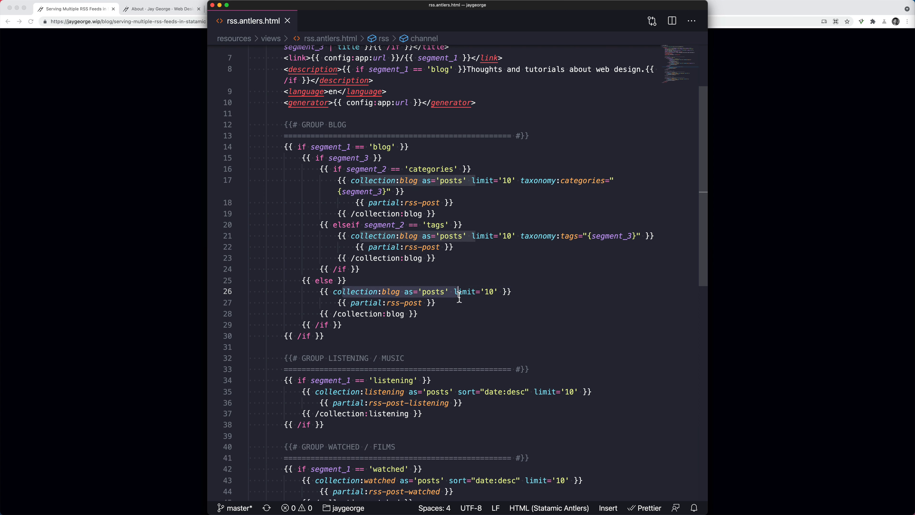
{"action": "scroll", "scroll_direction": "down", "scroll_amount": 3}
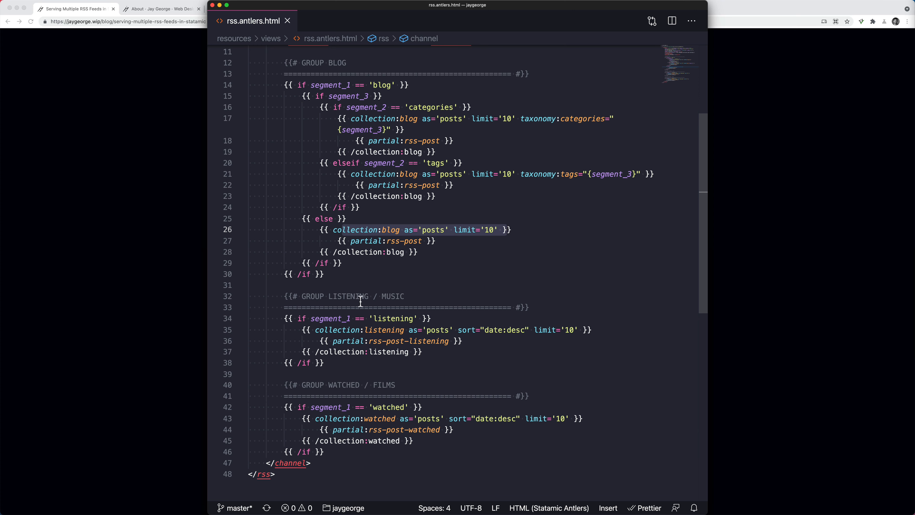
{"action": "mouse_move", "coordinate": [385, 406]}
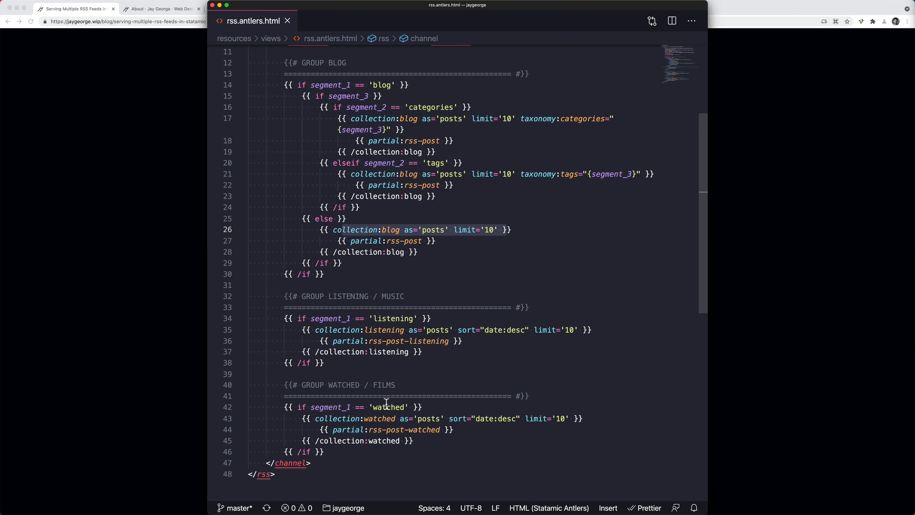
{"action": "scroll", "scroll_direction": "up", "scroll_amount": 3}
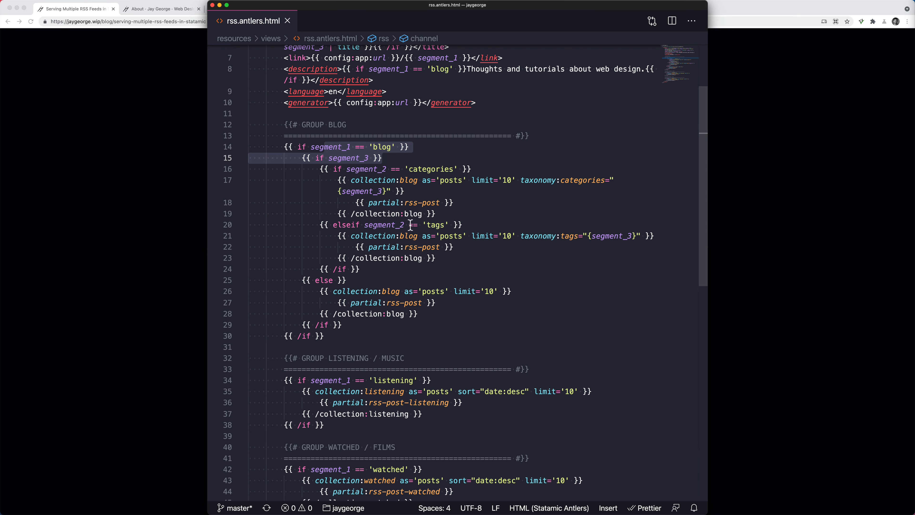
{"action": "scroll", "scroll_direction": "down", "scroll_amount": 3}
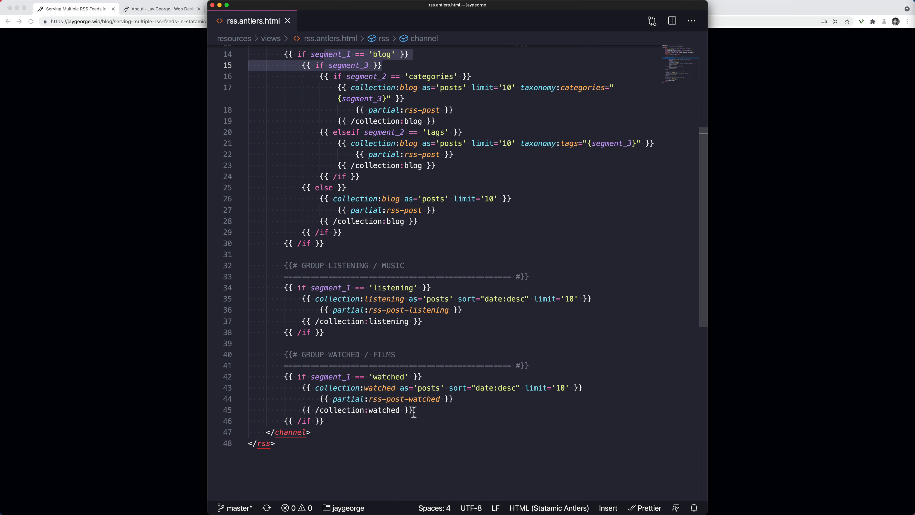
{"action": "mouse_move", "coordinate": [473, 264]}
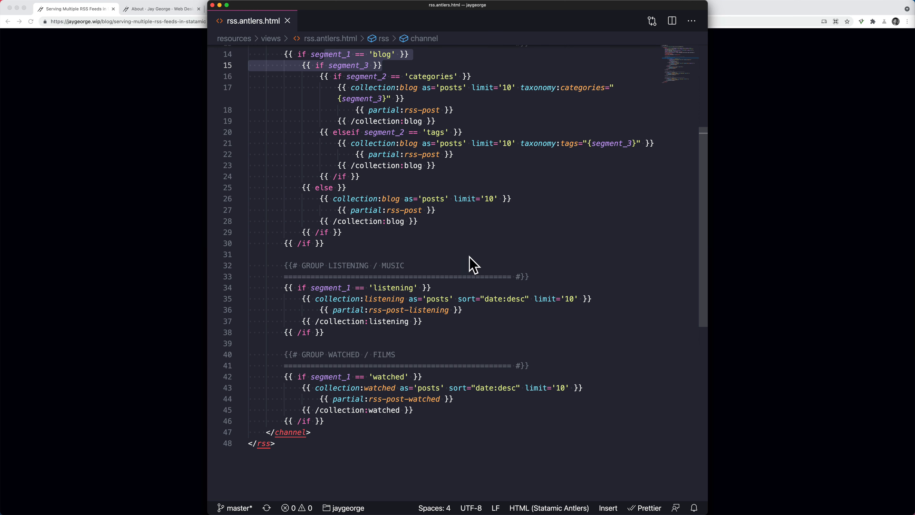
{"action": "left_click", "coordinate": [349, 21]}
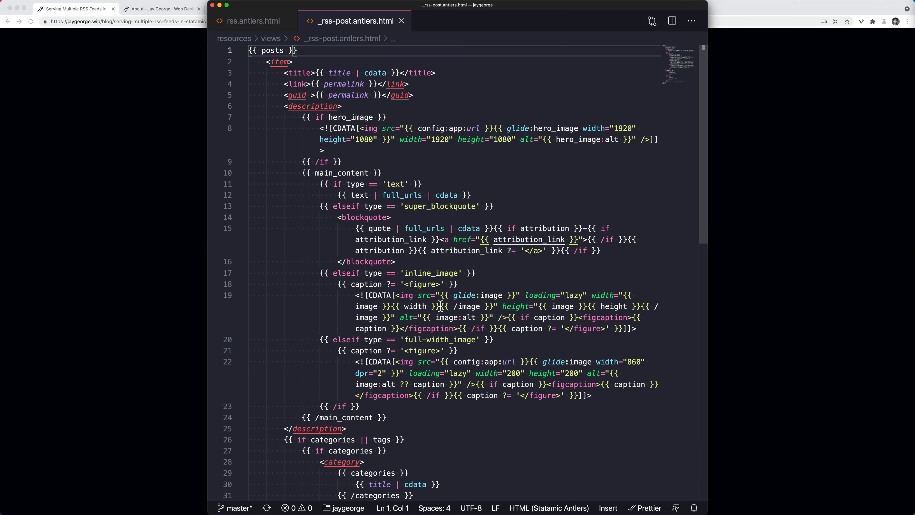
- Bring up the _rss-post-watched.antlers.html partial and review its artwork and review markup
{"action": "scroll", "scroll_direction": "down", "scroll_amount": 3}
{"action": "type", "text": "rss-po"}
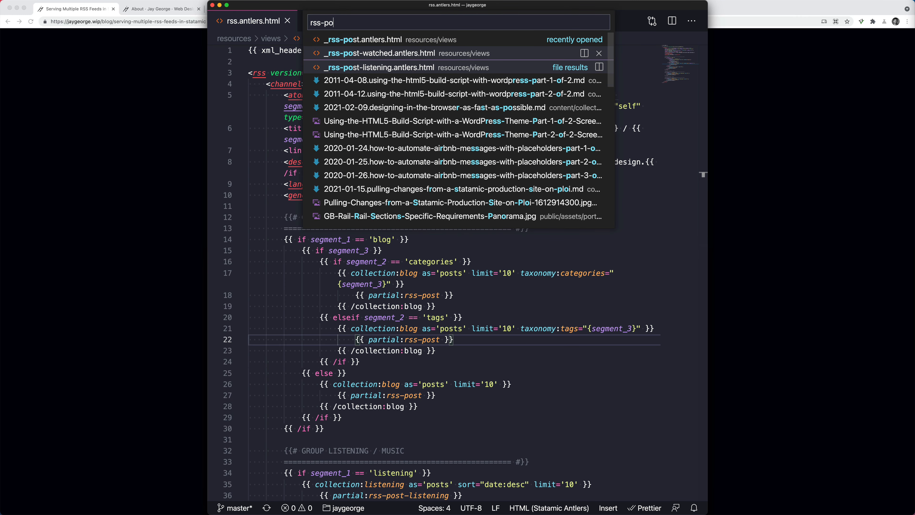
{"action": "left_click", "coordinate": [380, 53]}
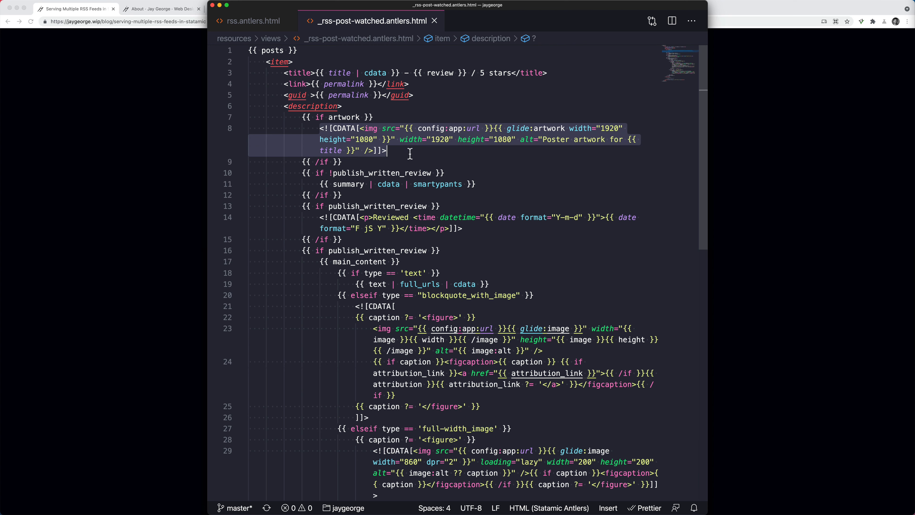
{"action": "scroll", "scroll_direction": "down", "scroll_amount": 3}
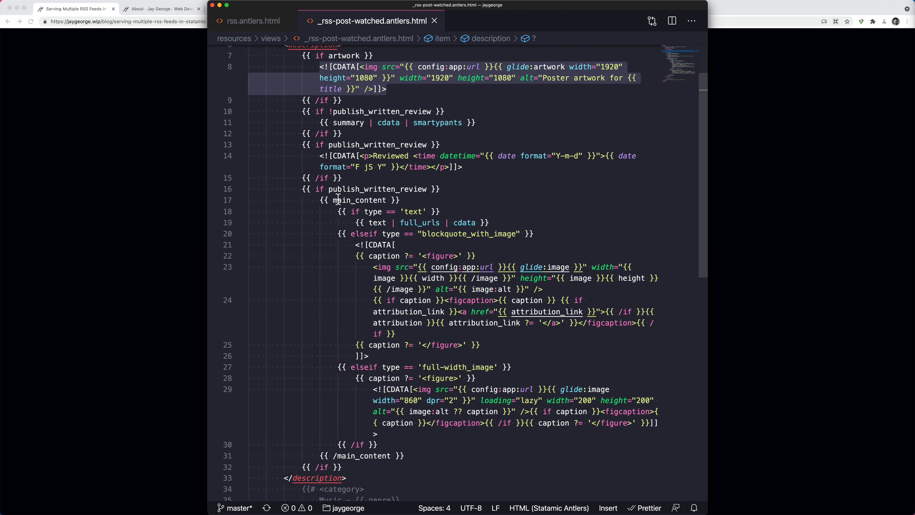
{"action": "mouse_move", "coordinate": [350, 200]}
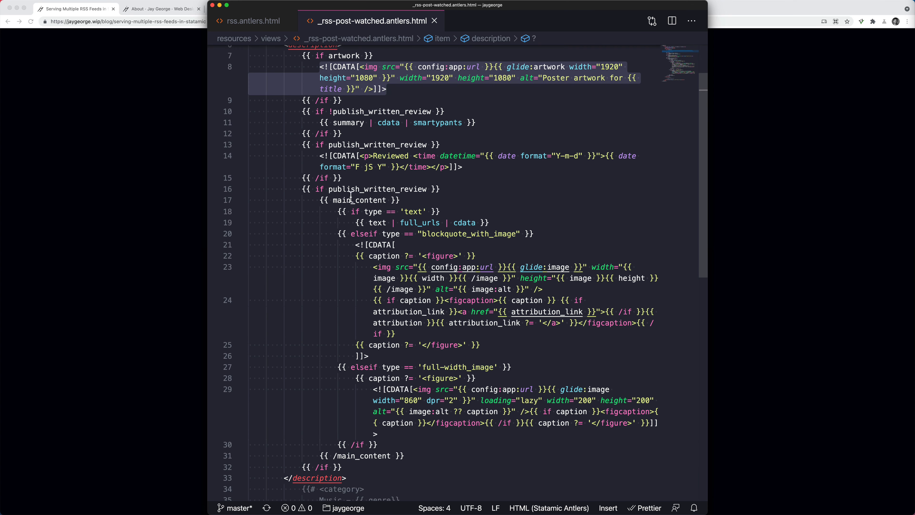
{"action": "scroll", "scroll_direction": "down", "scroll_amount": 3}
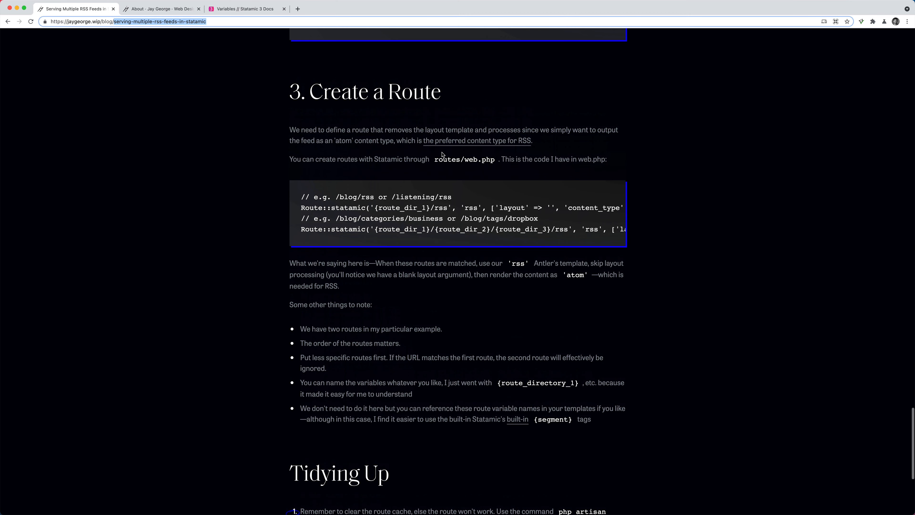
- Scroll the tutorial to the '3. Create a Route' section with the routes/web.php sample
{"action": "scroll", "scroll_direction": "up", "scroll_amount": 3}
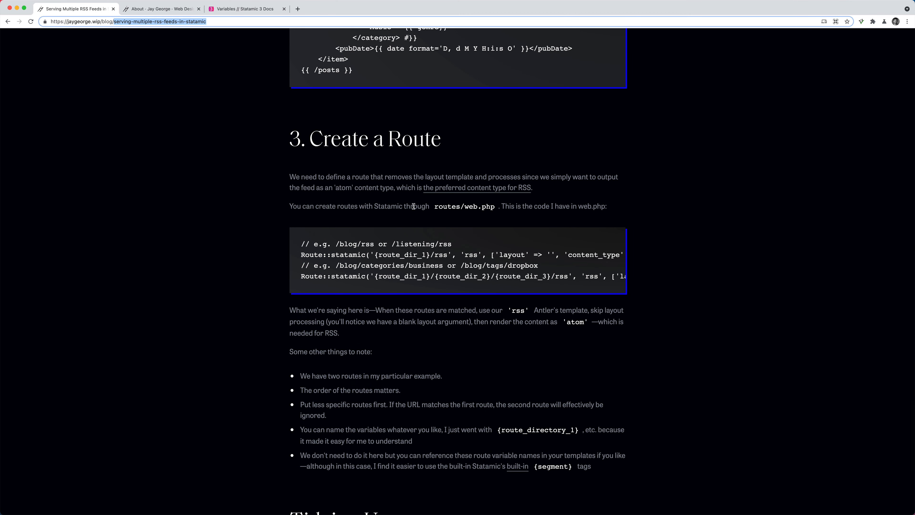
{"action": "mouse_move", "coordinate": [375, 201]}
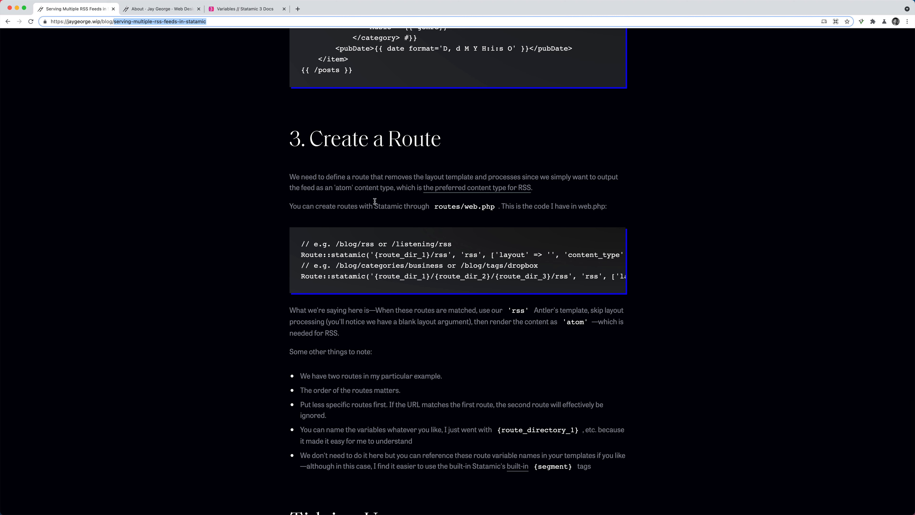
{"action": "mouse_move", "coordinate": [374, 176]}
{"action": "type", "text": "web"}
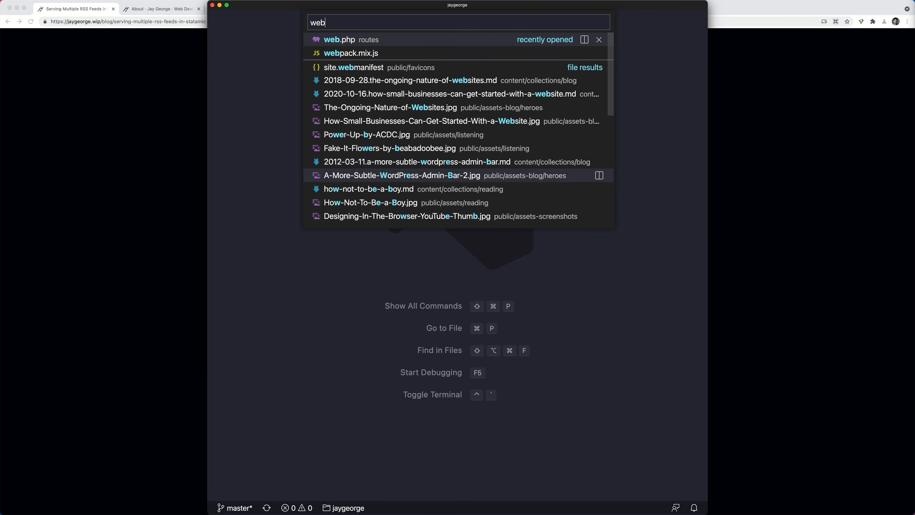
- Review the two RSS routes in web.php, comparing the first route's path with rss.antlers.html
{"action": "left_click", "coordinate": [339, 40]}
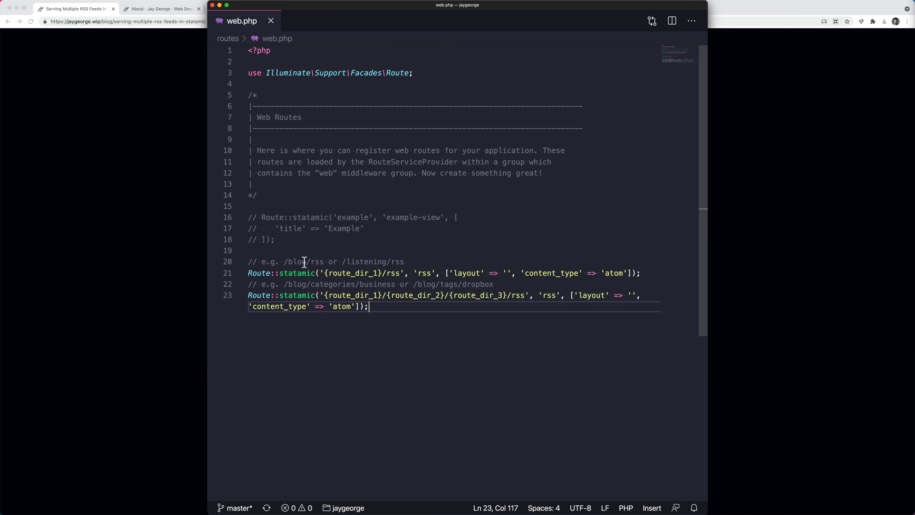
{"action": "mouse_move", "coordinate": [319, 260]}
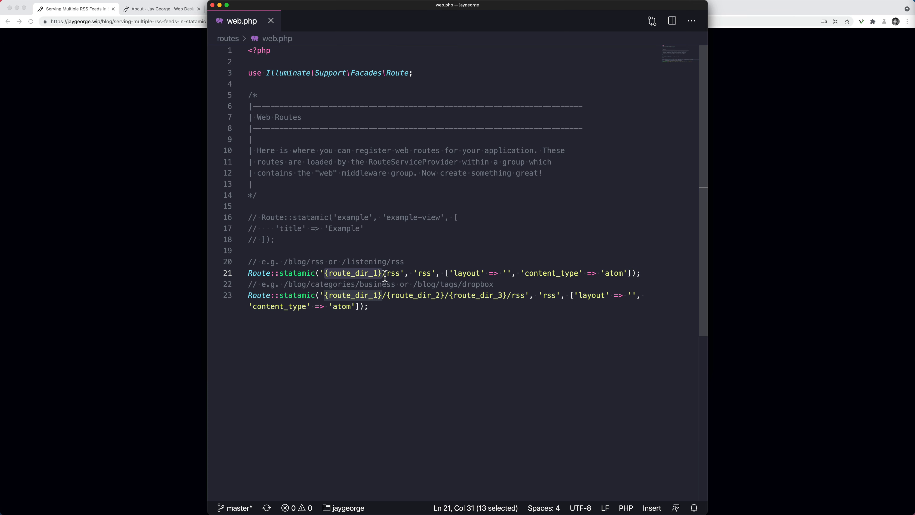
{"action": "left_click", "coordinate": [349, 273]}
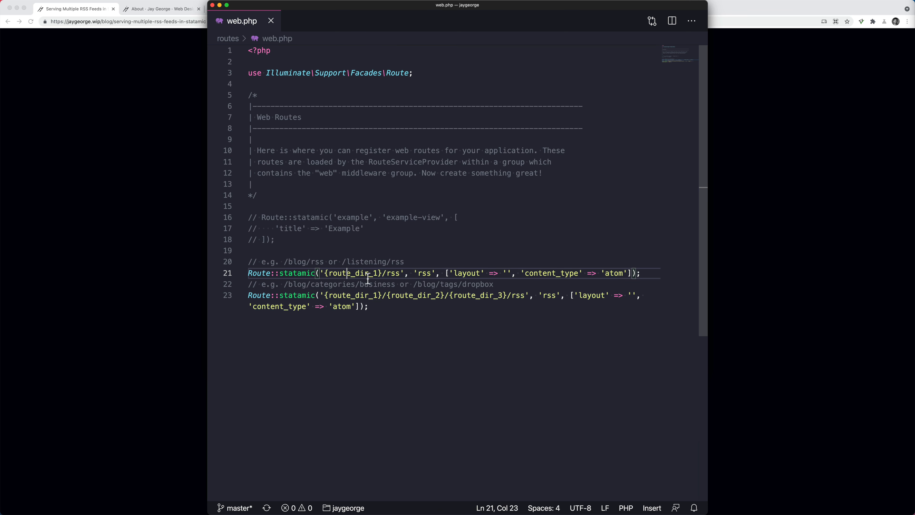
{"action": "mouse_move", "coordinate": [408, 274]}
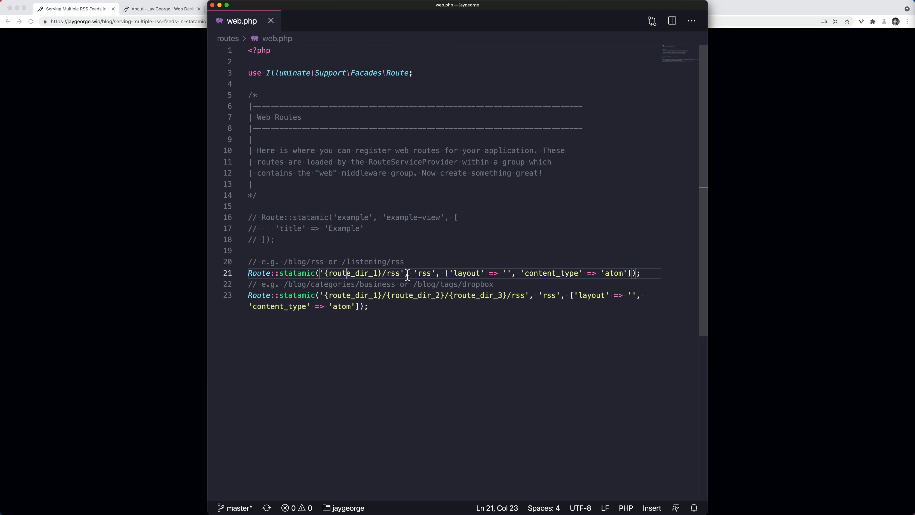
{"action": "double_click", "coordinate": [423, 272]}
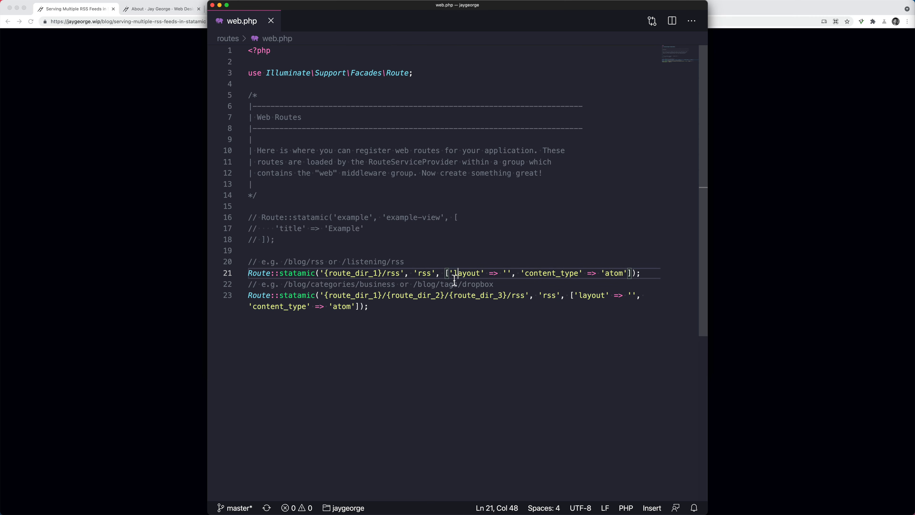
{"action": "left_click", "coordinate": [325, 21]}
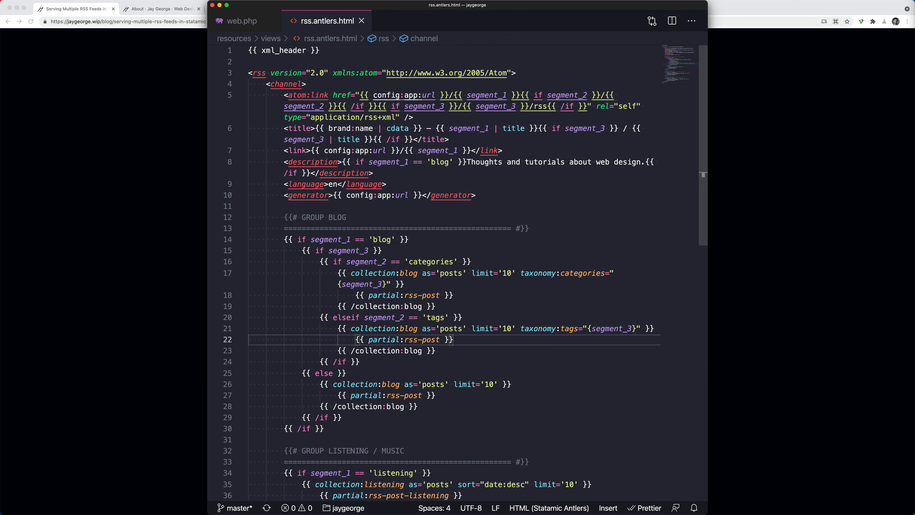
{"action": "left_click", "coordinate": [241, 20]}
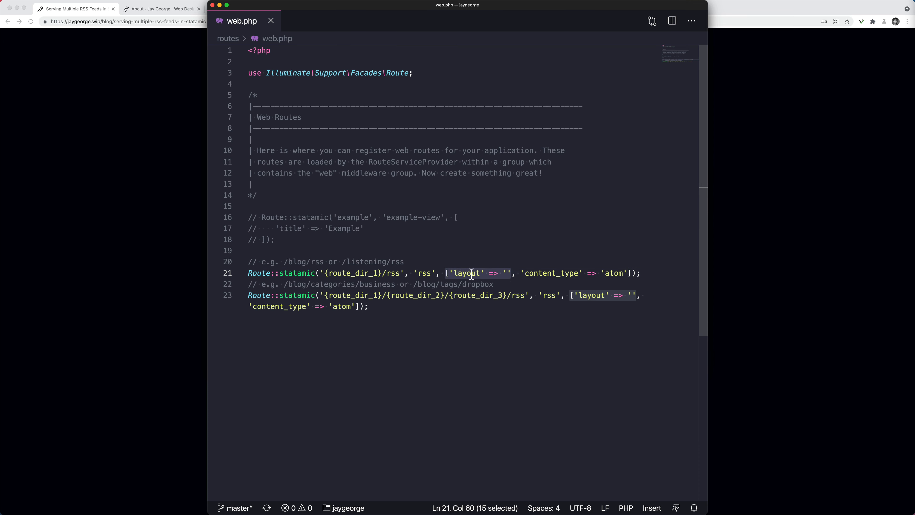
- Inspect the route's empty layout value and bring up layout.antlers.html for comparison
{"action": "left_click", "coordinate": [507, 272]}
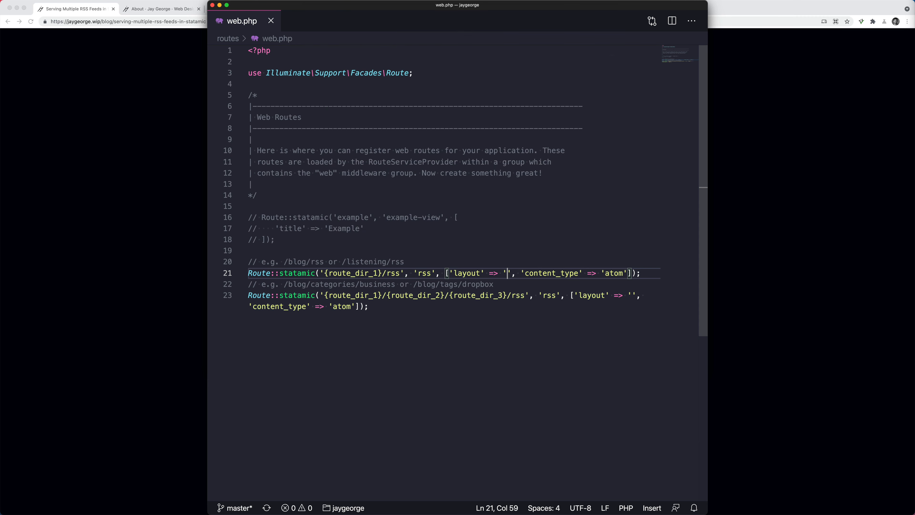
{"action": "type", "text": "layou"}
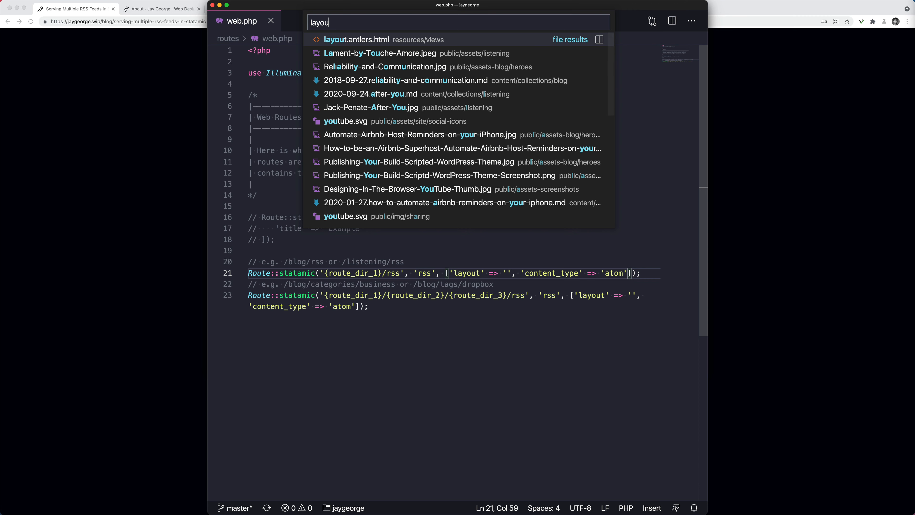
{"action": "left_click", "coordinate": [356, 39]}
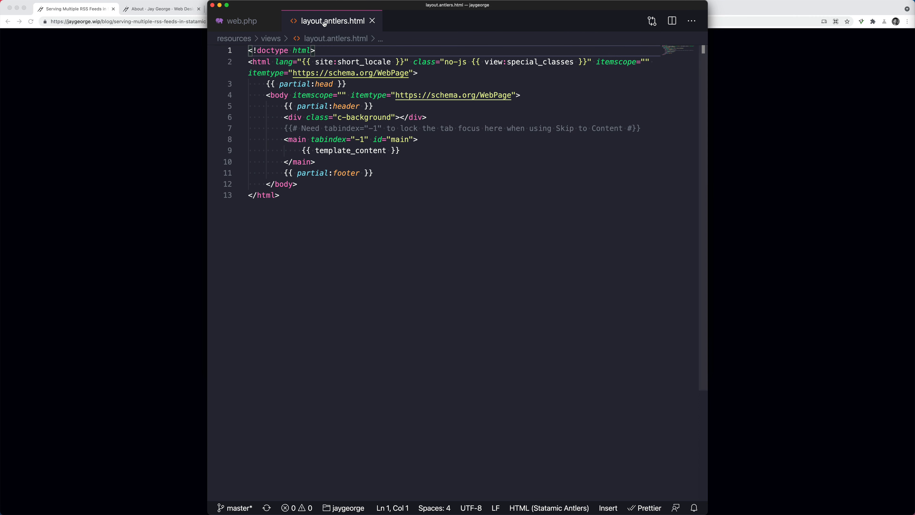
{"action": "left_click", "coordinate": [241, 21]}
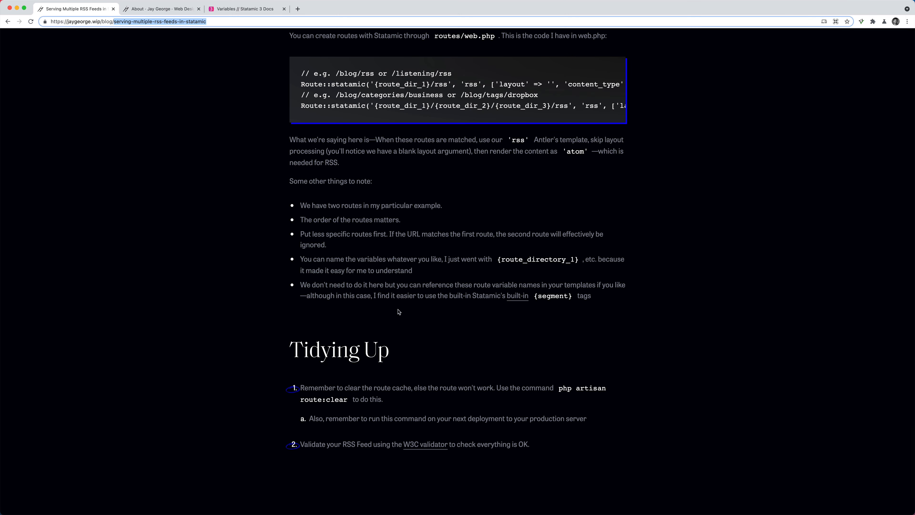
{"action": "mouse_move", "coordinate": [366, 405]}
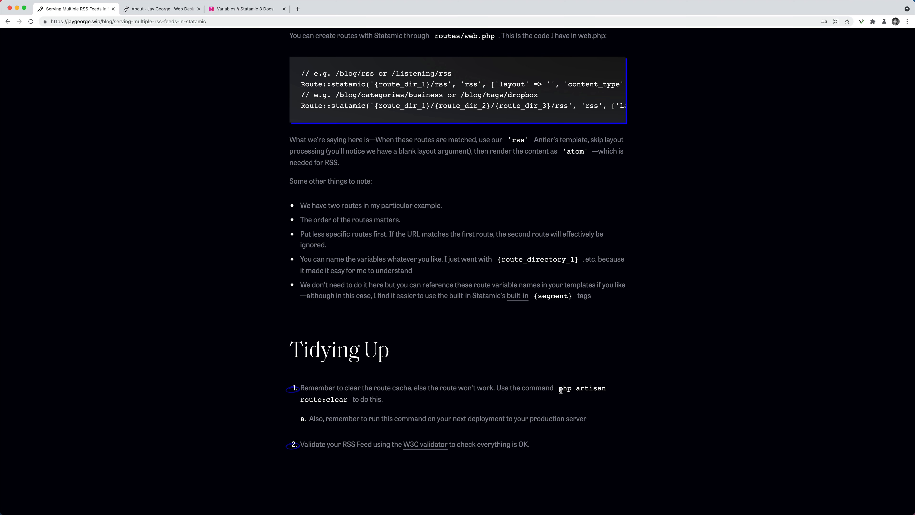
{"action": "mouse_move", "coordinate": [494, 401]}
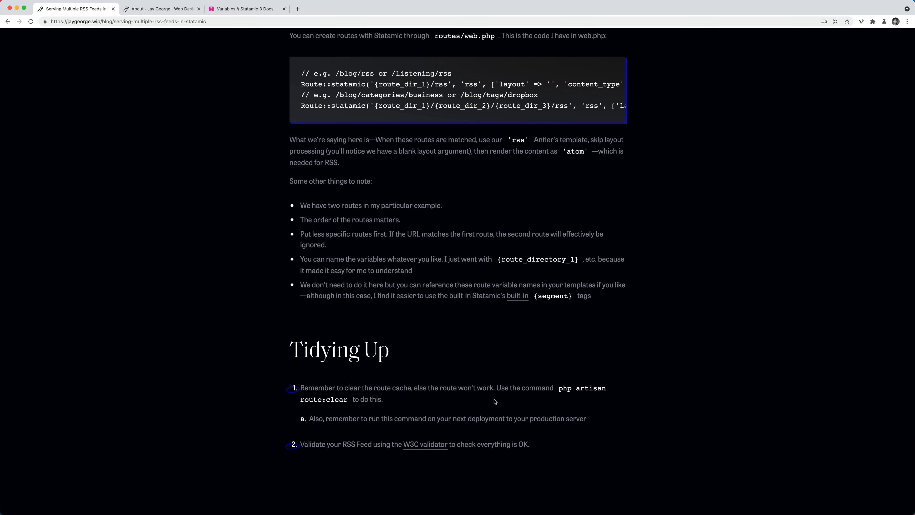
{"action": "mouse_move", "coordinate": [484, 405]}
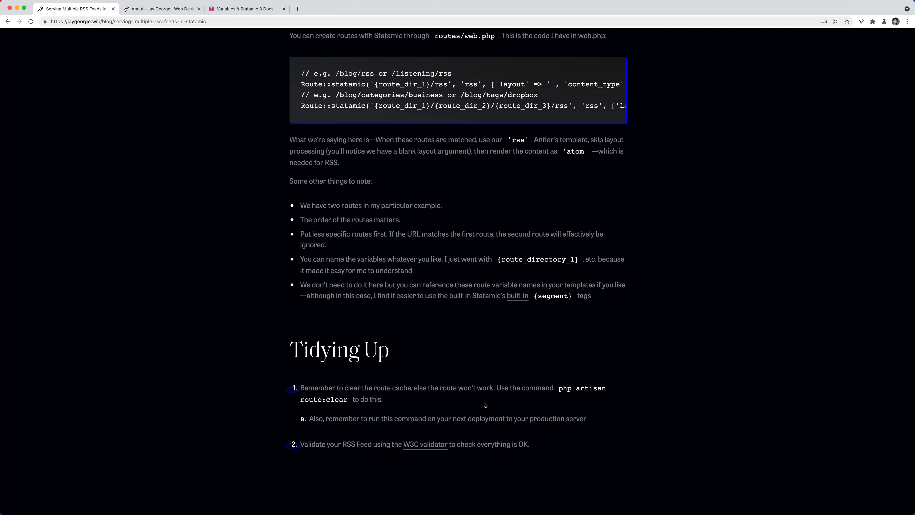
{"action": "mouse_move", "coordinate": [539, 234]}
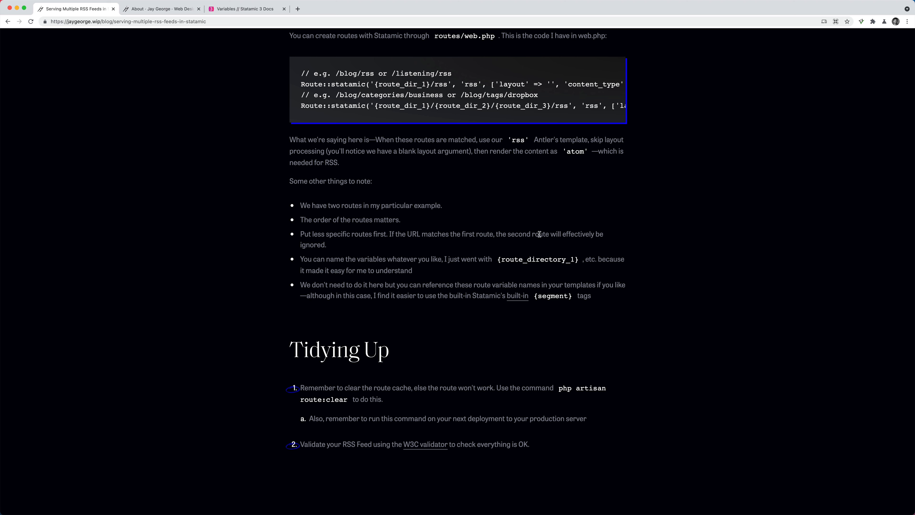
{"action": "mouse_move", "coordinate": [503, 342]}
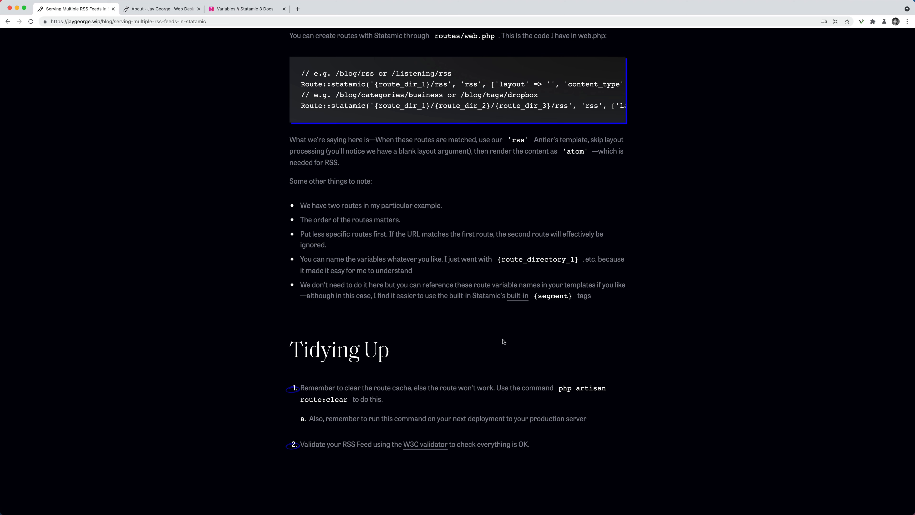
{"action": "mouse_move", "coordinate": [313, 416]}
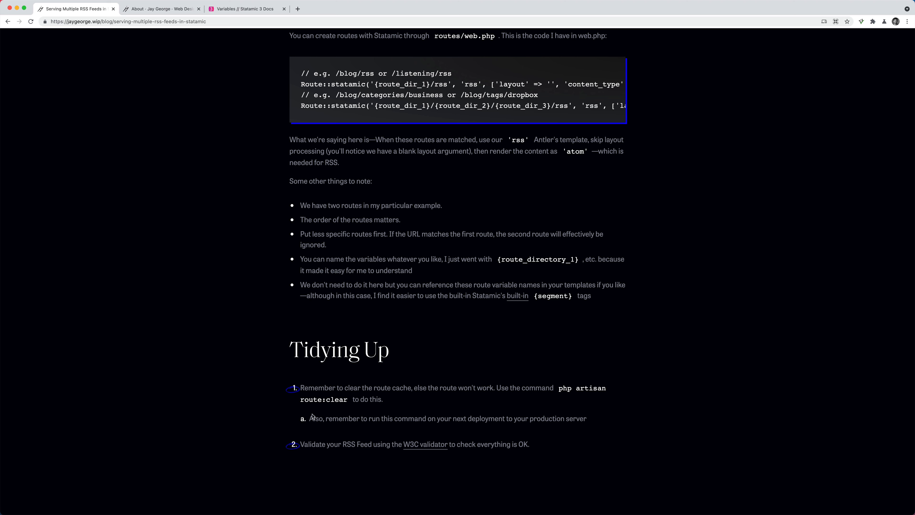
{"action": "mouse_move", "coordinate": [628, 411]}
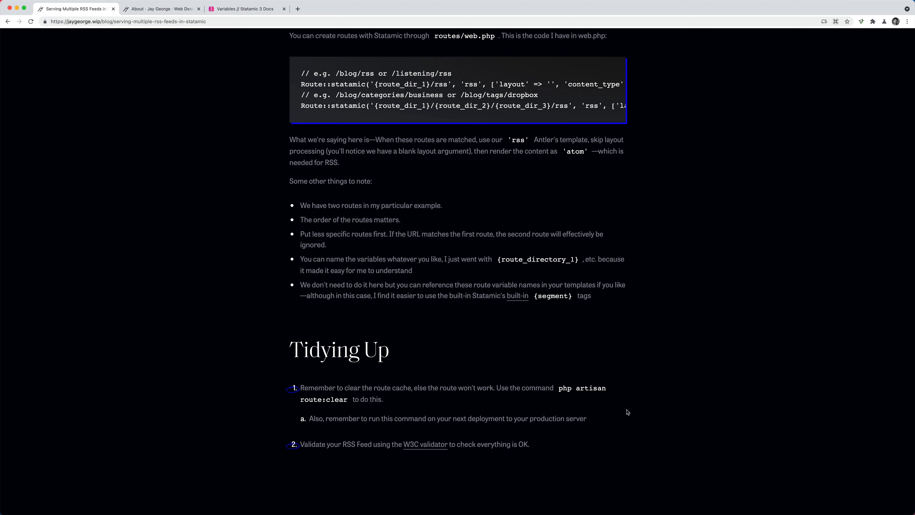
{"action": "left_click", "coordinate": [426, 445]}
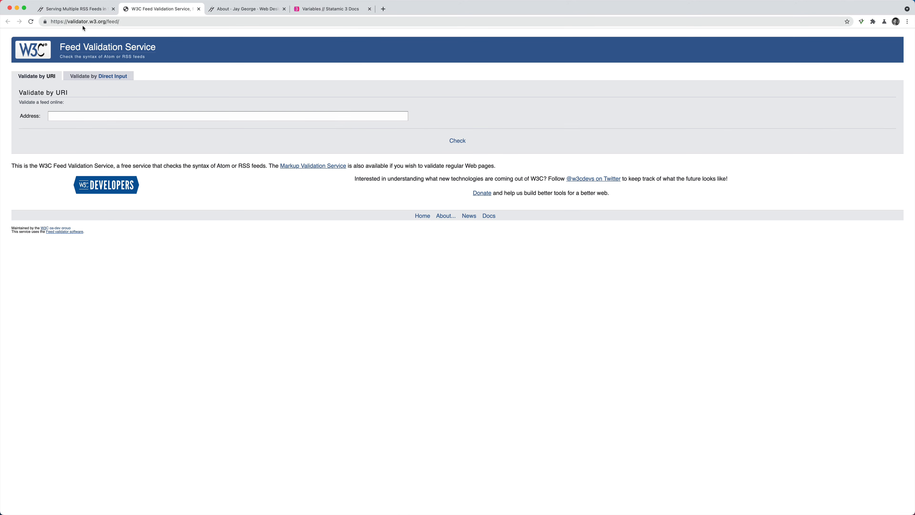
{"action": "left_click", "coordinate": [198, 8]}
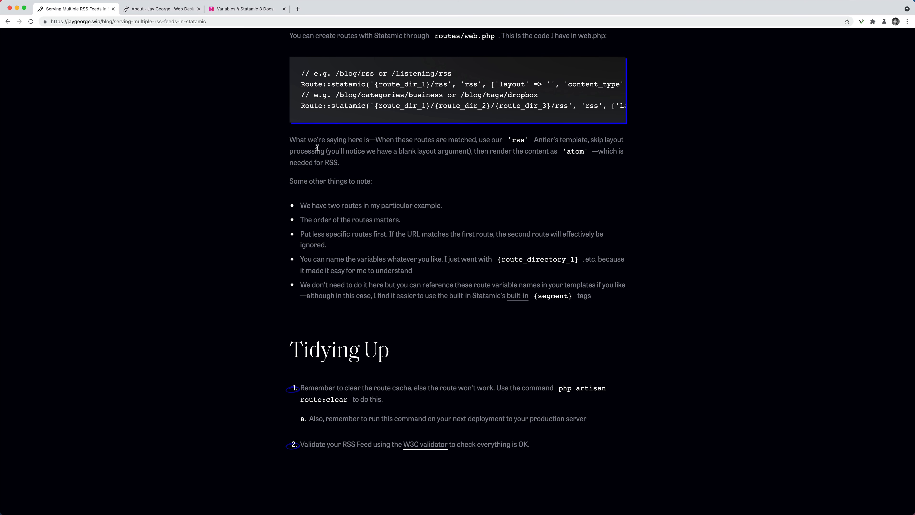
{"action": "mouse_move", "coordinate": [340, 160]}
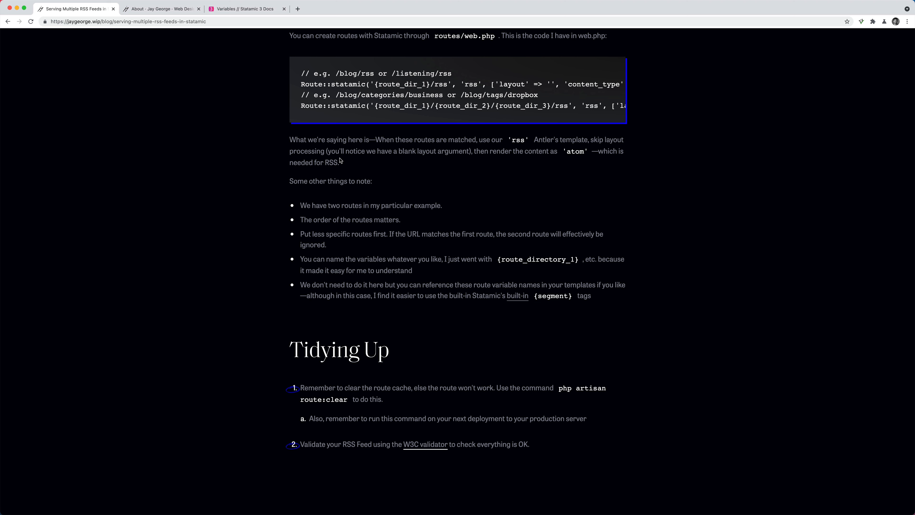
{"action": "scroll", "scroll_direction": "up", "scroll_amount": 3}
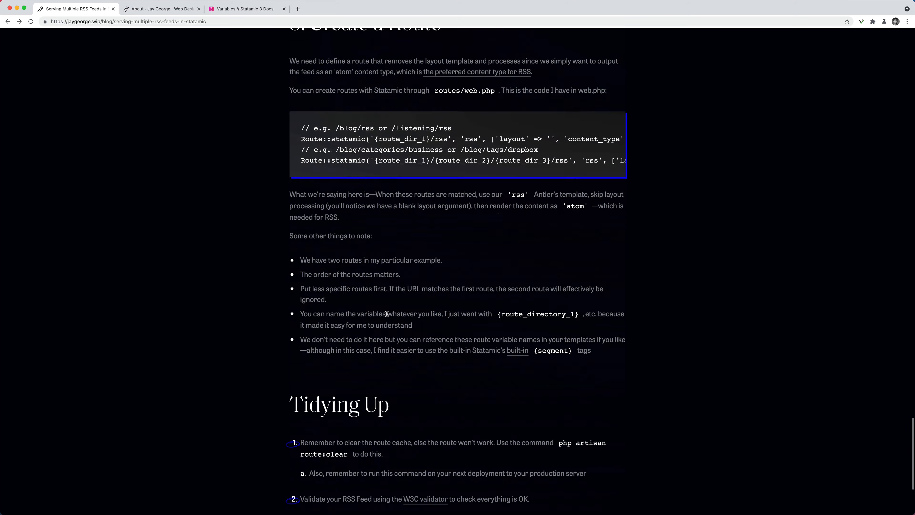
{"action": "scroll", "scroll_direction": "up", "scroll_amount": 3}
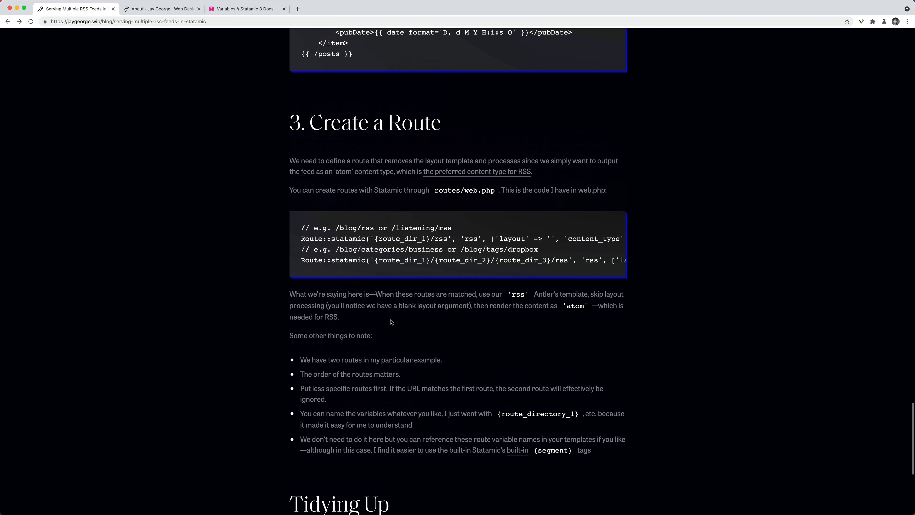
{"action": "mouse_move", "coordinate": [364, 314]}
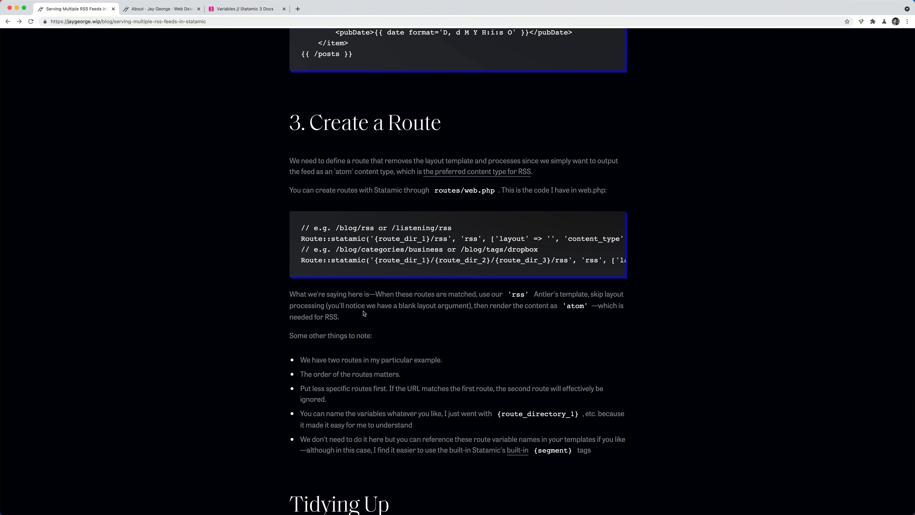
{"action": "scroll", "scroll_direction": "down", "scroll_amount": 3}
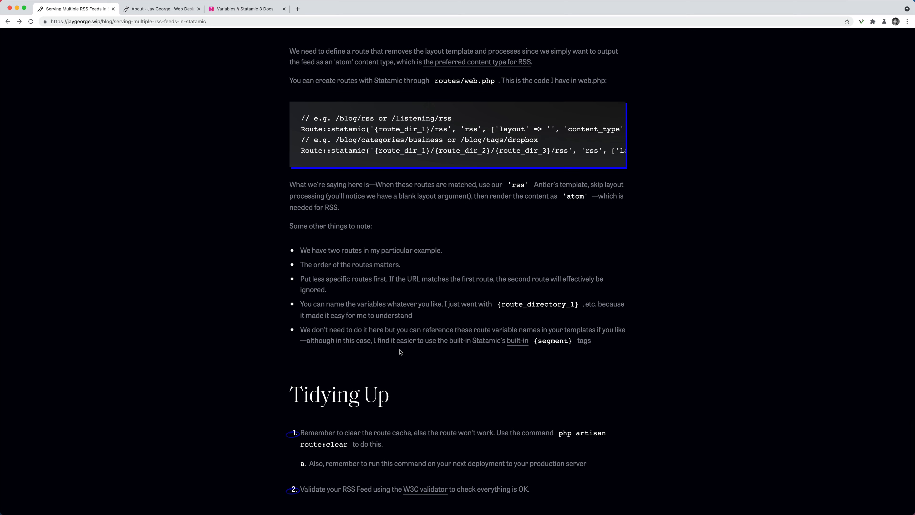